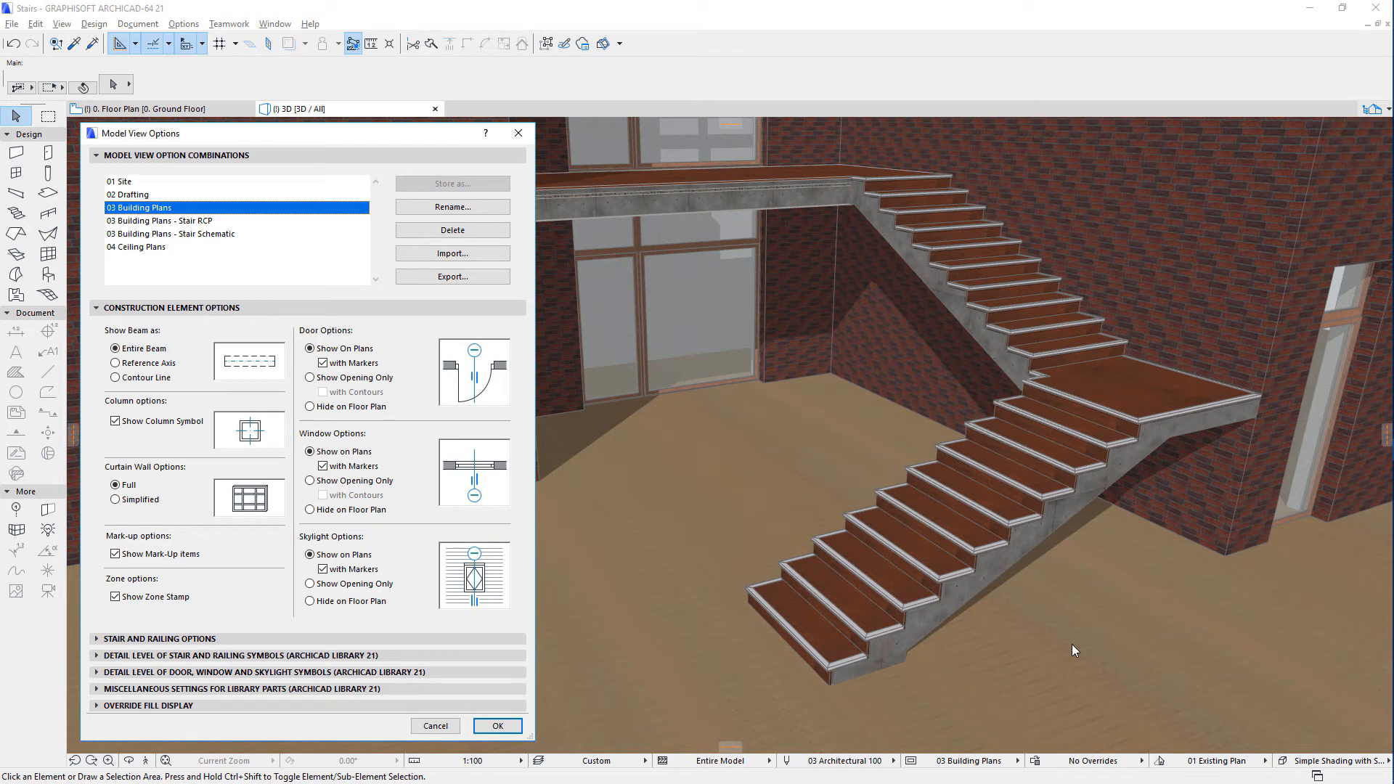
{"action": "mouse_move", "coordinate": [492, 318]}
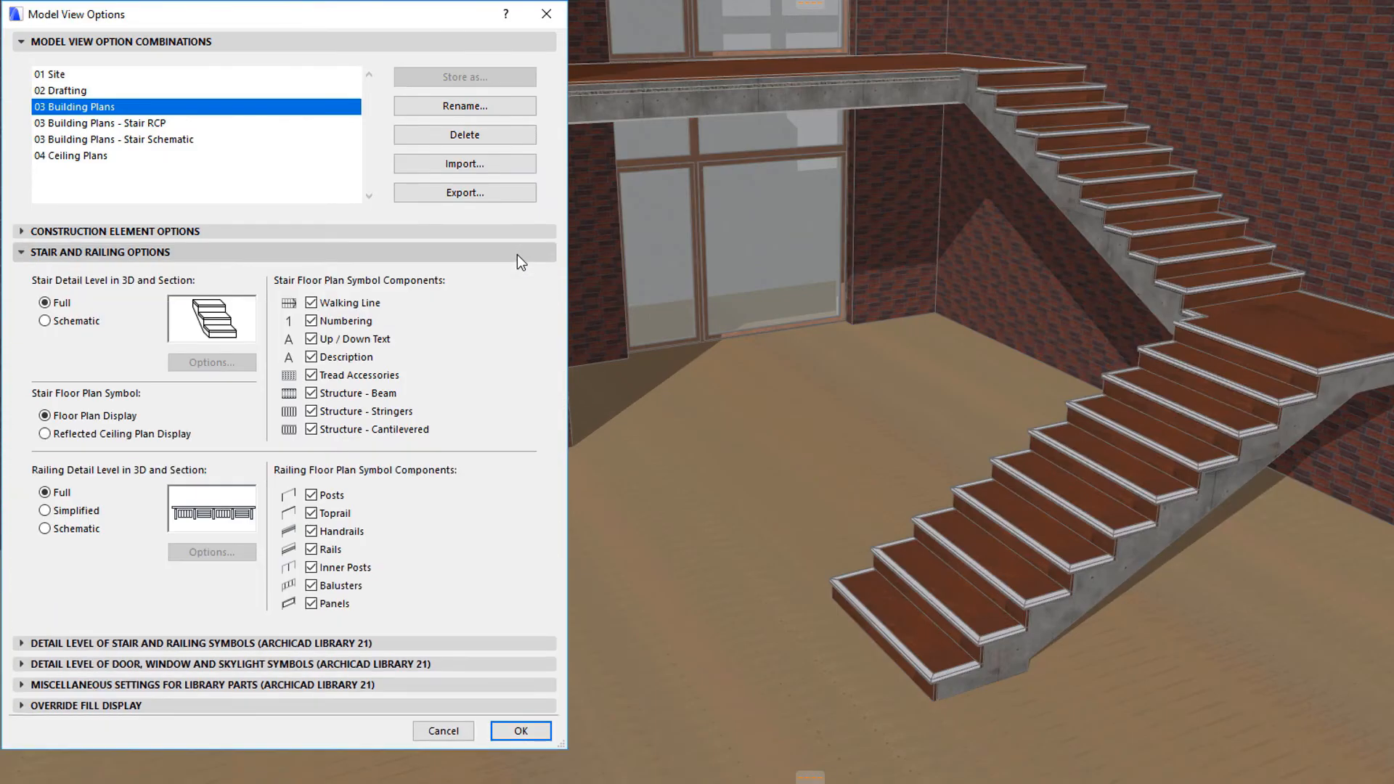
- Review the Detail Level of Stair and Railing Symbols section for 03 Building Plans and close the dialog
{"action": "left_click", "coordinate": [100, 252]}
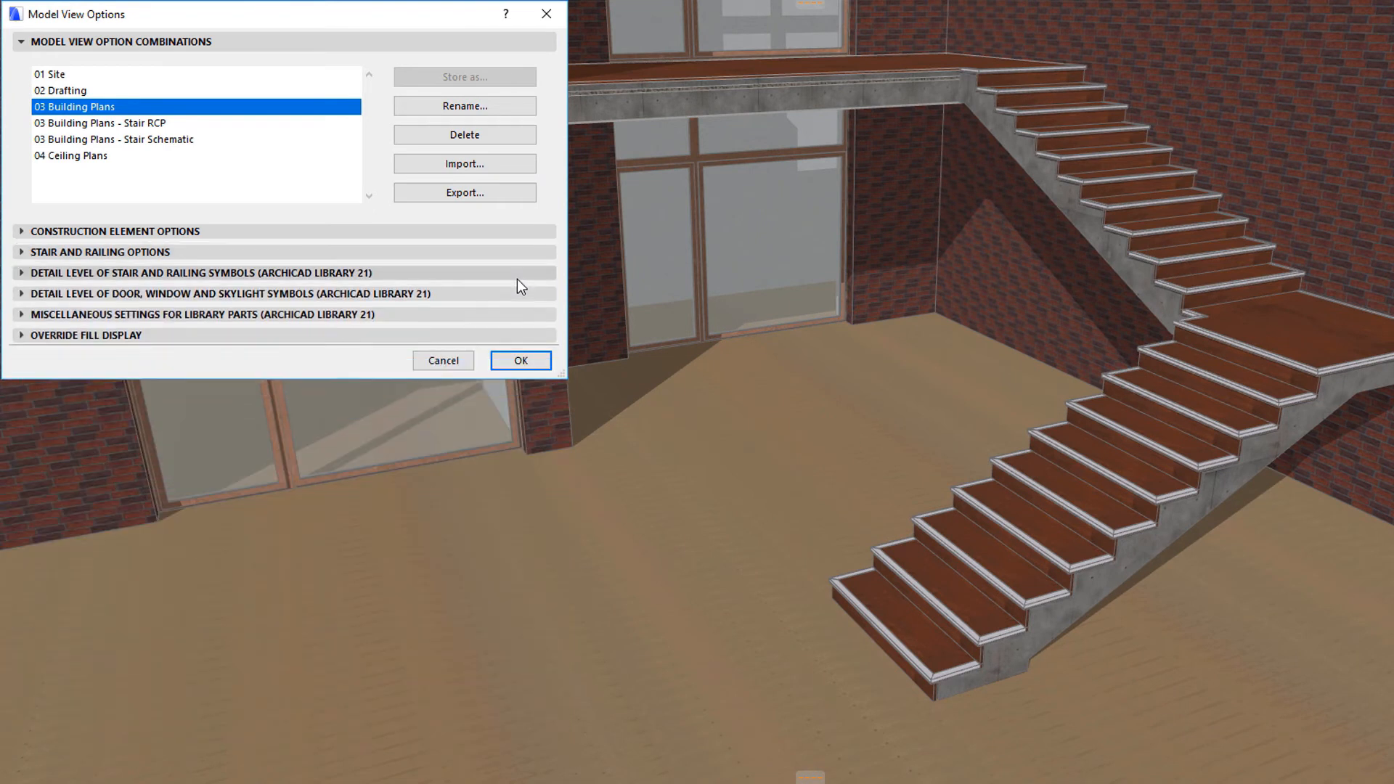
{"action": "left_click", "coordinate": [200, 271]}
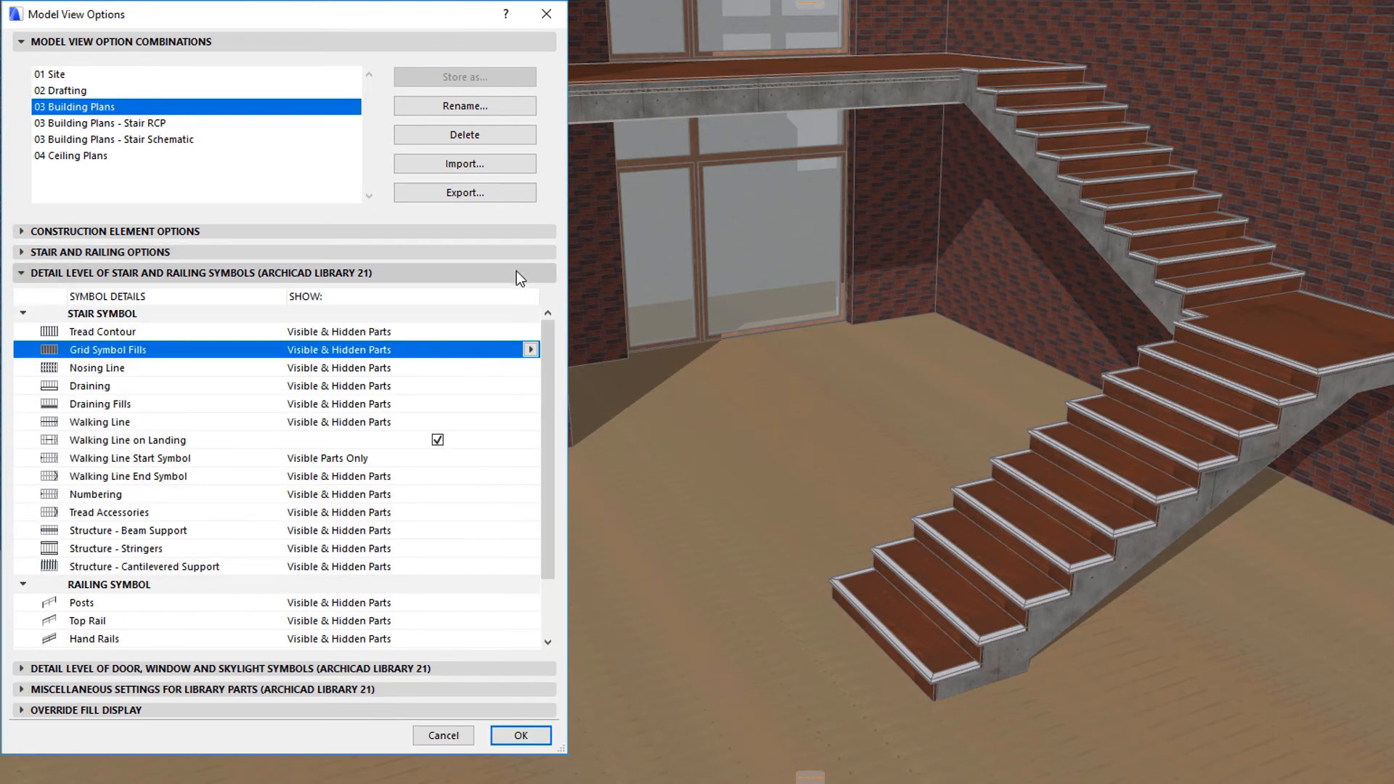
{"action": "left_click", "coordinate": [520, 735]}
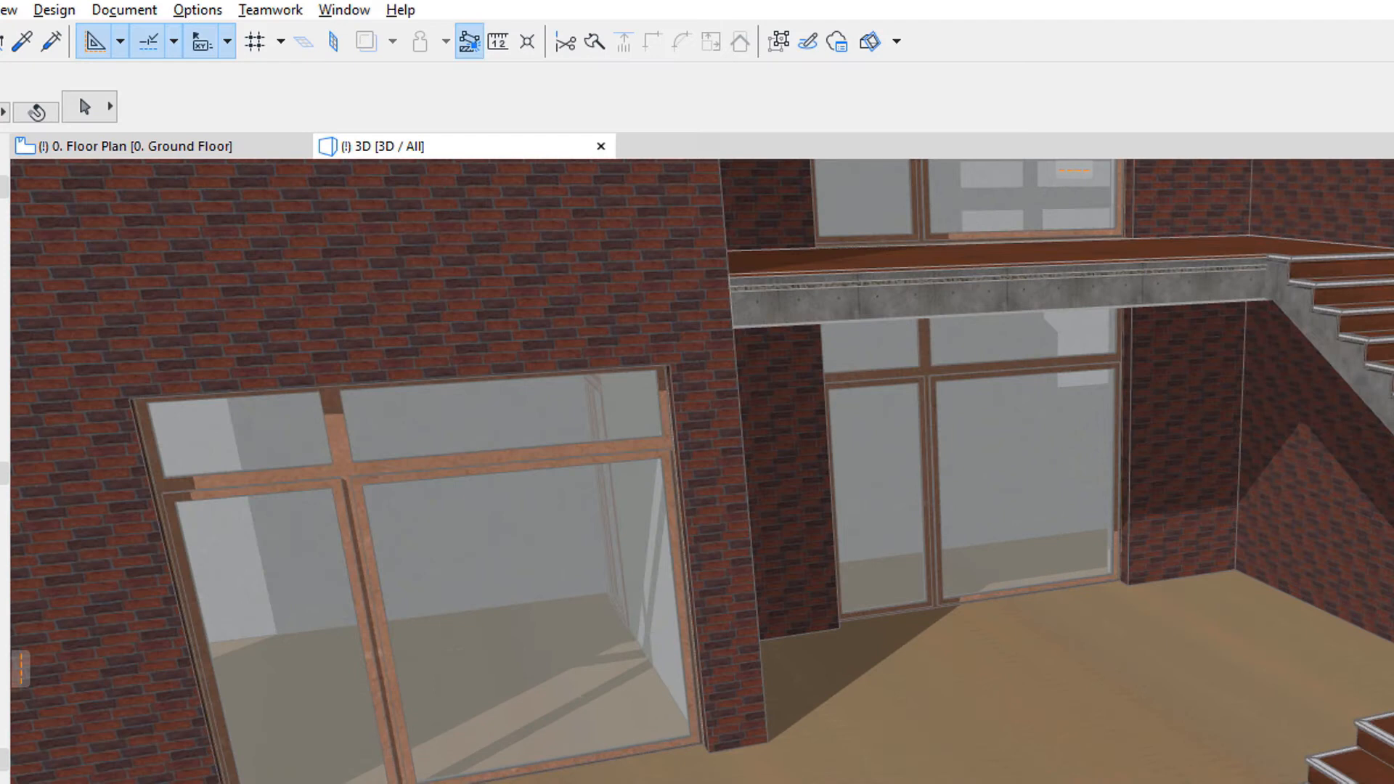
- Reopen Model View Options from the Document > Model View menu
{"action": "left_click", "coordinate": [122, 10]}
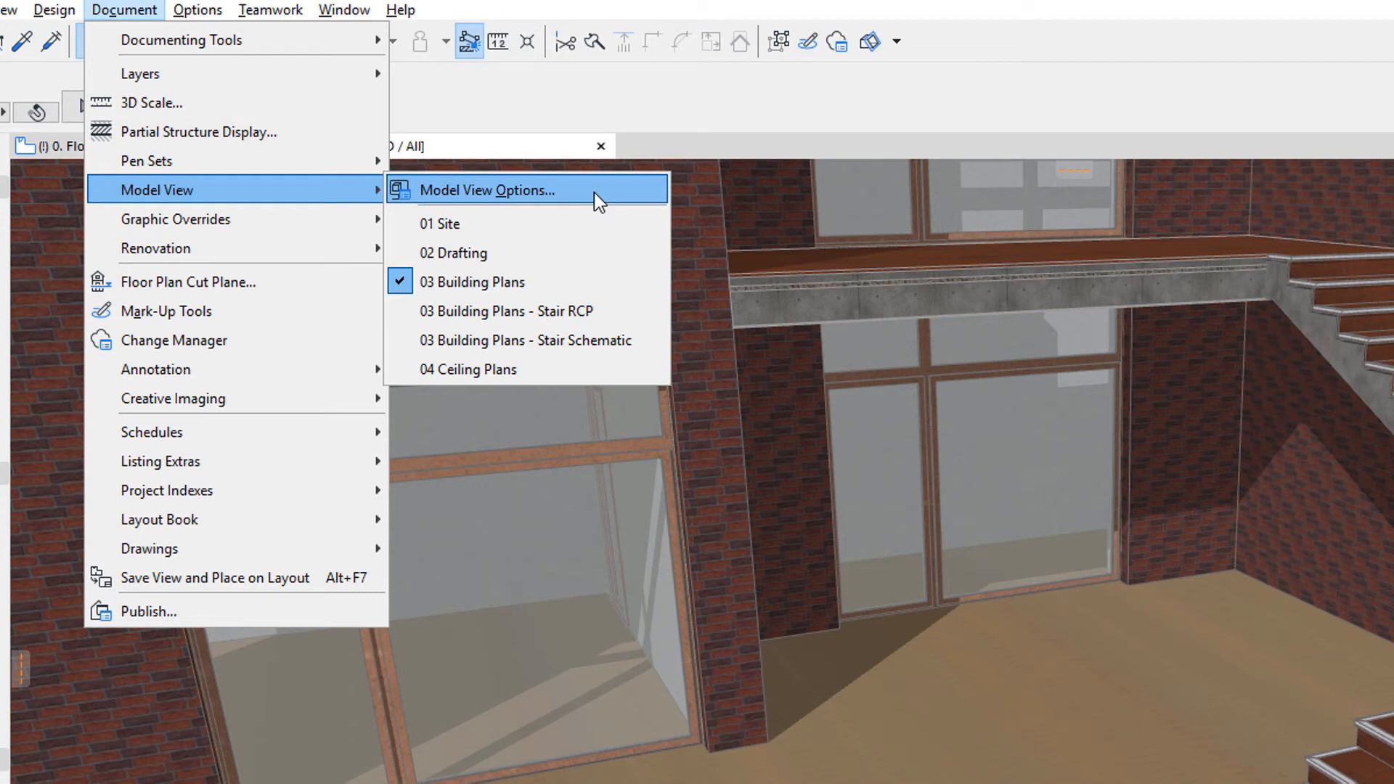
{"action": "left_click", "coordinate": [493, 189]}
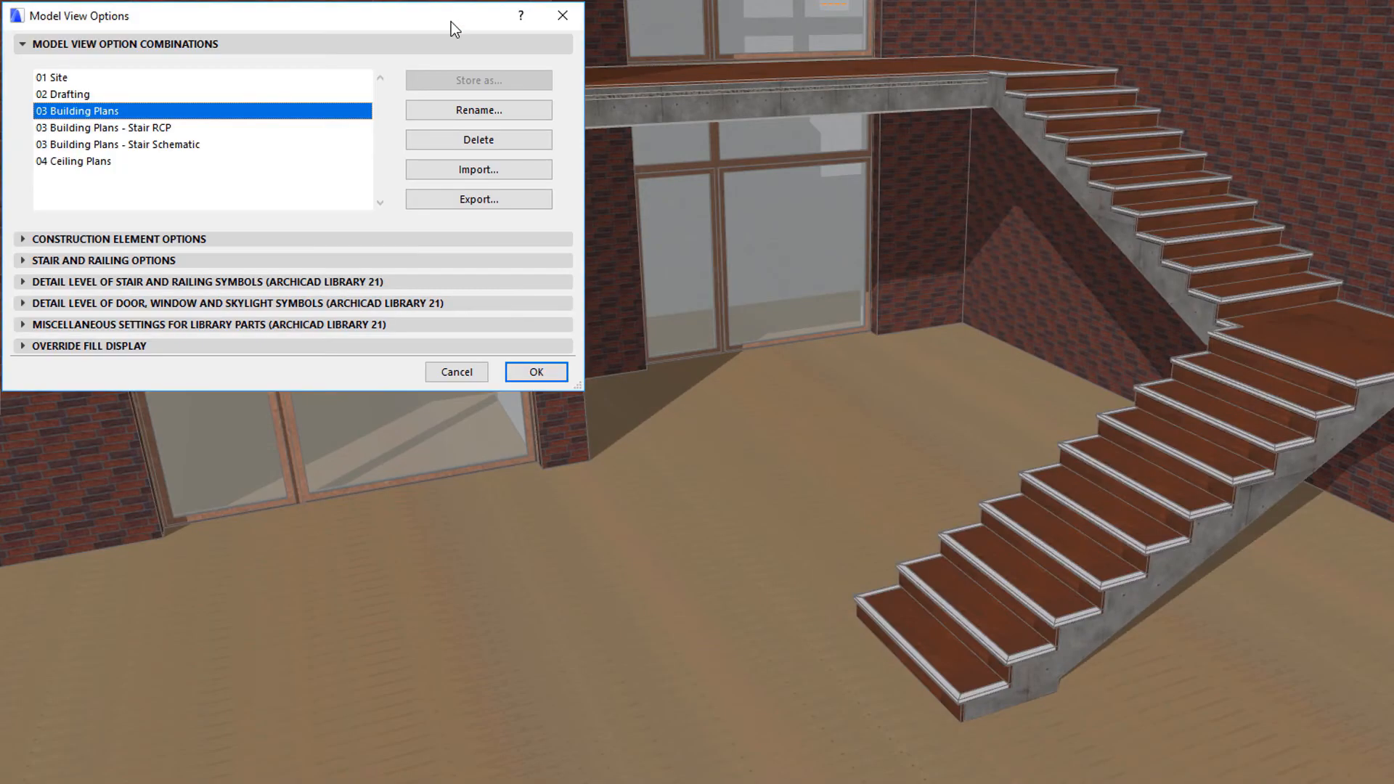
- Preview the stair at Schematic 3D detail level, then return it to Full detail
{"action": "left_click", "coordinate": [103, 260]}
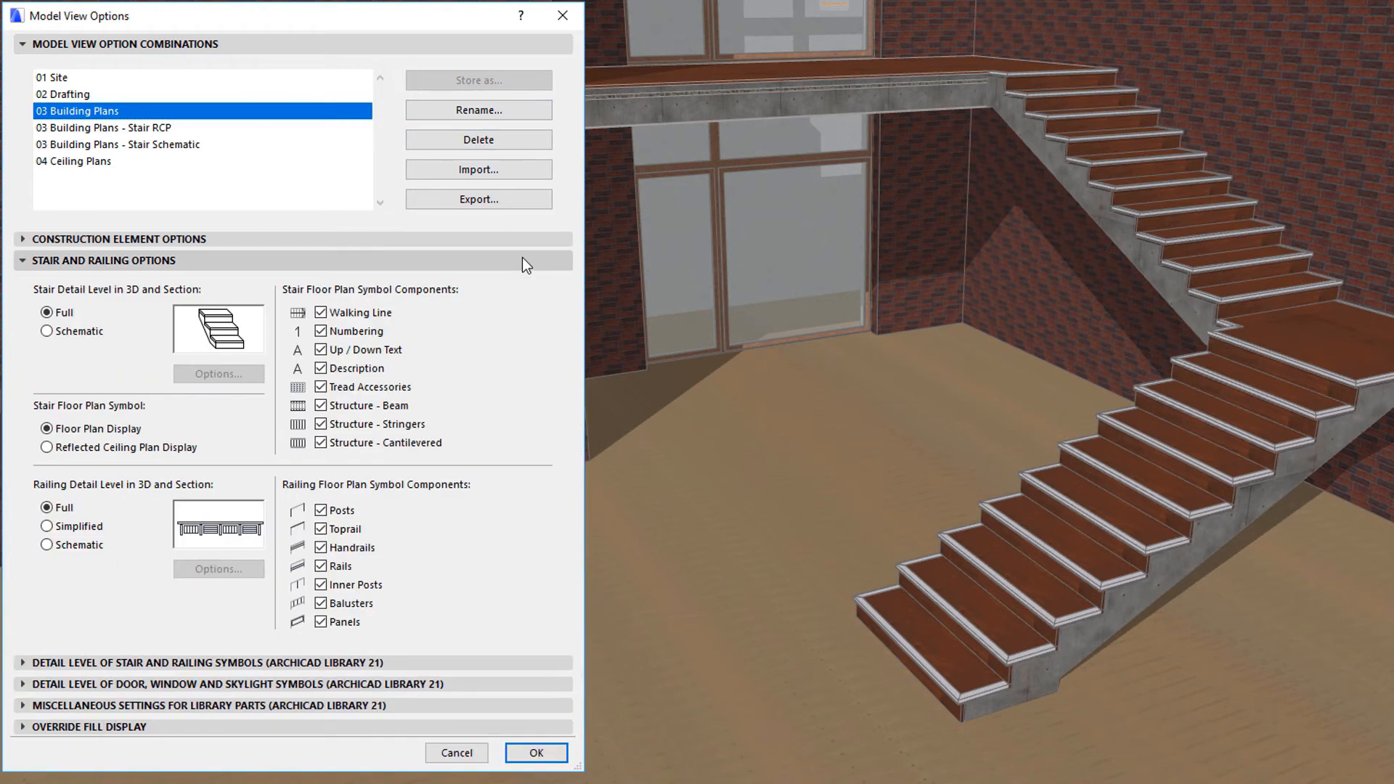
{"action": "mouse_move", "coordinate": [527, 312]}
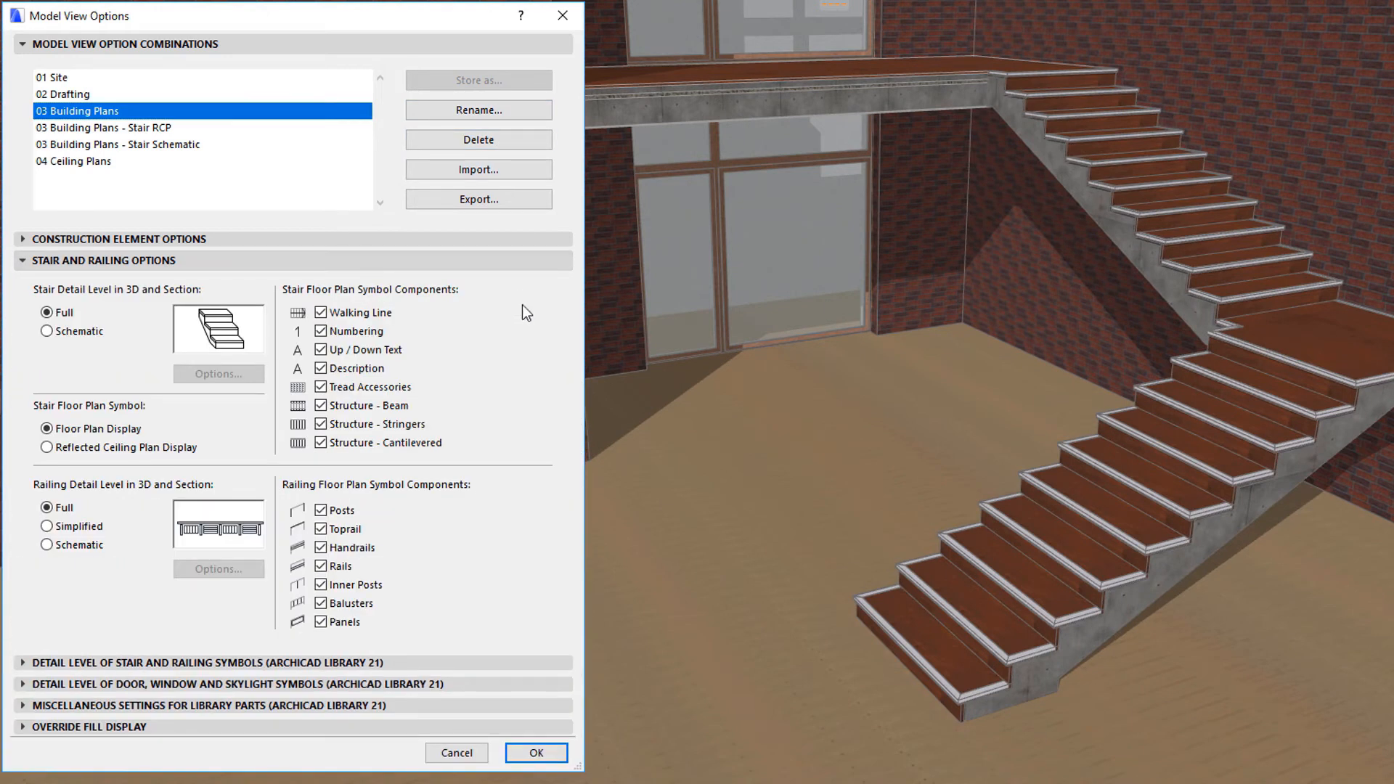
{"action": "mouse_move", "coordinate": [13, 382]}
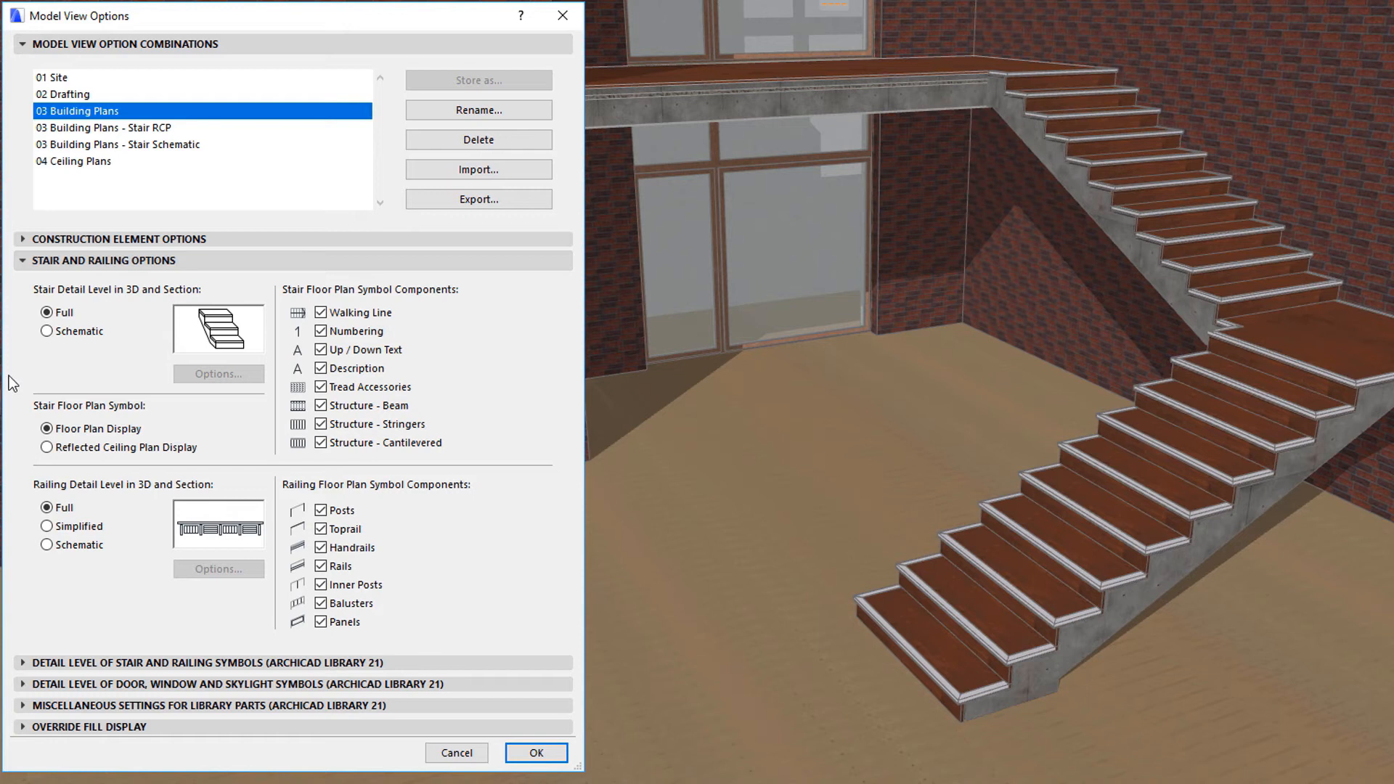
{"action": "mouse_move", "coordinate": [509, 300]}
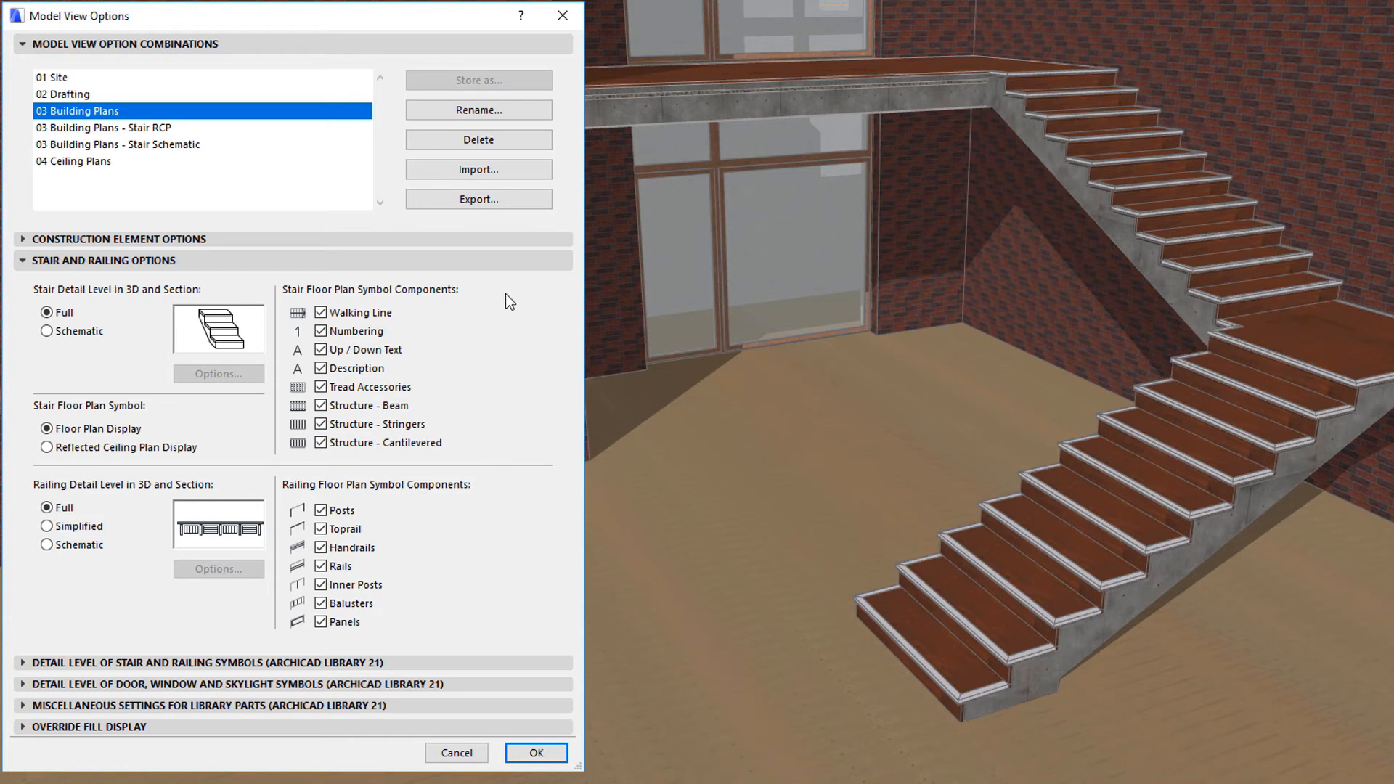
{"action": "mouse_move", "coordinate": [203, 289]}
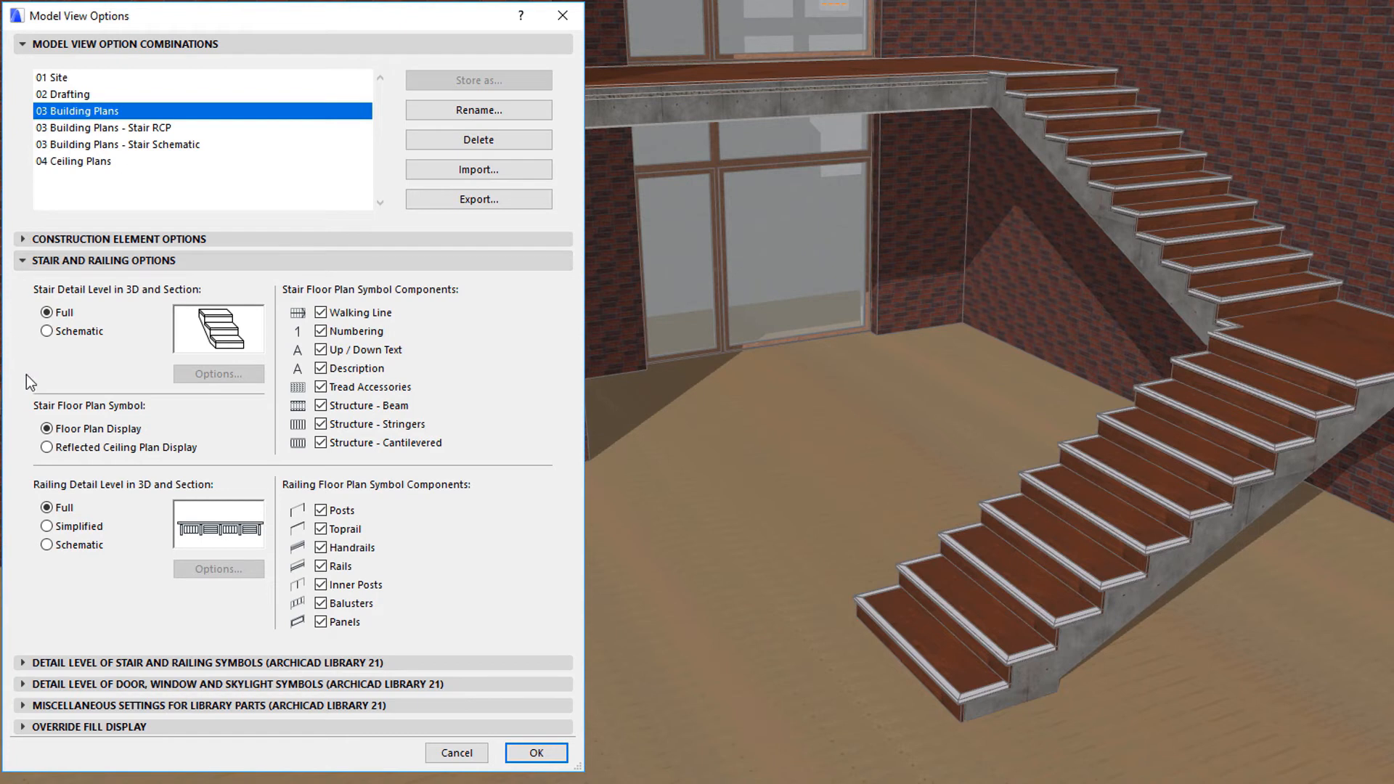
{"action": "mouse_move", "coordinate": [199, 273]}
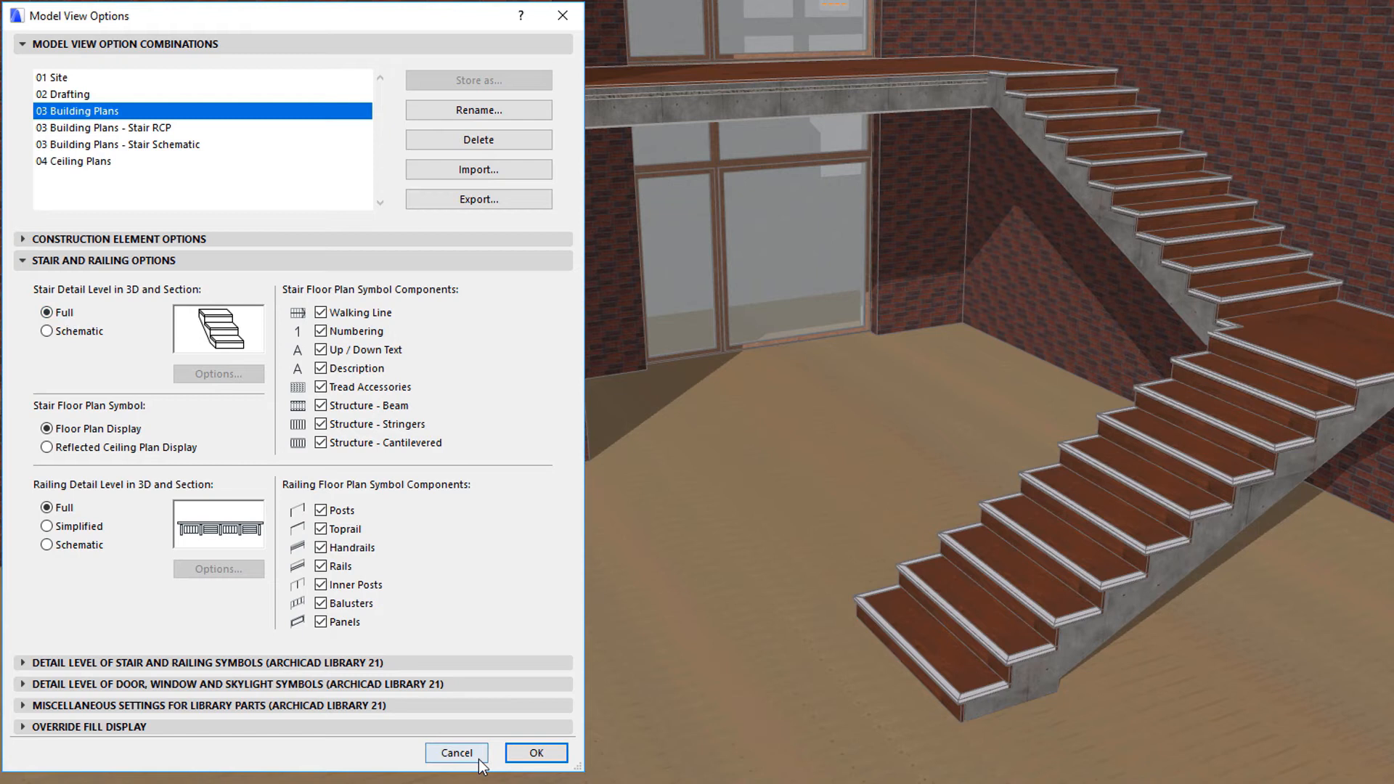
{"action": "mouse_move", "coordinate": [67, 347]}
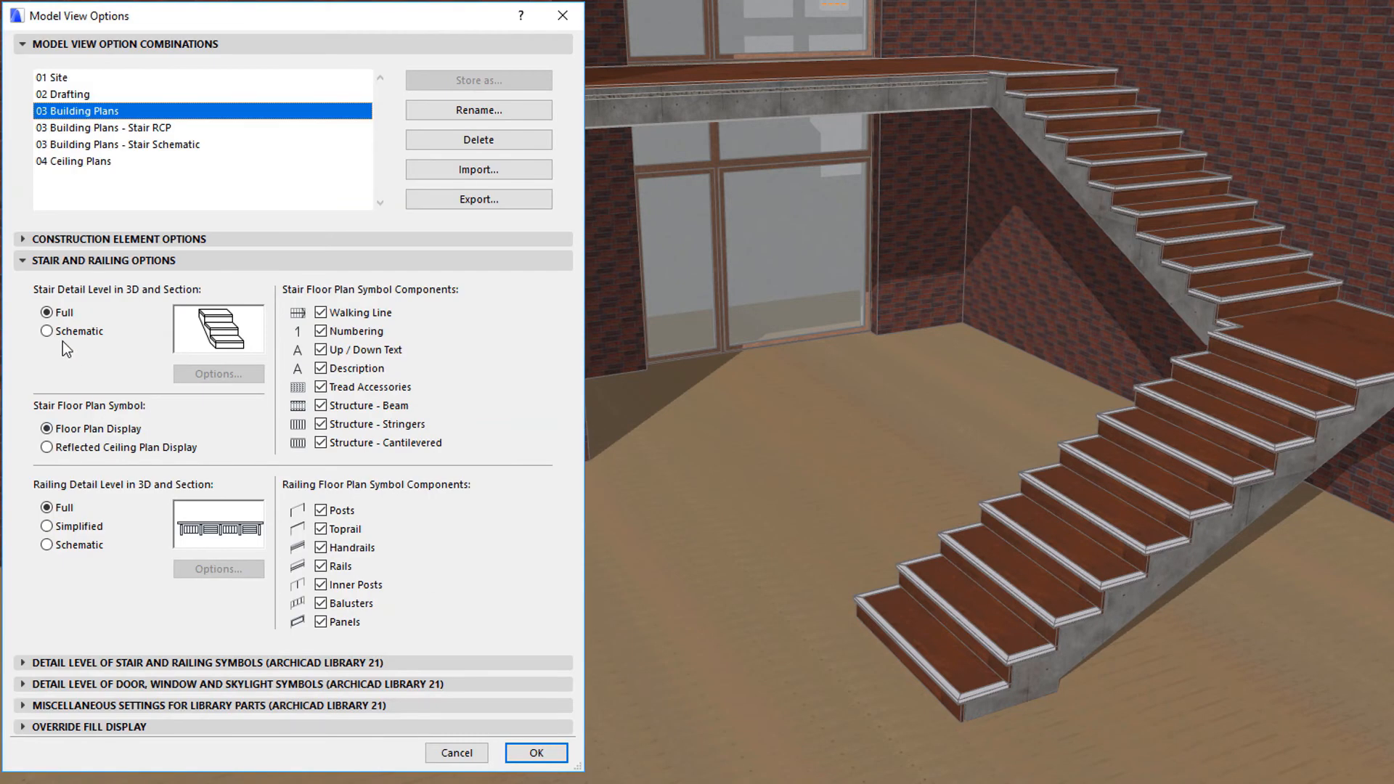
{"action": "left_click", "coordinate": [47, 312]}
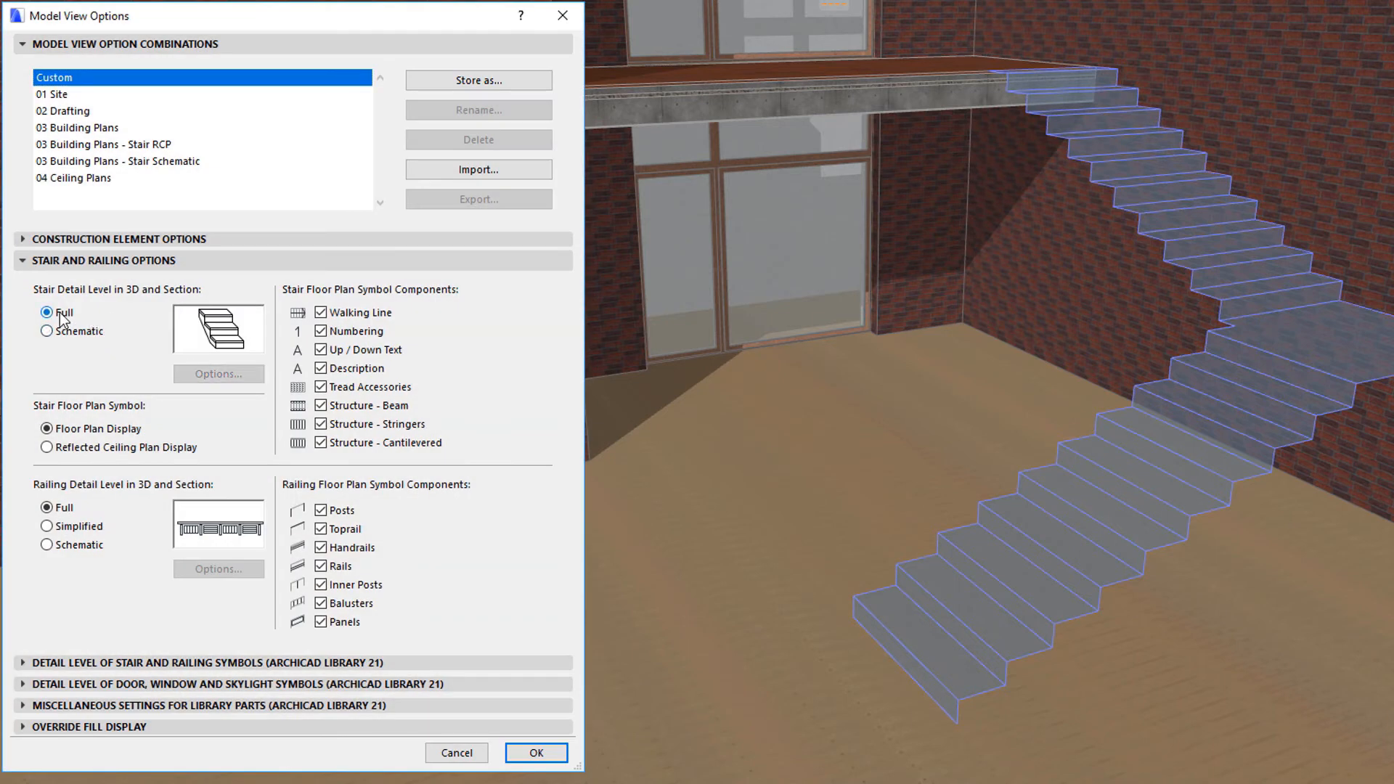
{"action": "left_click", "coordinate": [536, 753]}
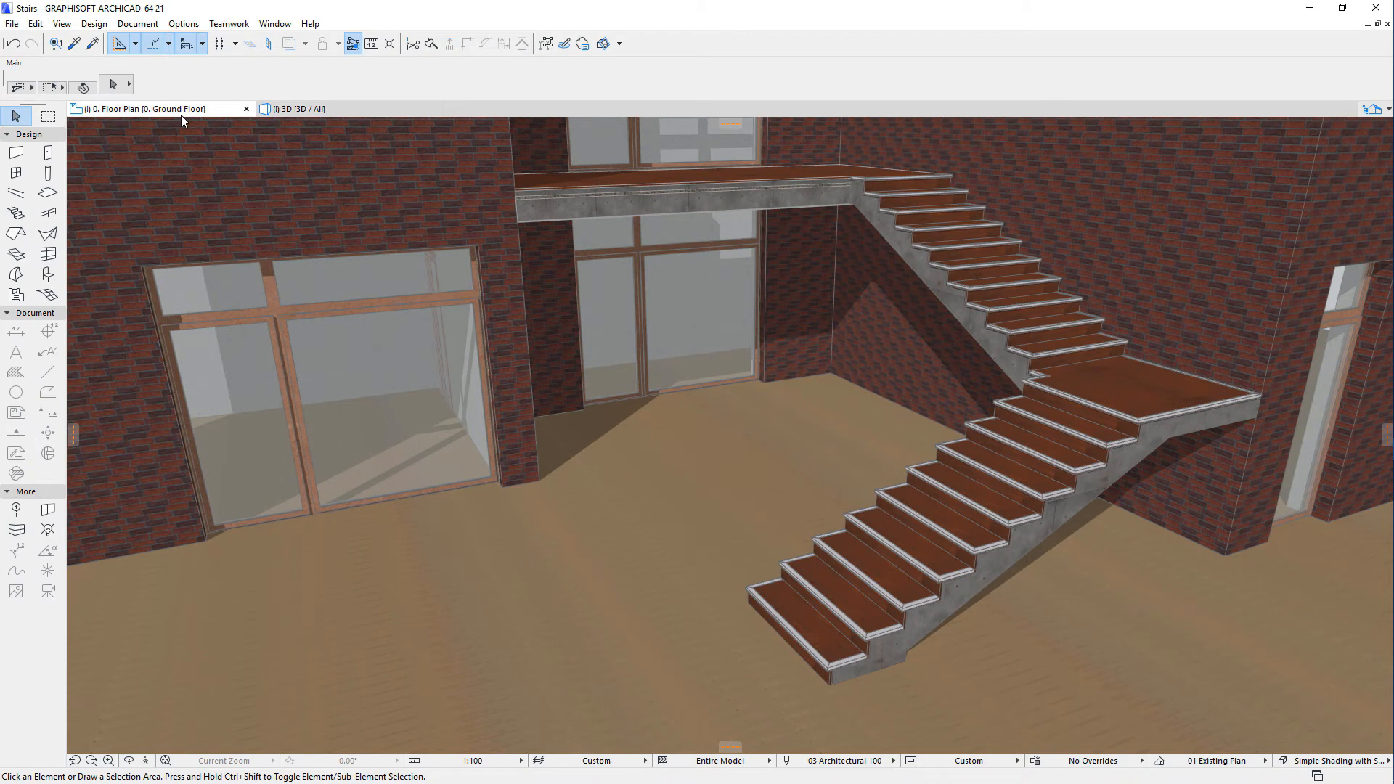
- On the ground floor plan, preview the stair as a Reflected Ceiling Plan symbol and revert to Floor Plan Display
{"action": "left_click", "coordinate": [143, 109]}
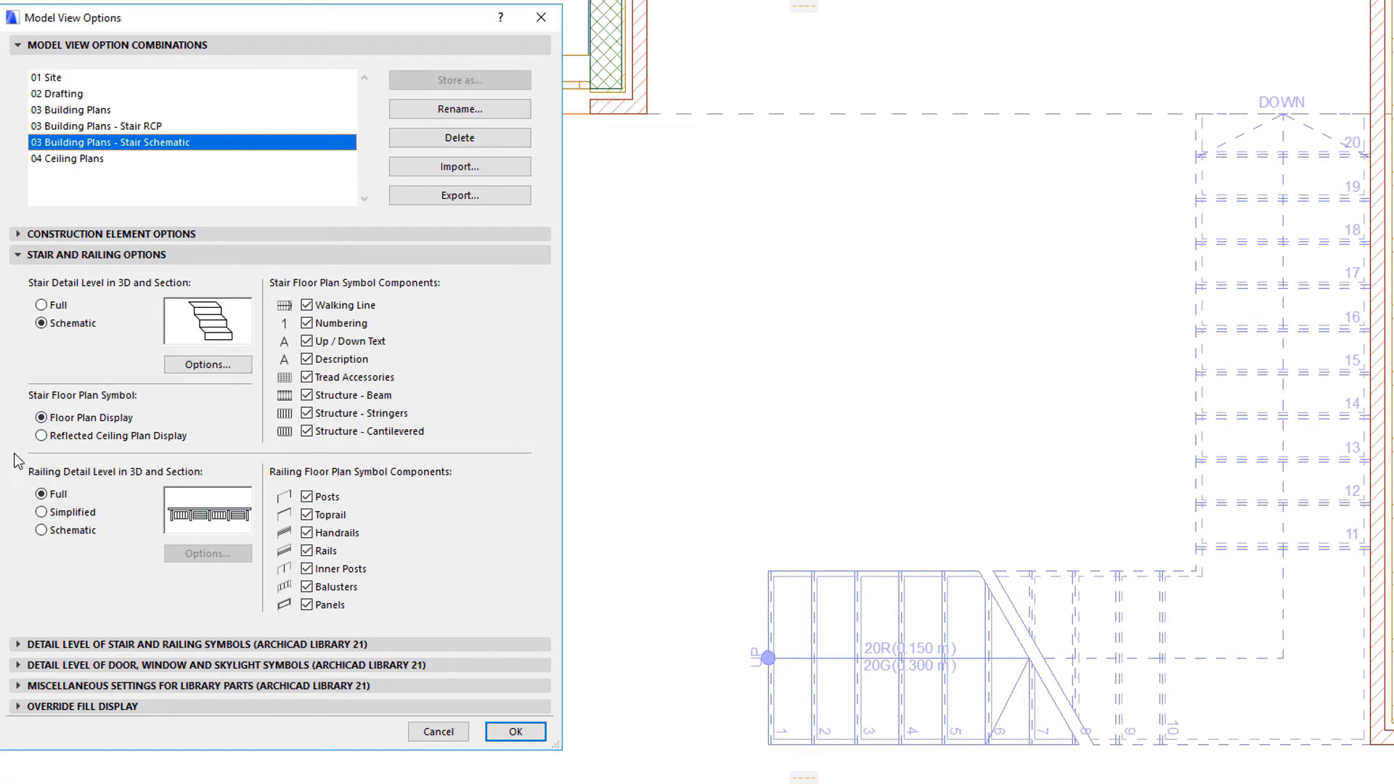
{"action": "mouse_move", "coordinate": [242, 463]}
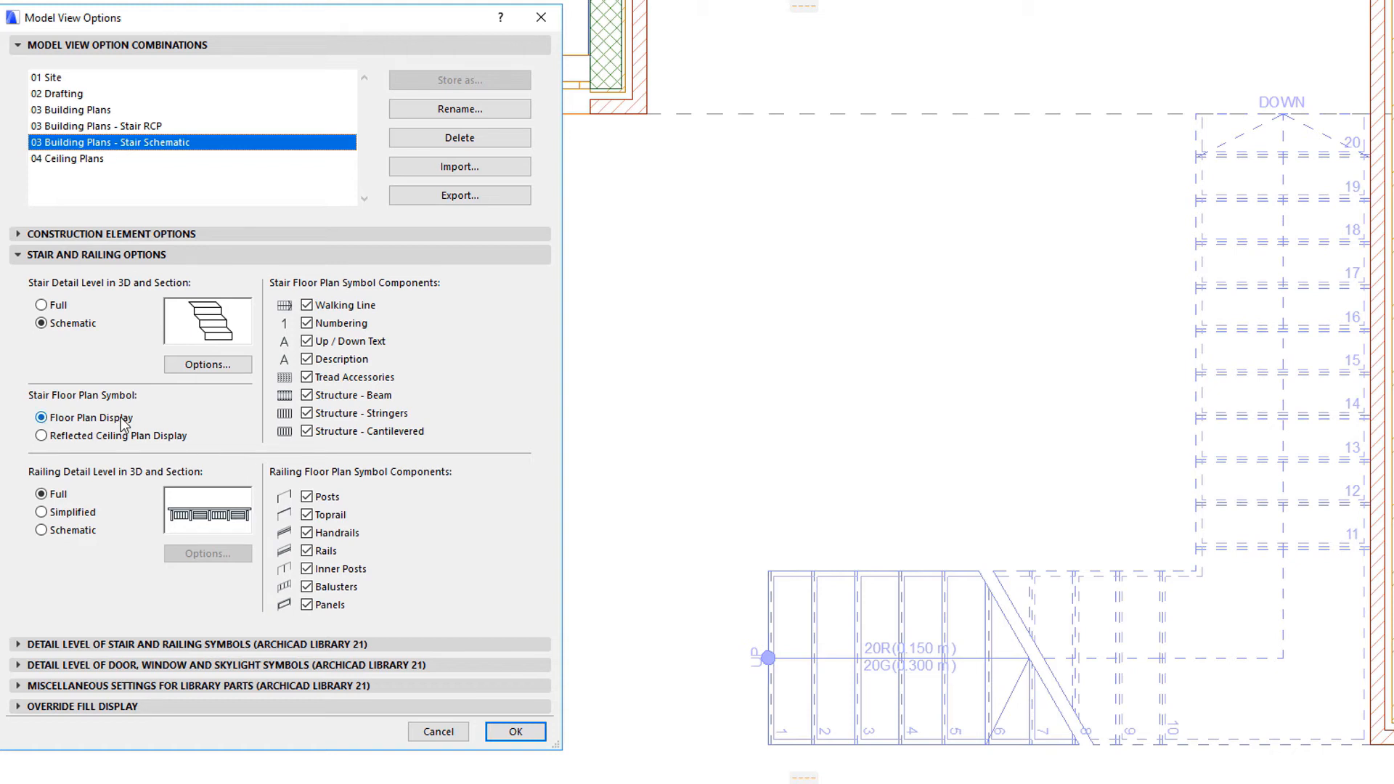
{"action": "mouse_move", "coordinate": [934, 771]}
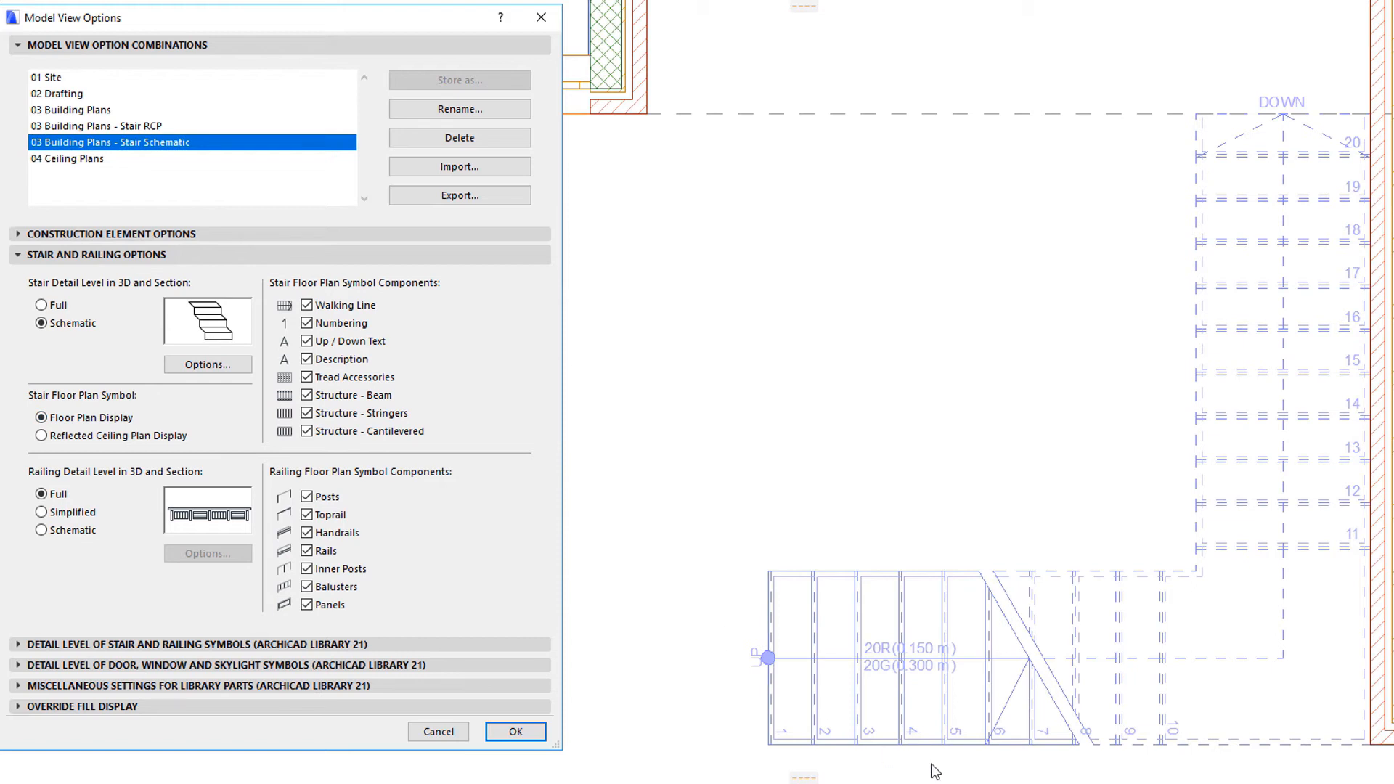
{"action": "mouse_move", "coordinate": [715, 497]}
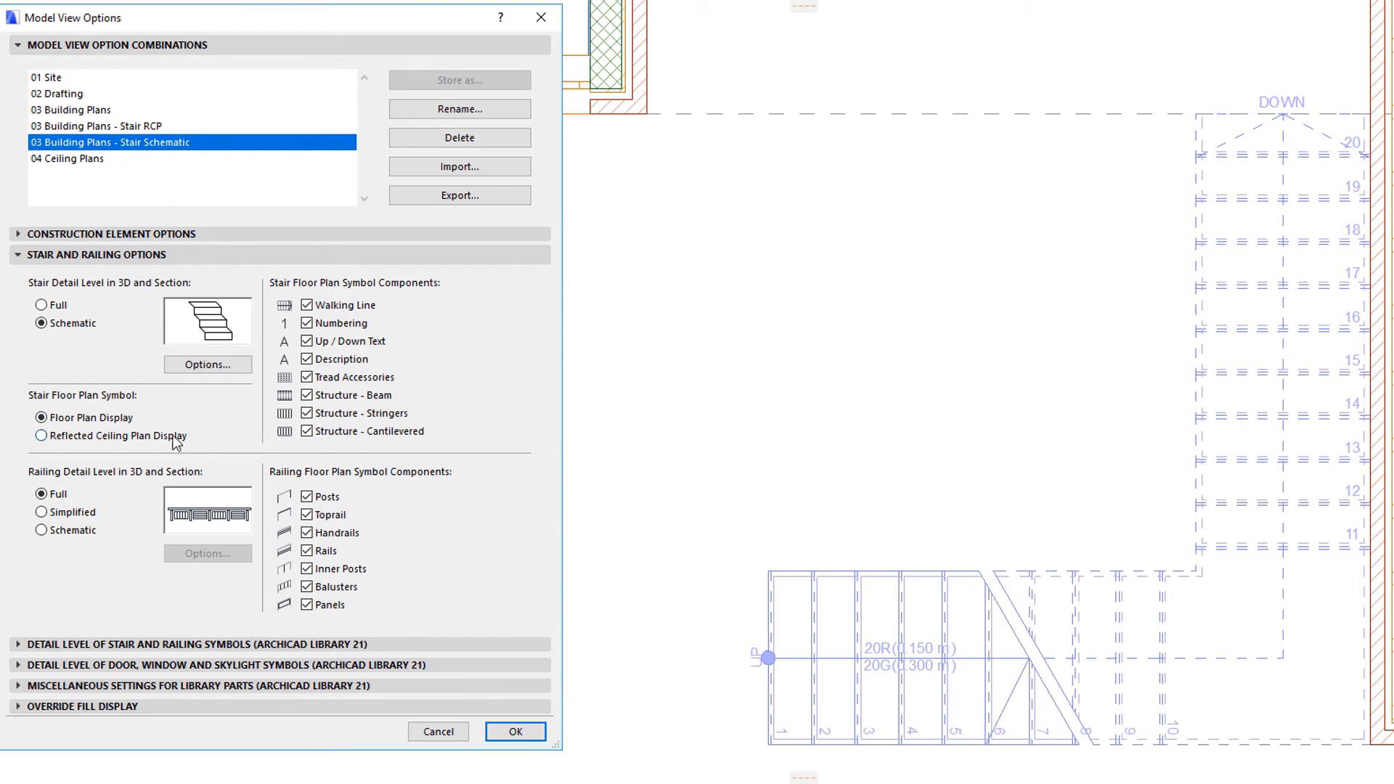
{"action": "left_click", "coordinate": [41, 436]}
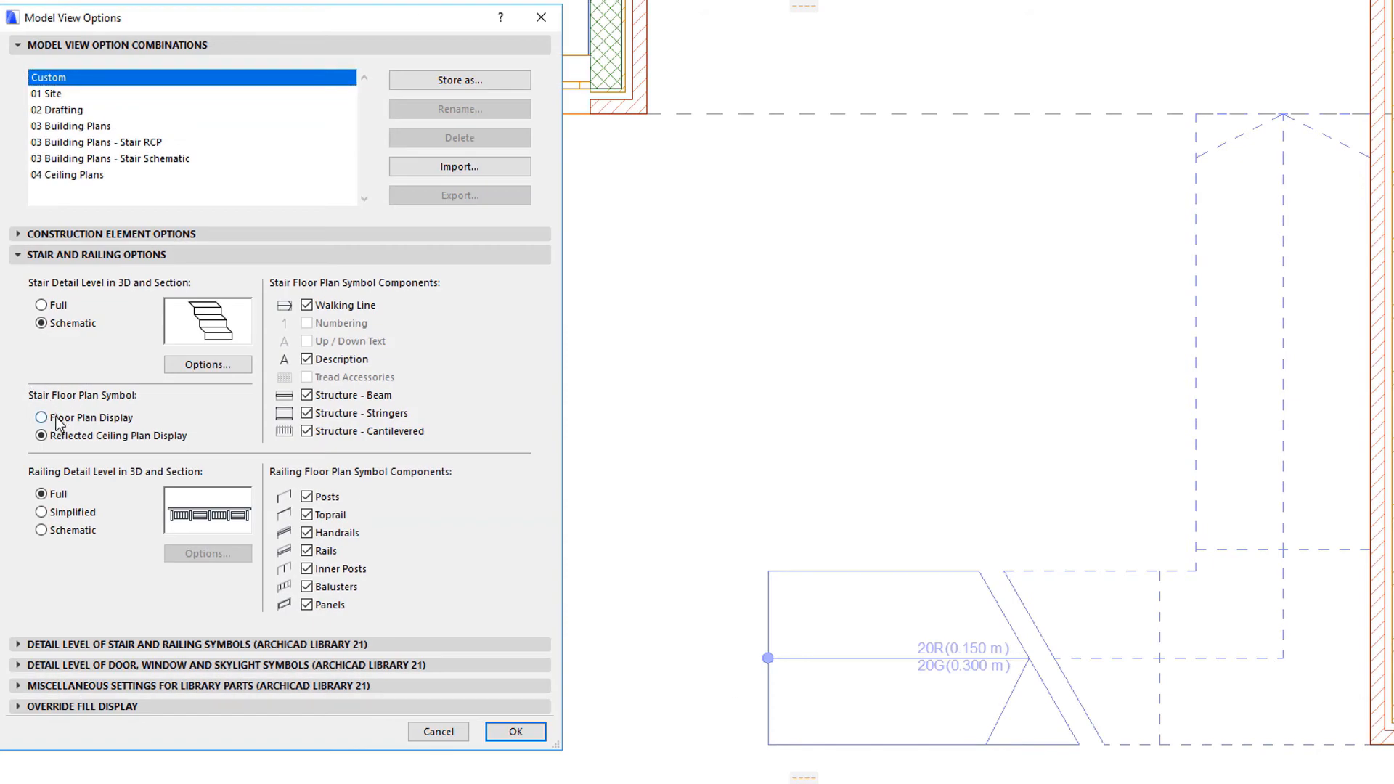
{"action": "left_click", "coordinate": [41, 417]}
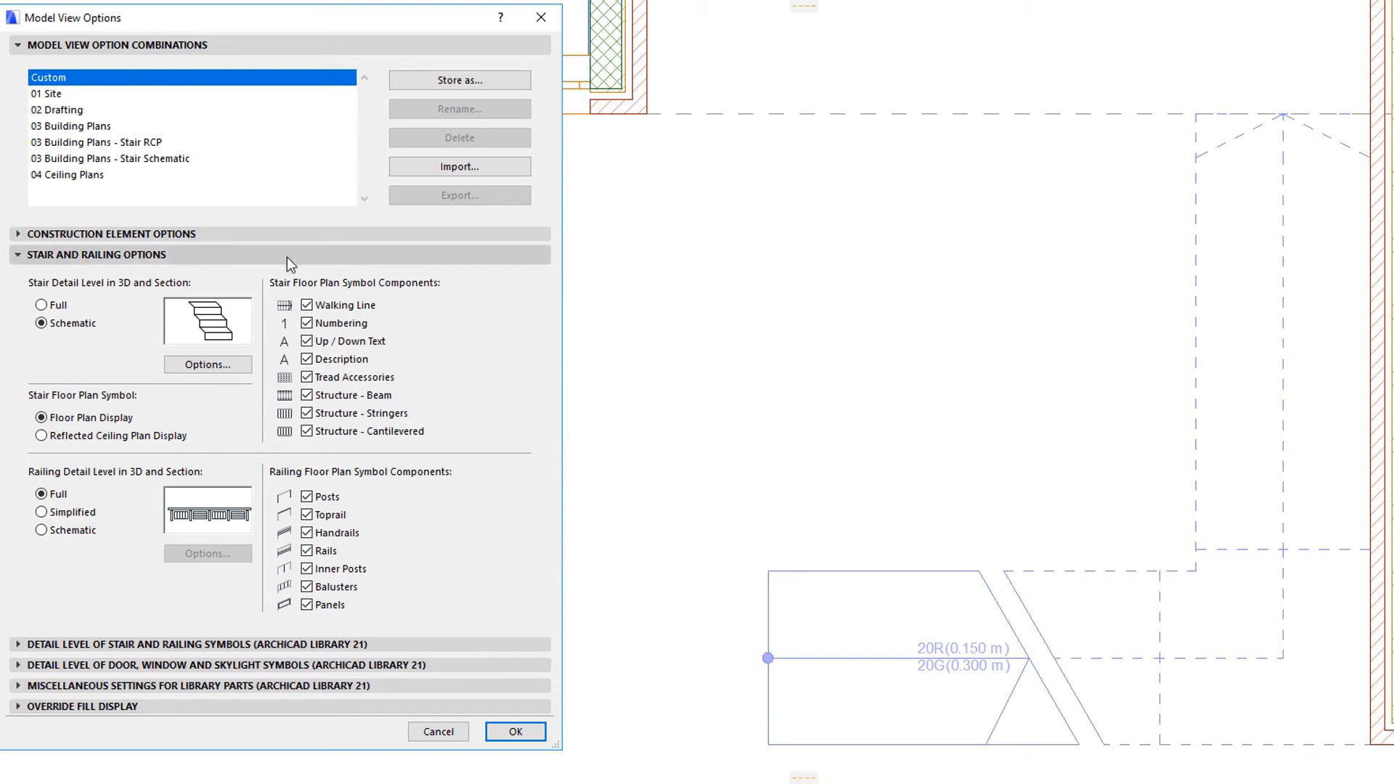
{"action": "left_click", "coordinate": [514, 731]}
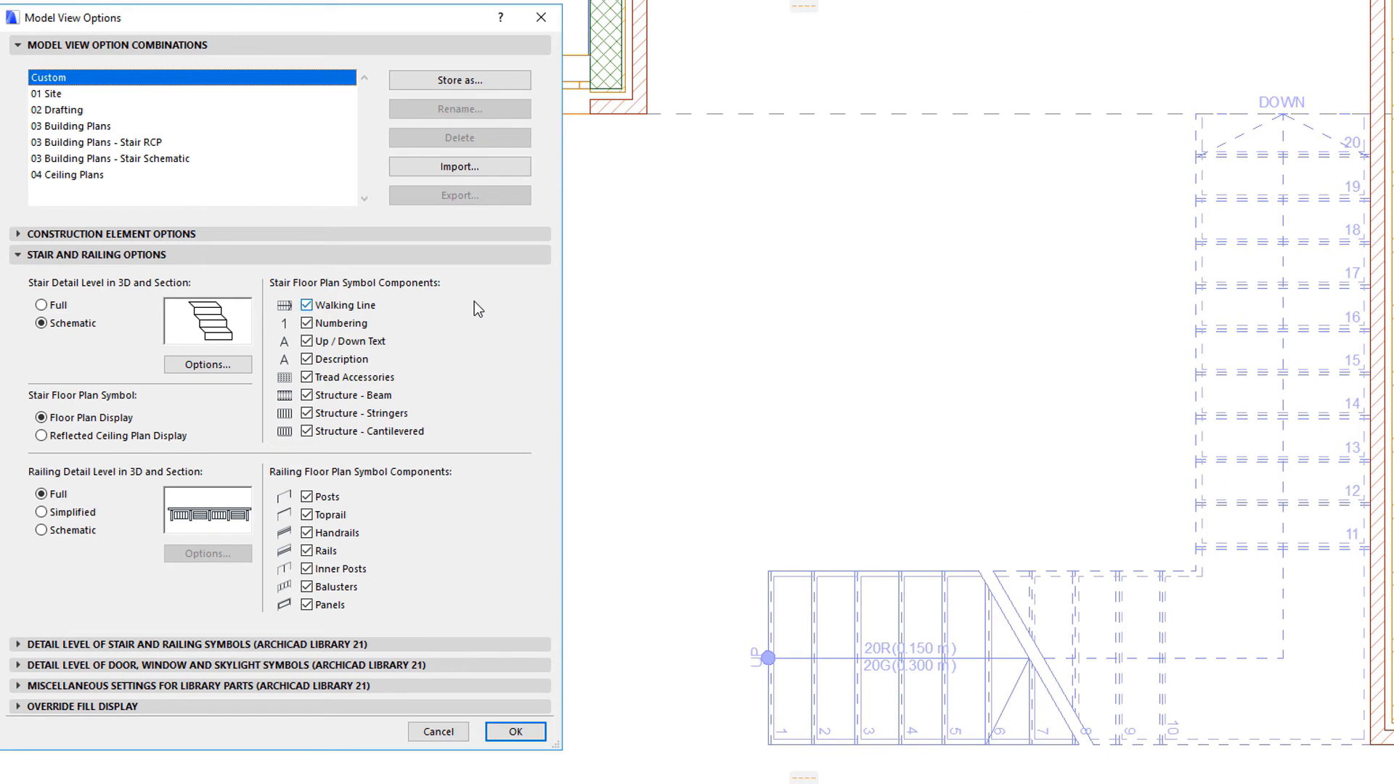
- Set the stair's Floor Plan and Reflected Ceiling Plan symbol components to 'by Model View Options' and accept
{"action": "left_click", "coordinate": [514, 730]}
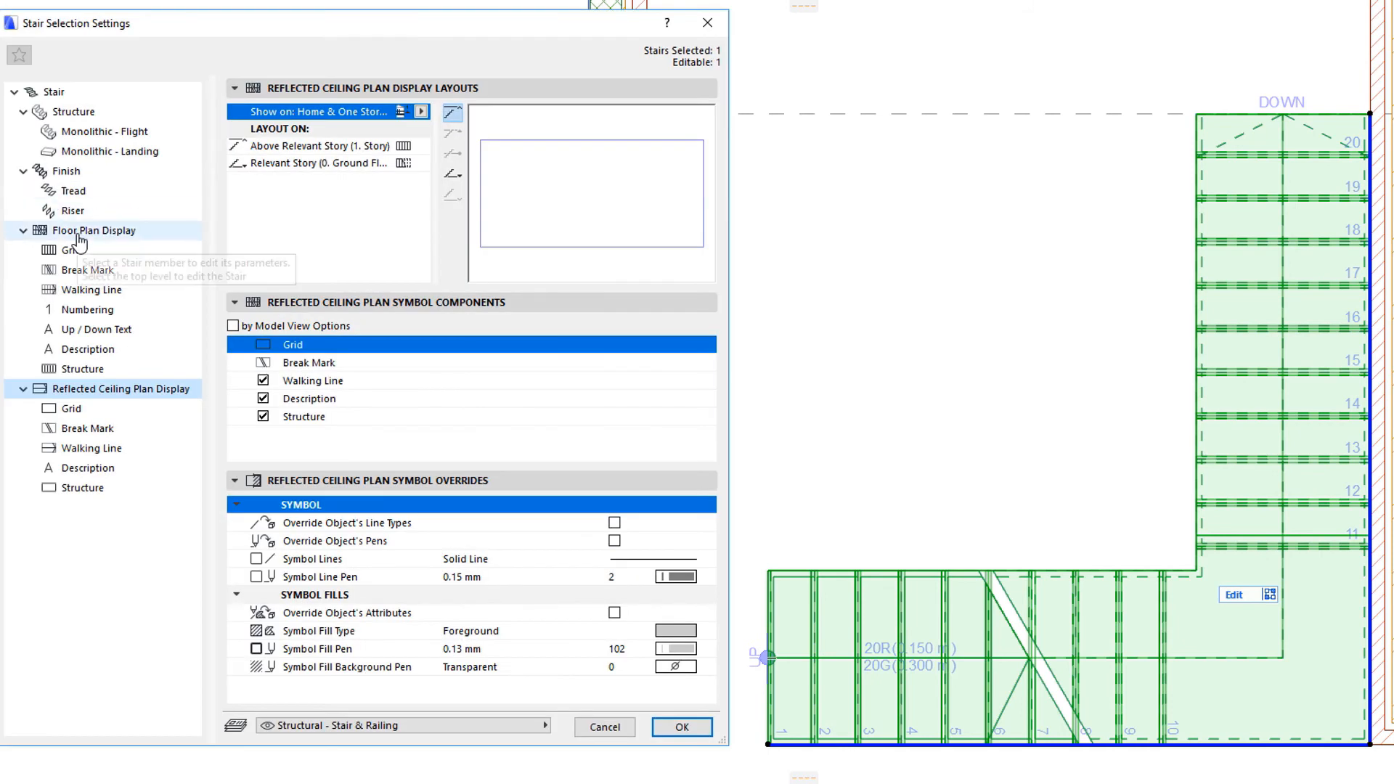
{"action": "left_click", "coordinate": [93, 231]}
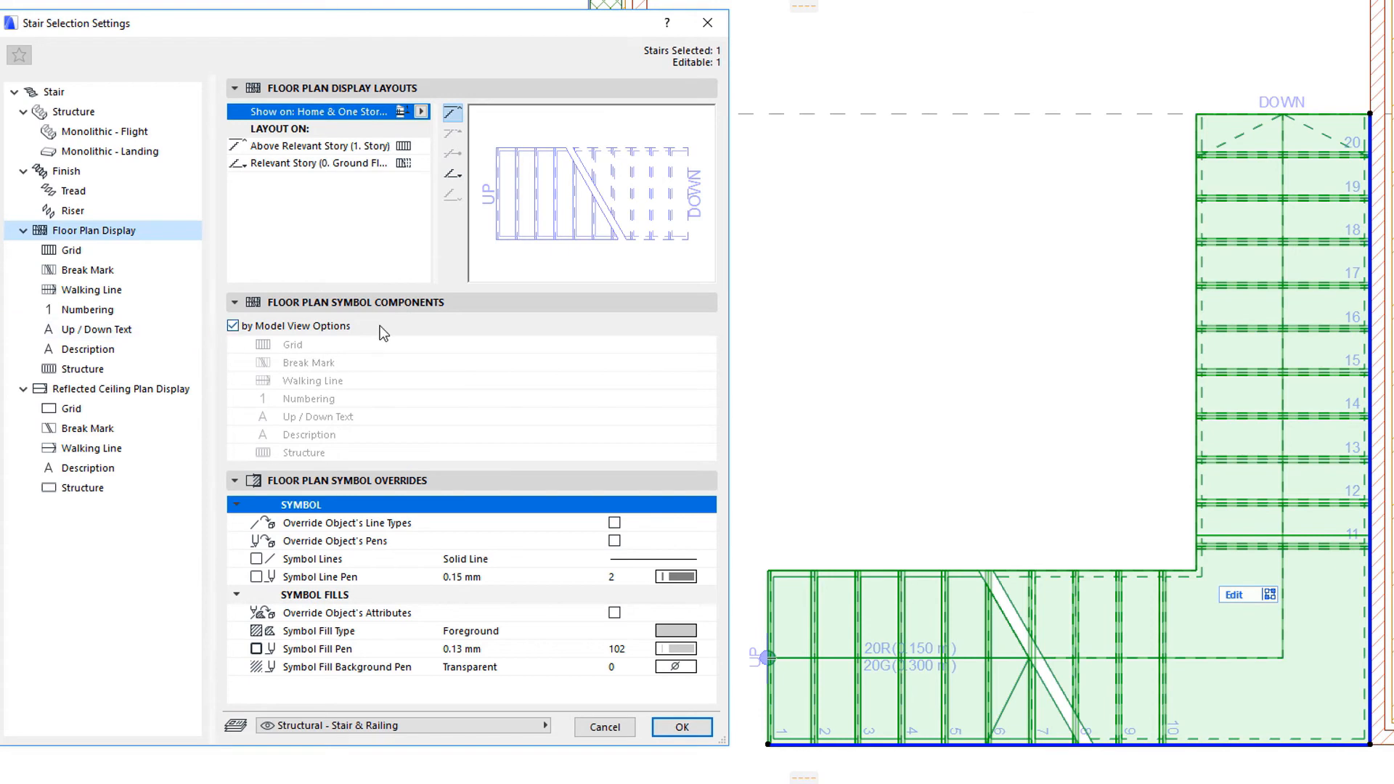
{"action": "left_click", "coordinate": [120, 390]}
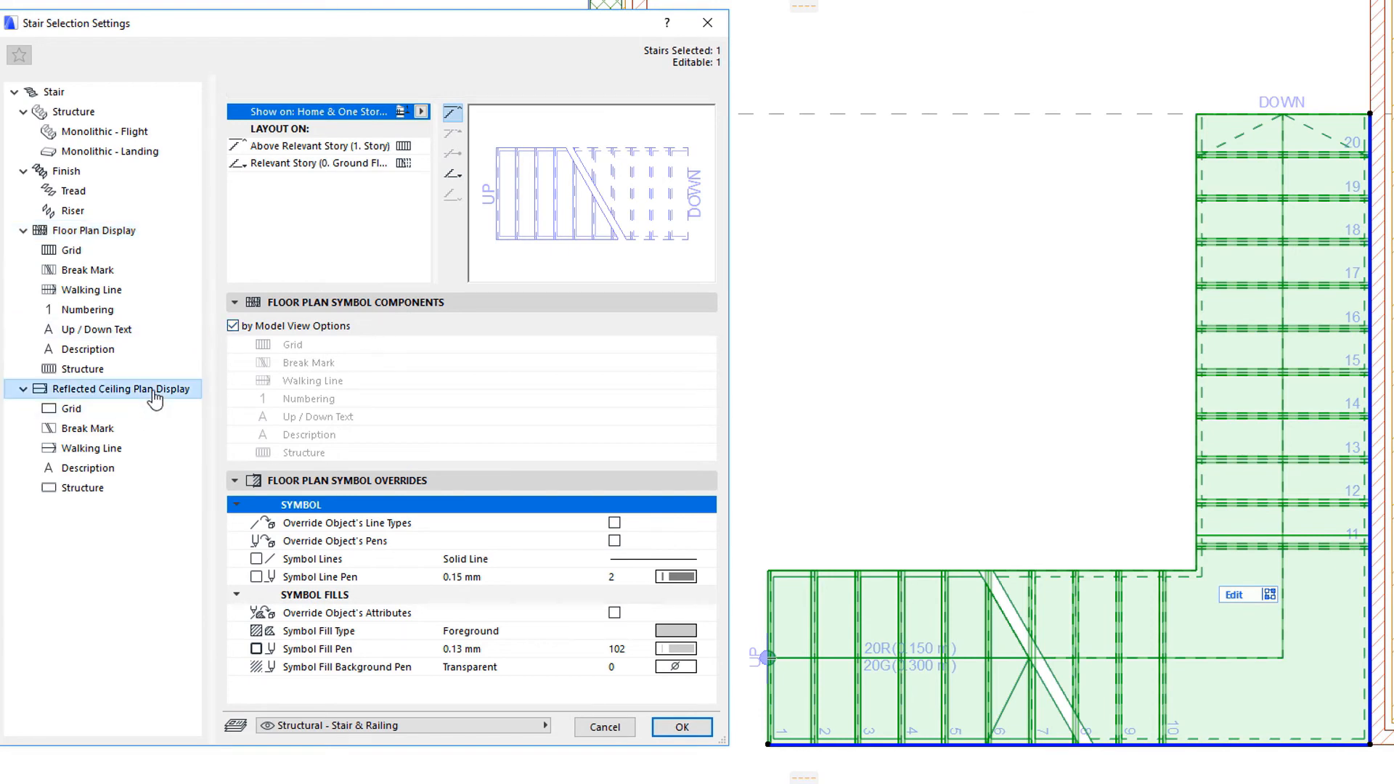
{"action": "left_click", "coordinate": [233, 326]}
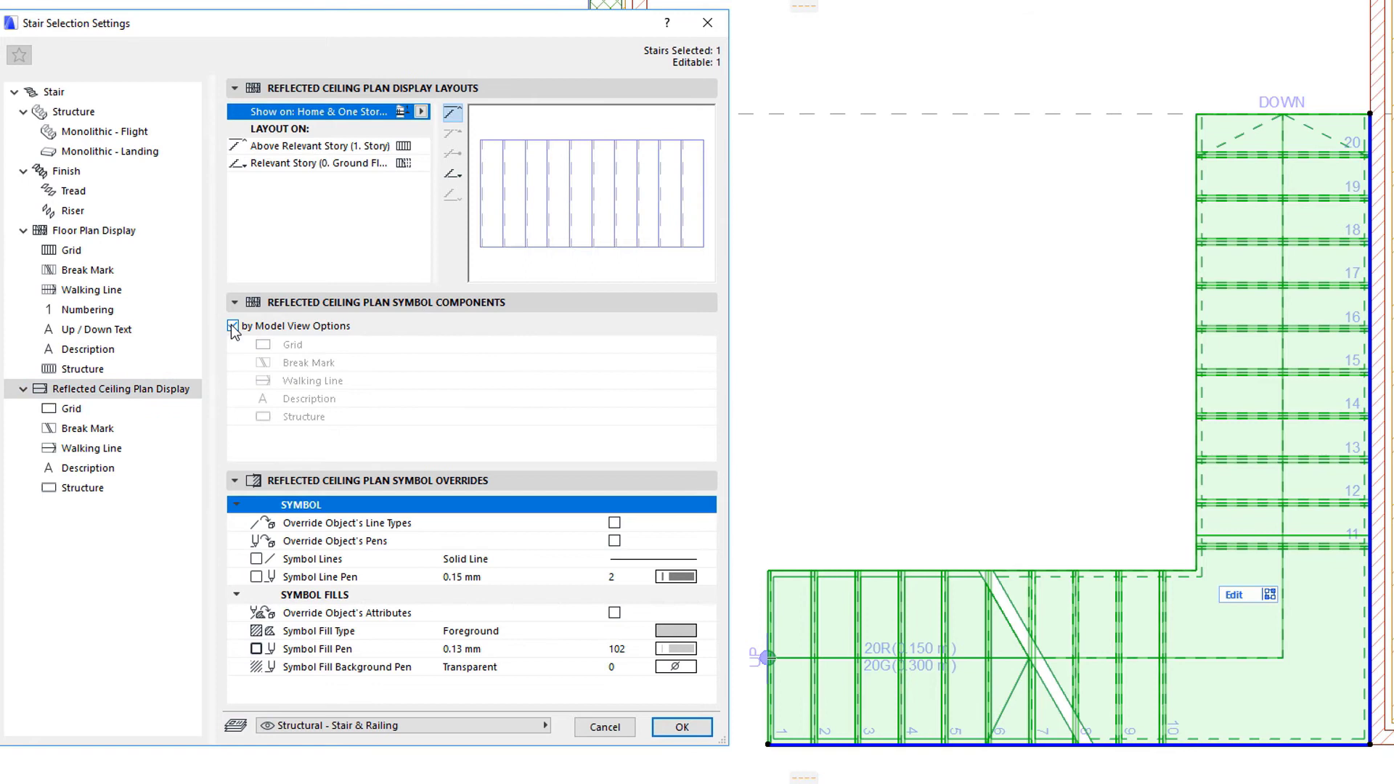
{"action": "left_click", "coordinate": [232, 325]}
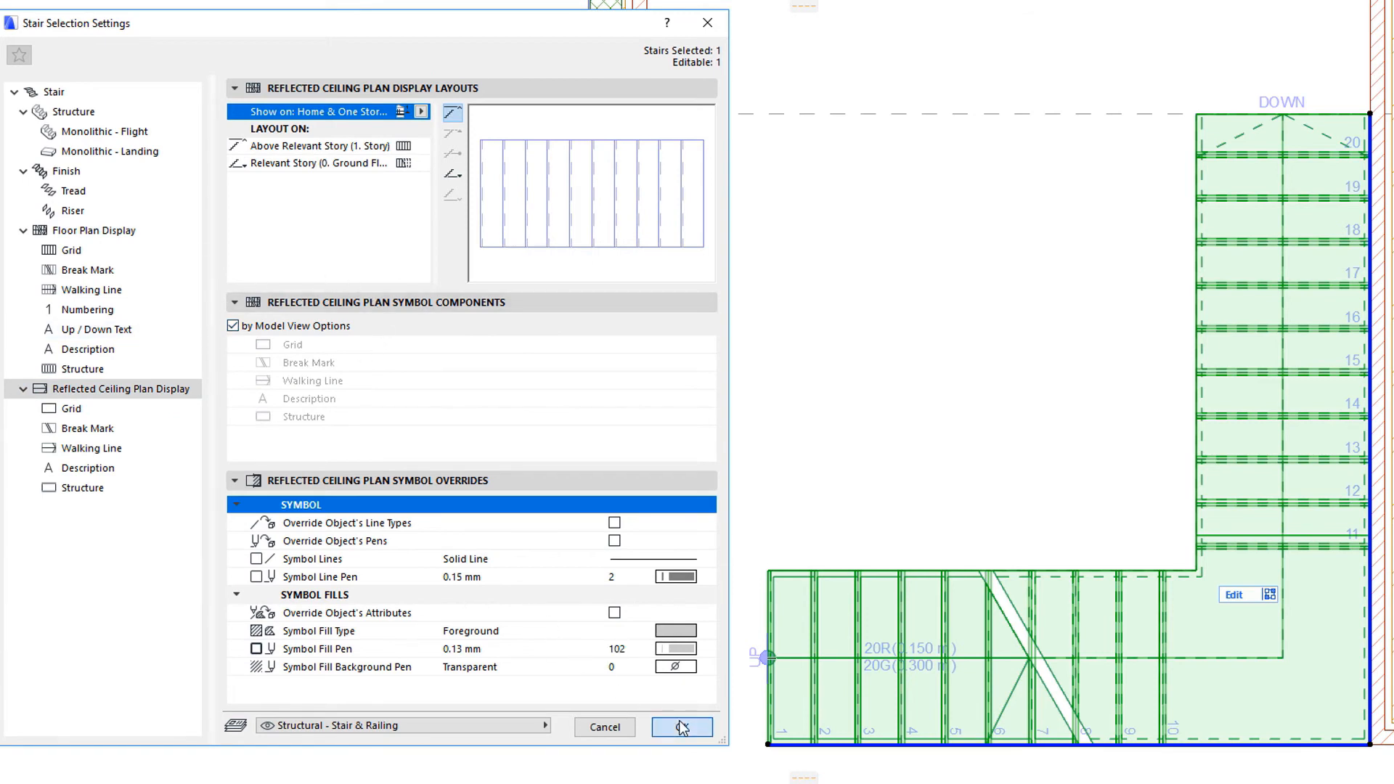
{"action": "left_click", "coordinate": [683, 726]}
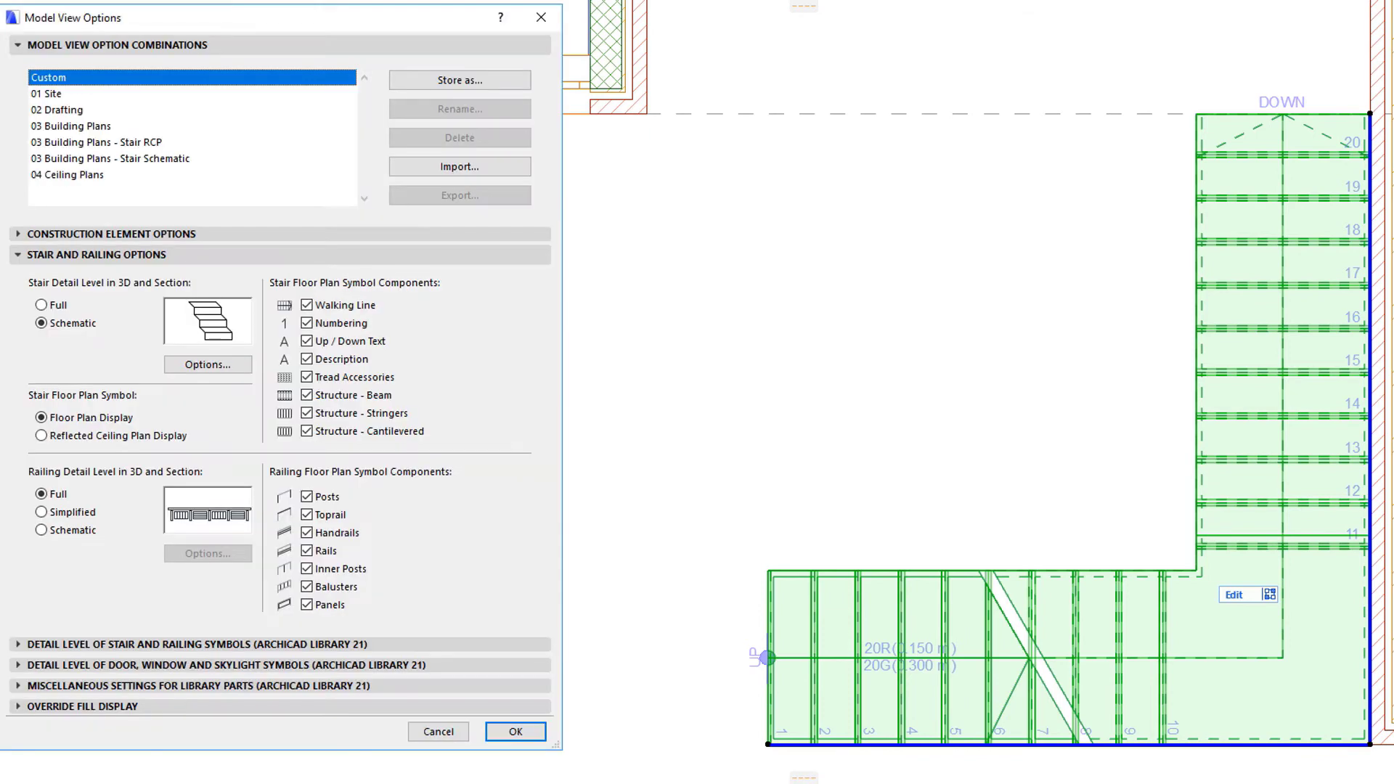
{"action": "mouse_move", "coordinate": [227, 329]}
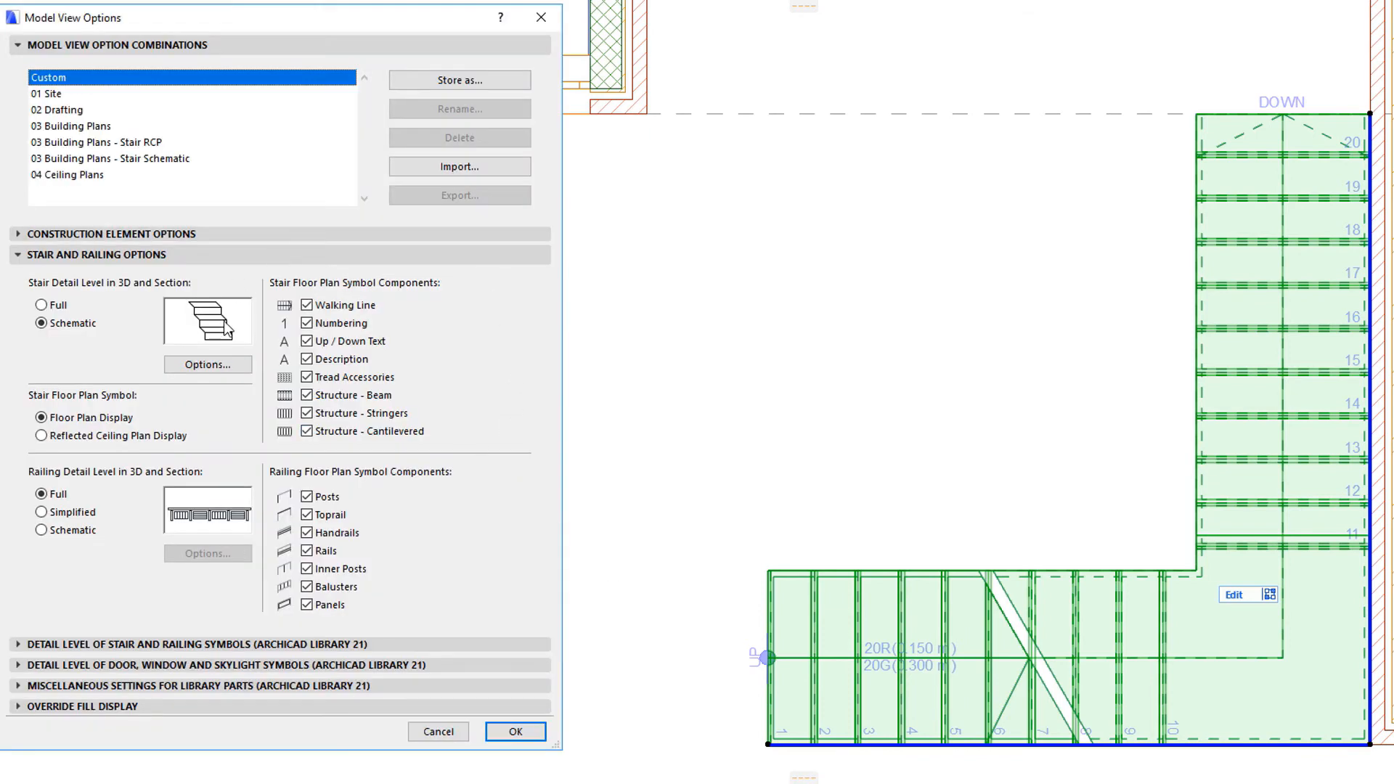
{"action": "mouse_move", "coordinate": [398, 306]}
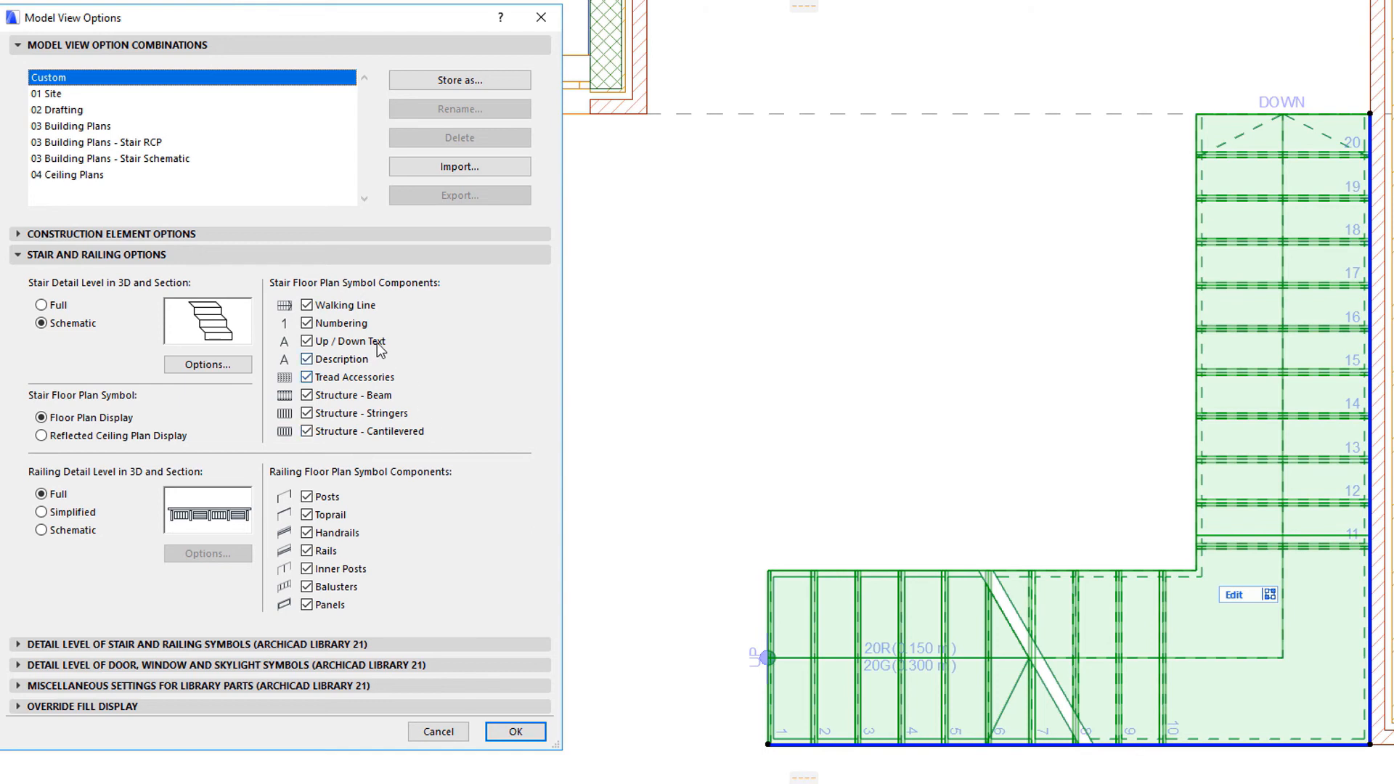
- Switch off Numbering in the Stair Floor Plan Symbol Components, confirm, and reopen Model View Options
{"action": "left_click", "coordinate": [306, 323]}
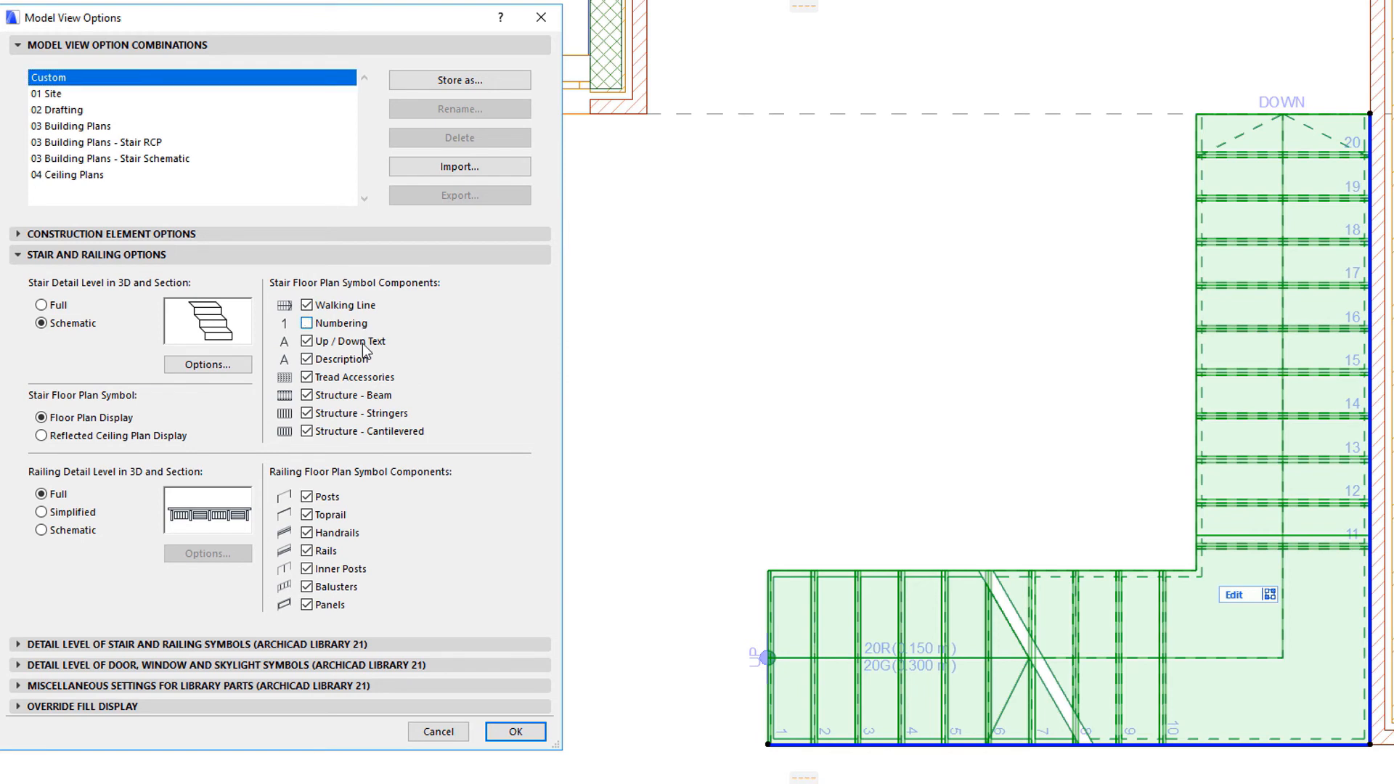
{"action": "left_click", "coordinate": [307, 359]}
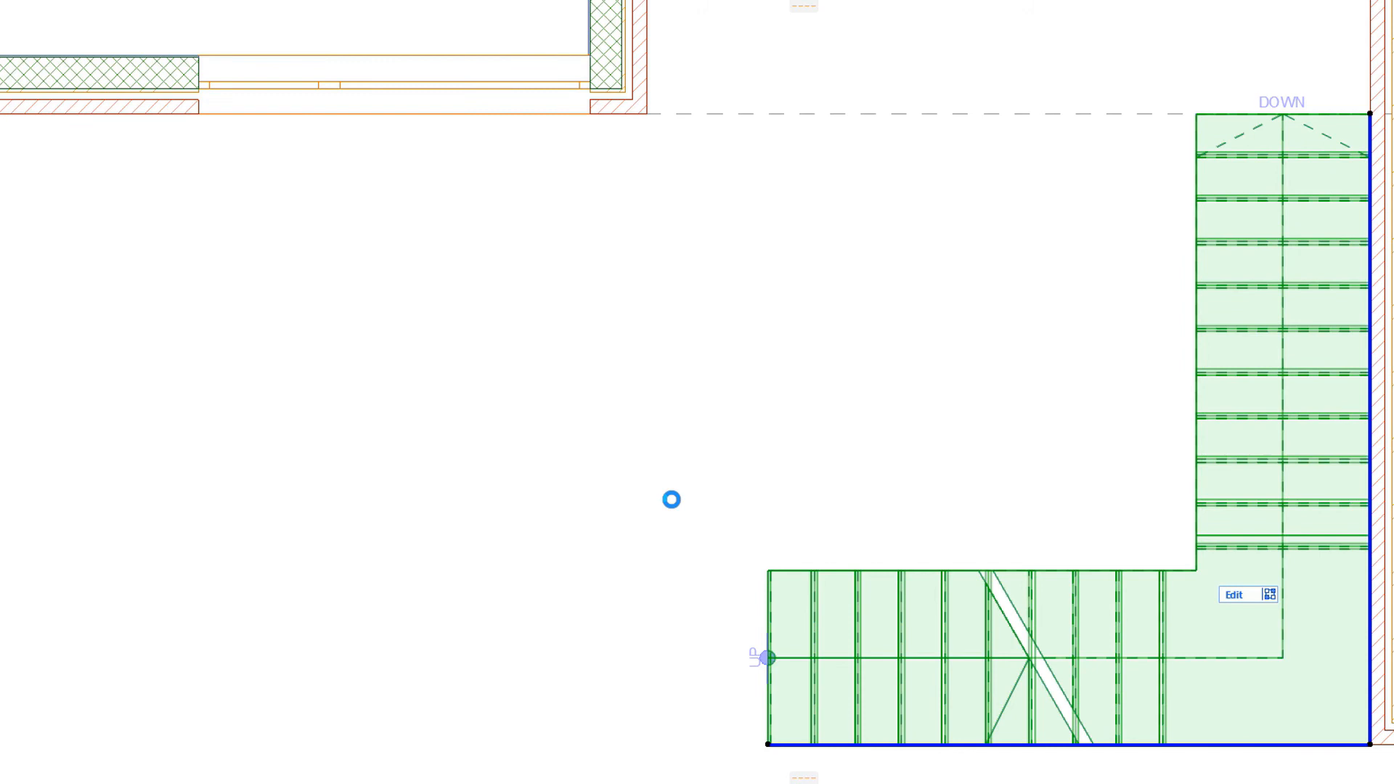
{"action": "left_click", "coordinate": [670, 498]}
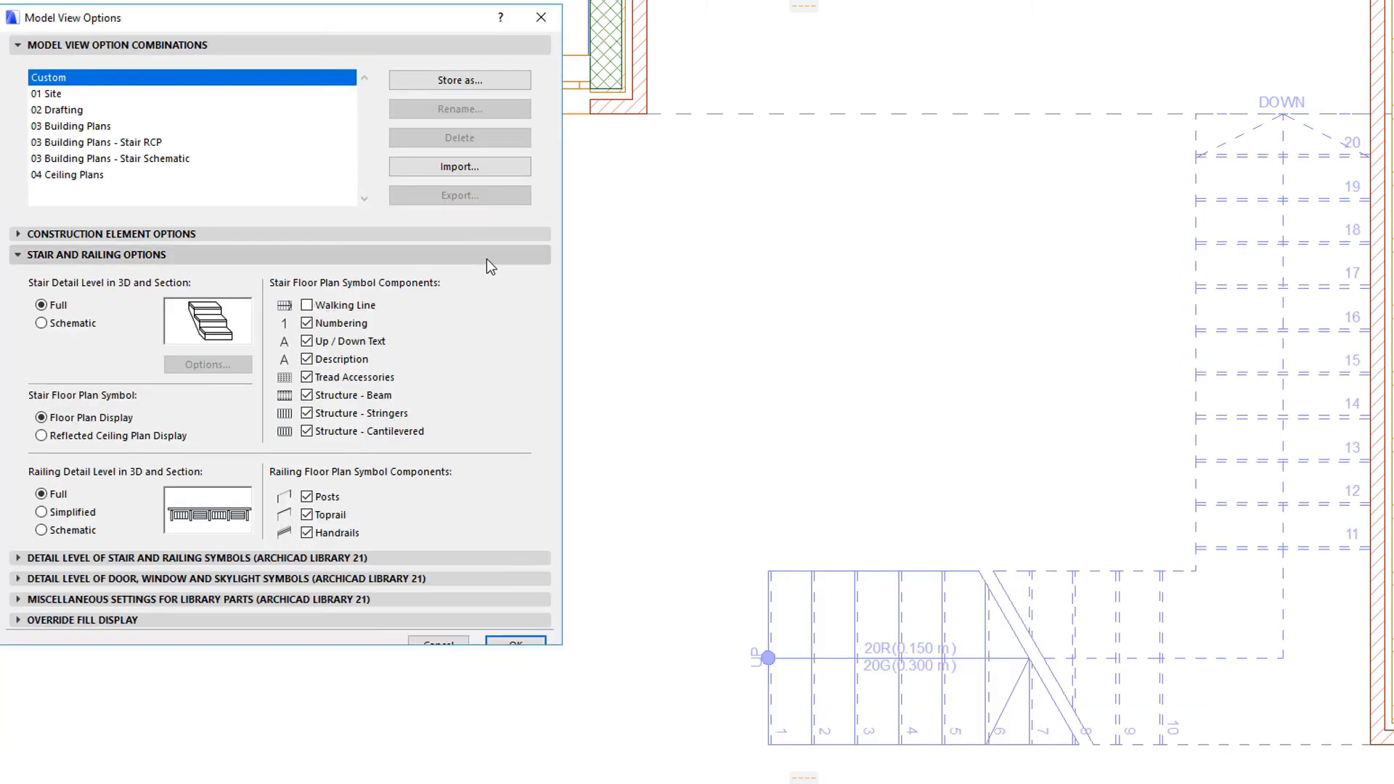
- Review the stair and railing symbol detail levels, all at Visible & Hidden Parts, and close the dialog
{"action": "left_click", "coordinate": [200, 558]}
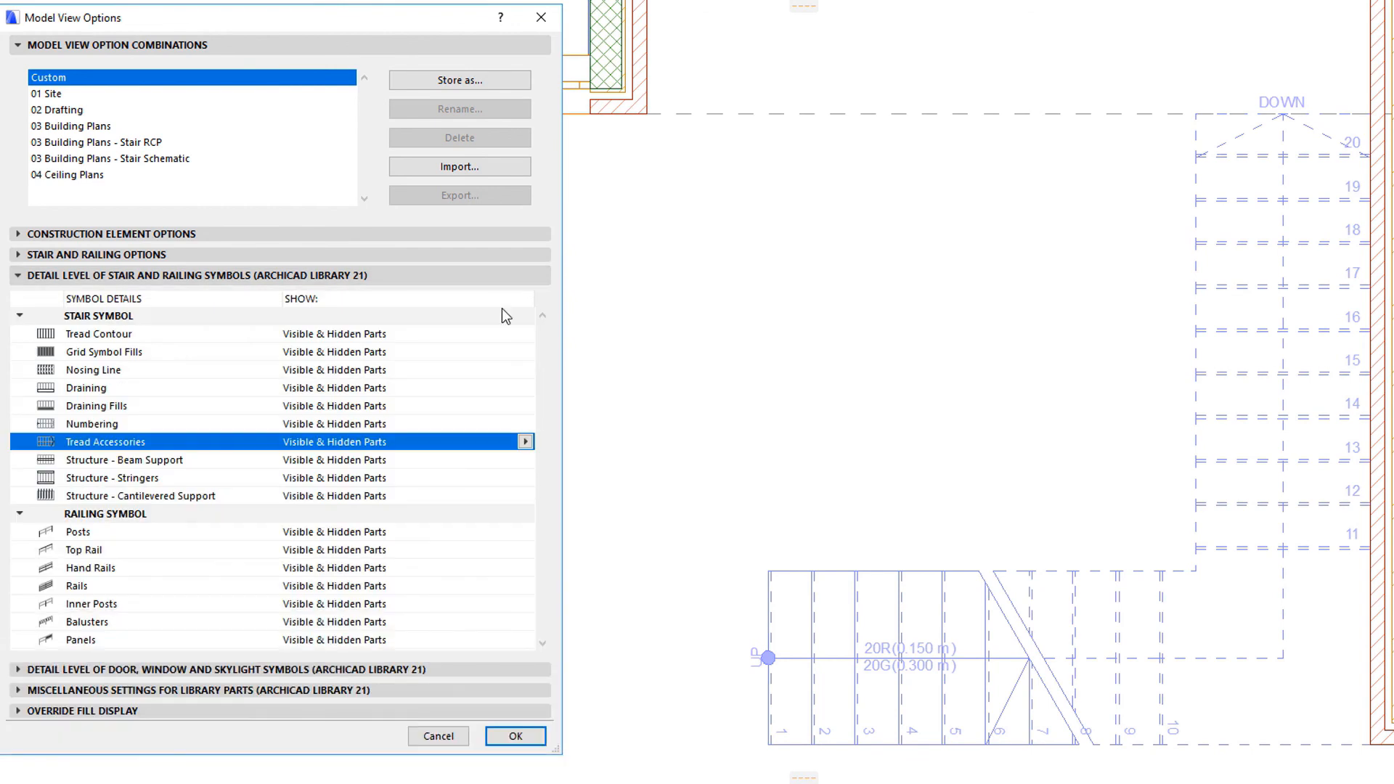
{"action": "mouse_move", "coordinate": [25, 508]}
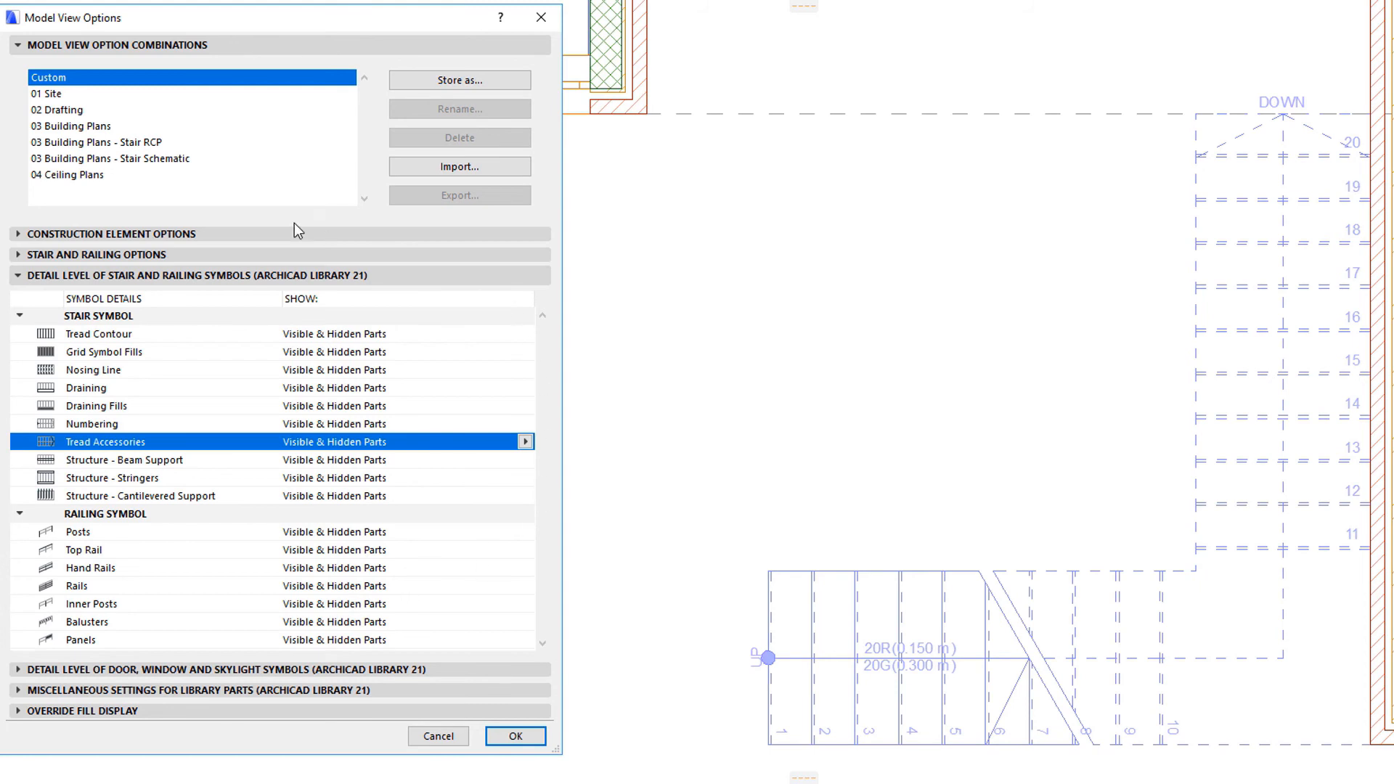
{"action": "mouse_move", "coordinate": [343, 365]}
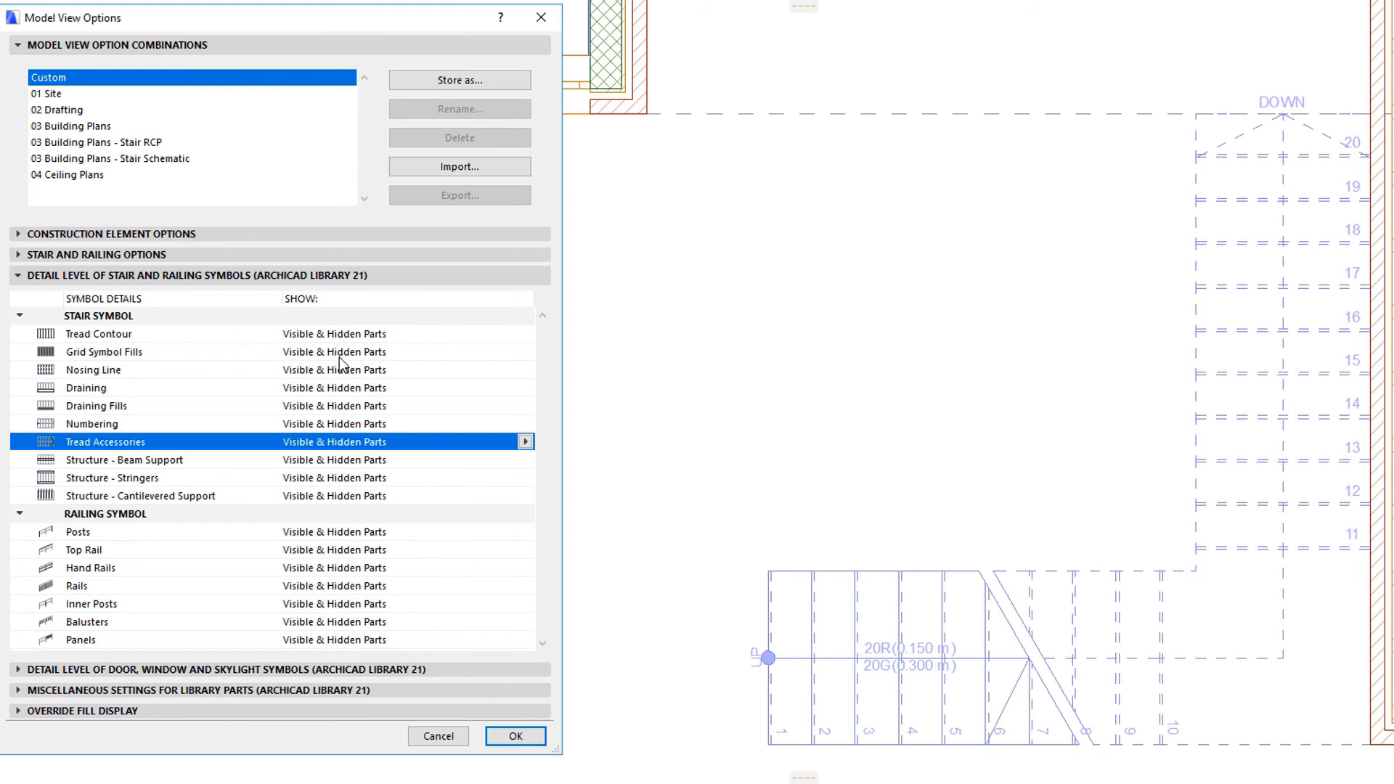
{"action": "mouse_move", "coordinate": [554, 372]}
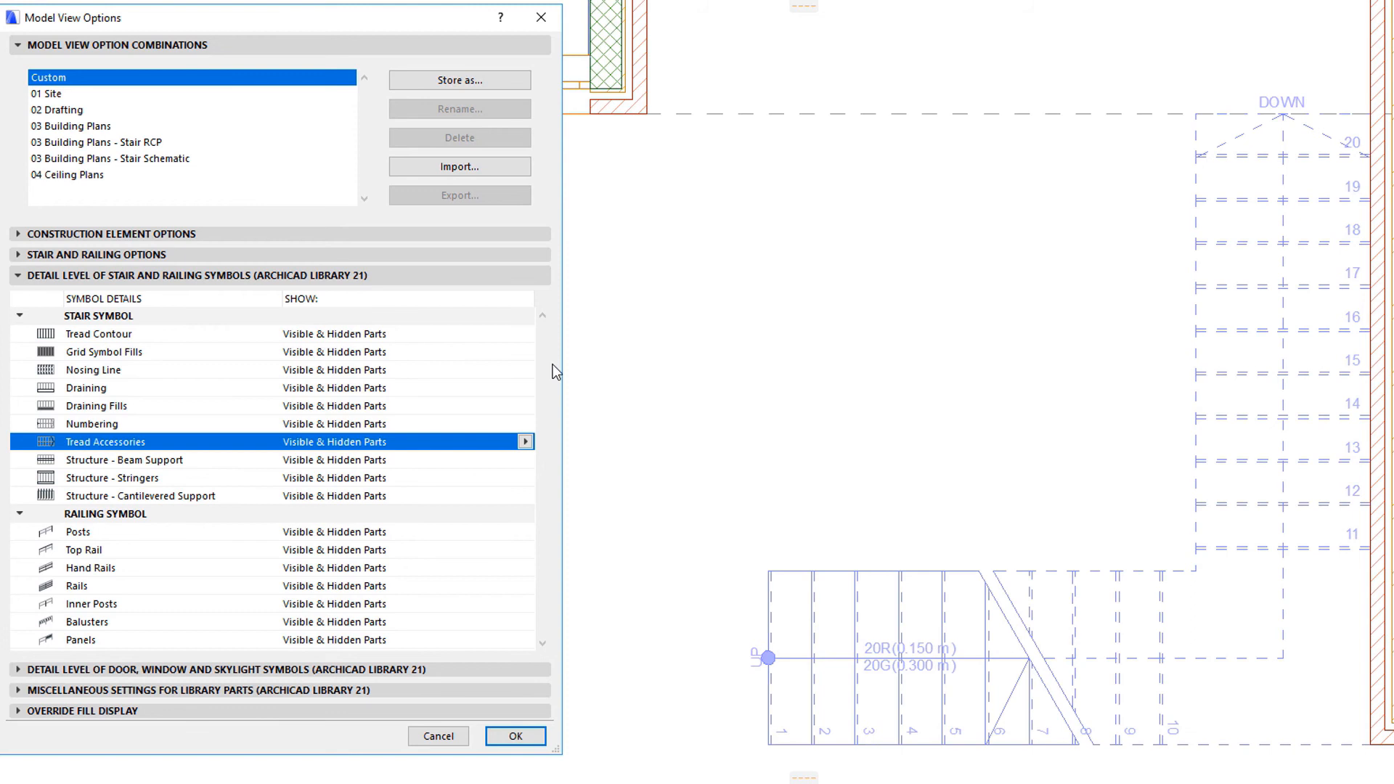
{"action": "left_click", "coordinate": [514, 735]}
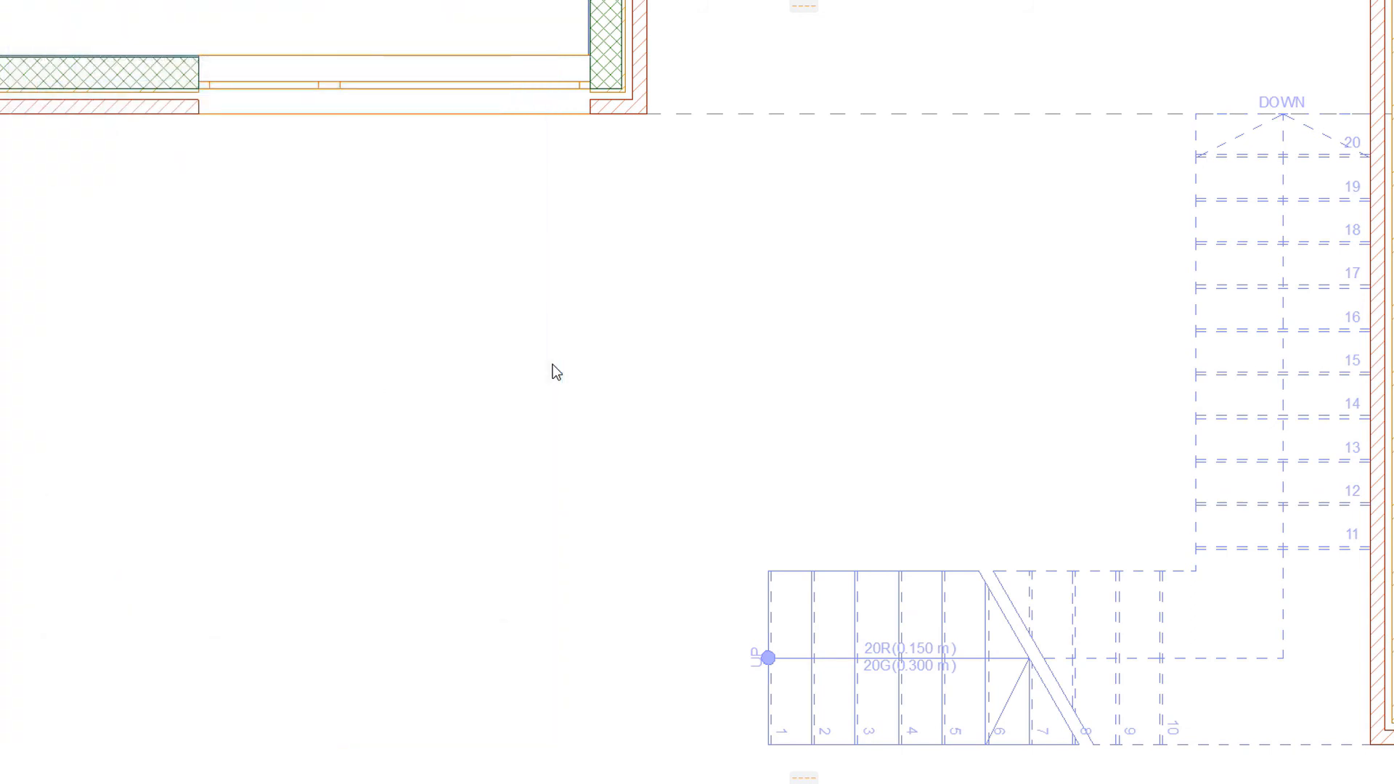
- Bring Model View Options back up, its stair symbol detail list now including walking line entries
{"action": "key", "text": "ctrl+y"}
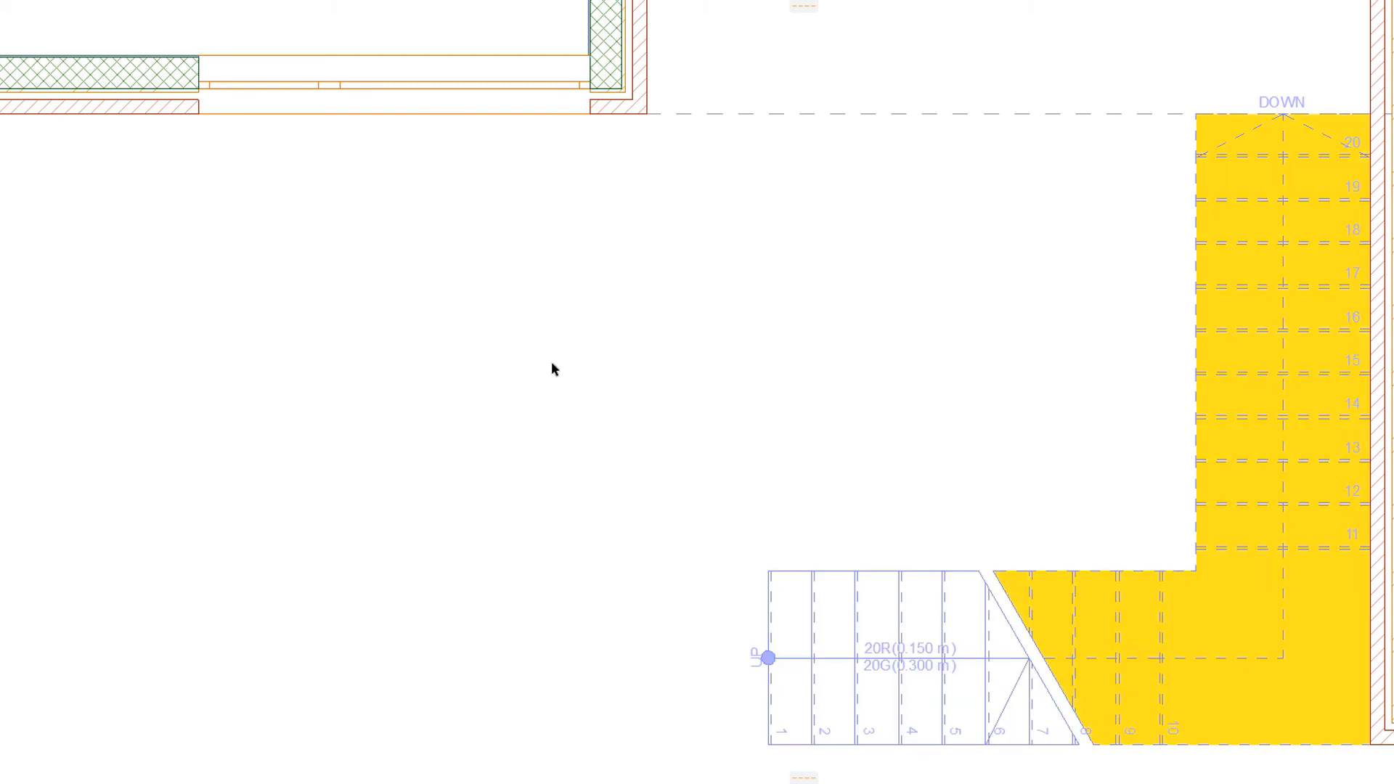
{"action": "key", "text": "ctrl+z"}
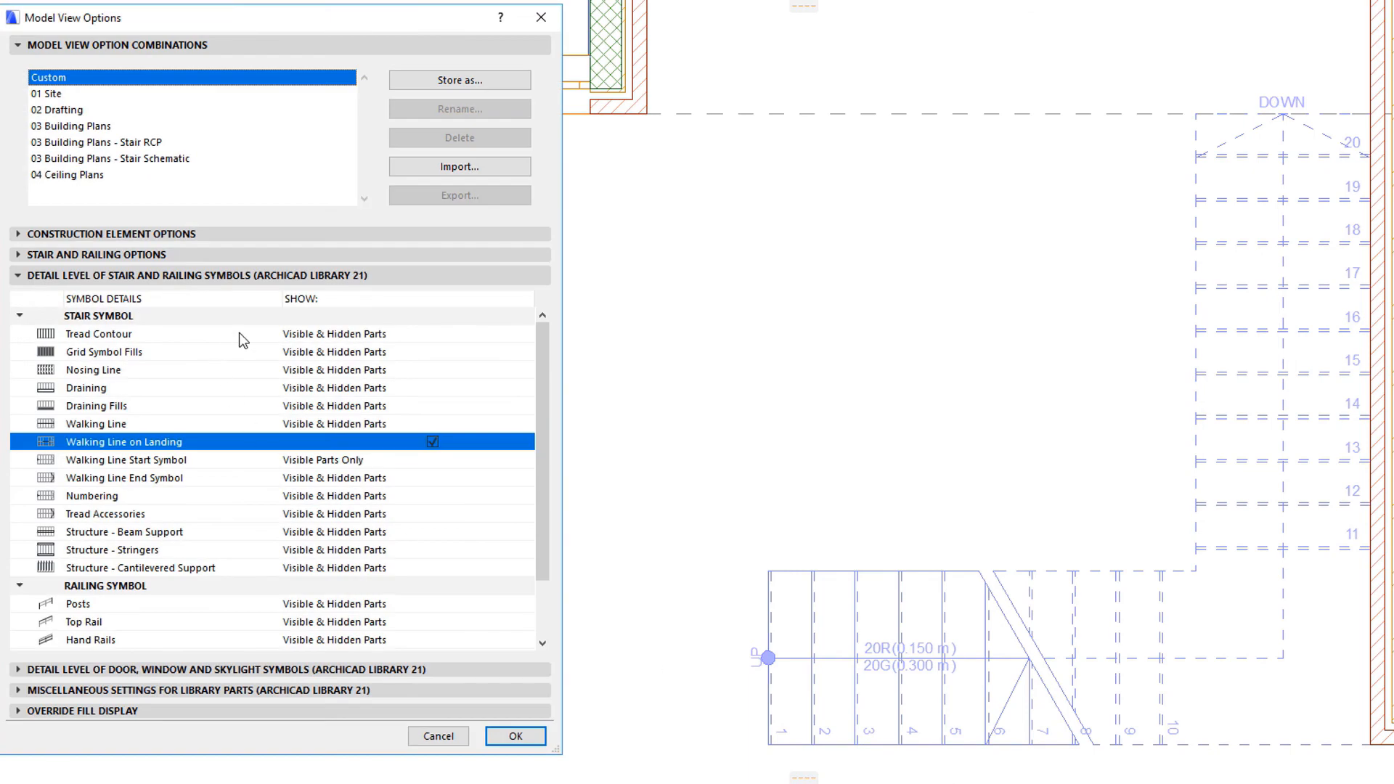
{"action": "mouse_move", "coordinate": [250, 572]}
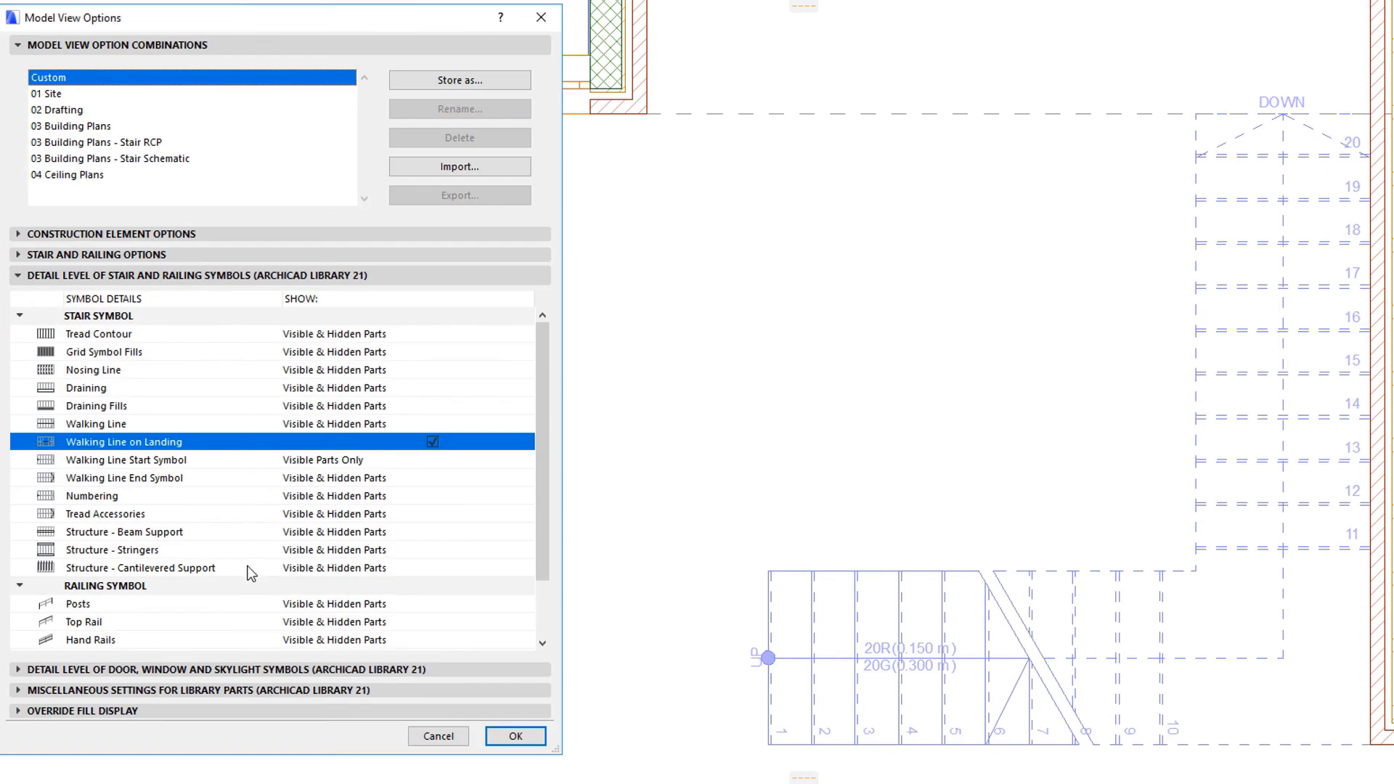
{"action": "mouse_move", "coordinate": [469, 381]}
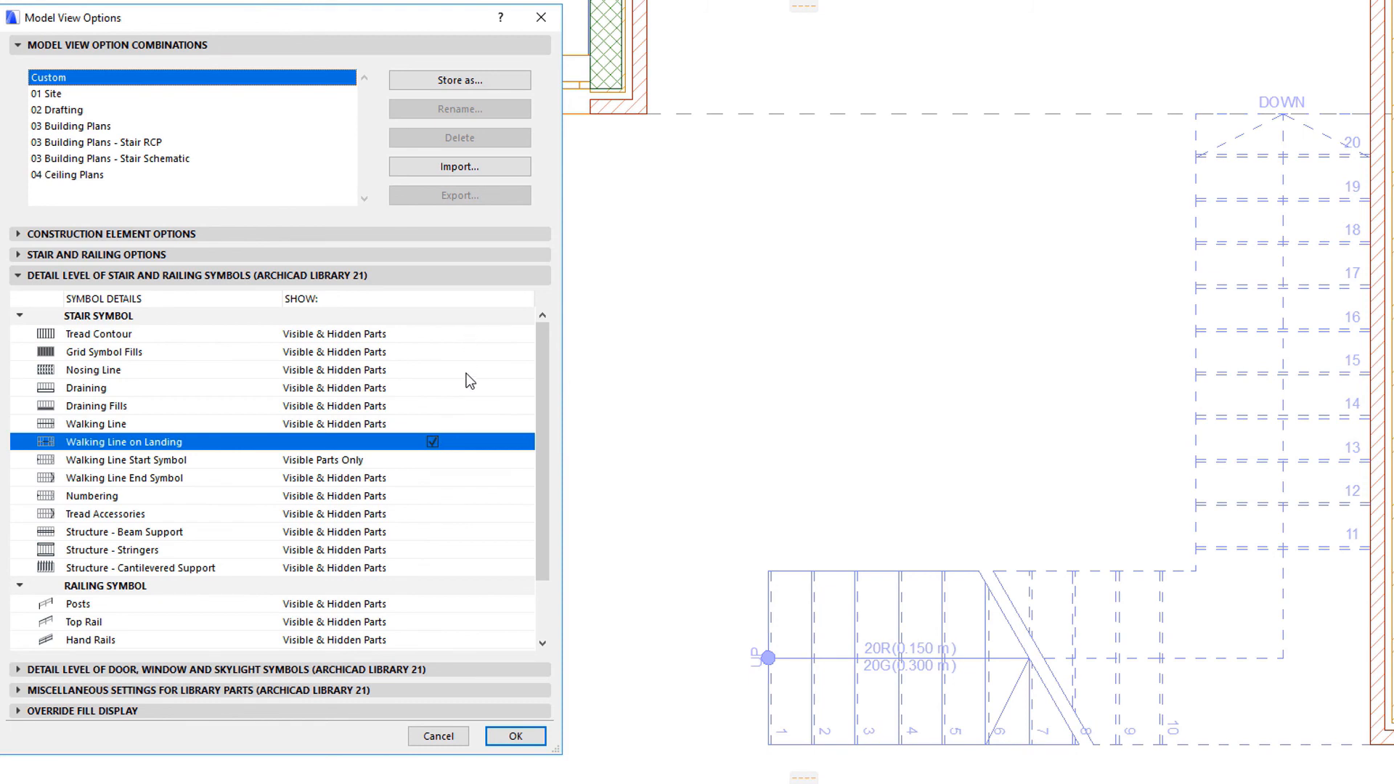
{"action": "mouse_move", "coordinate": [456, 573]}
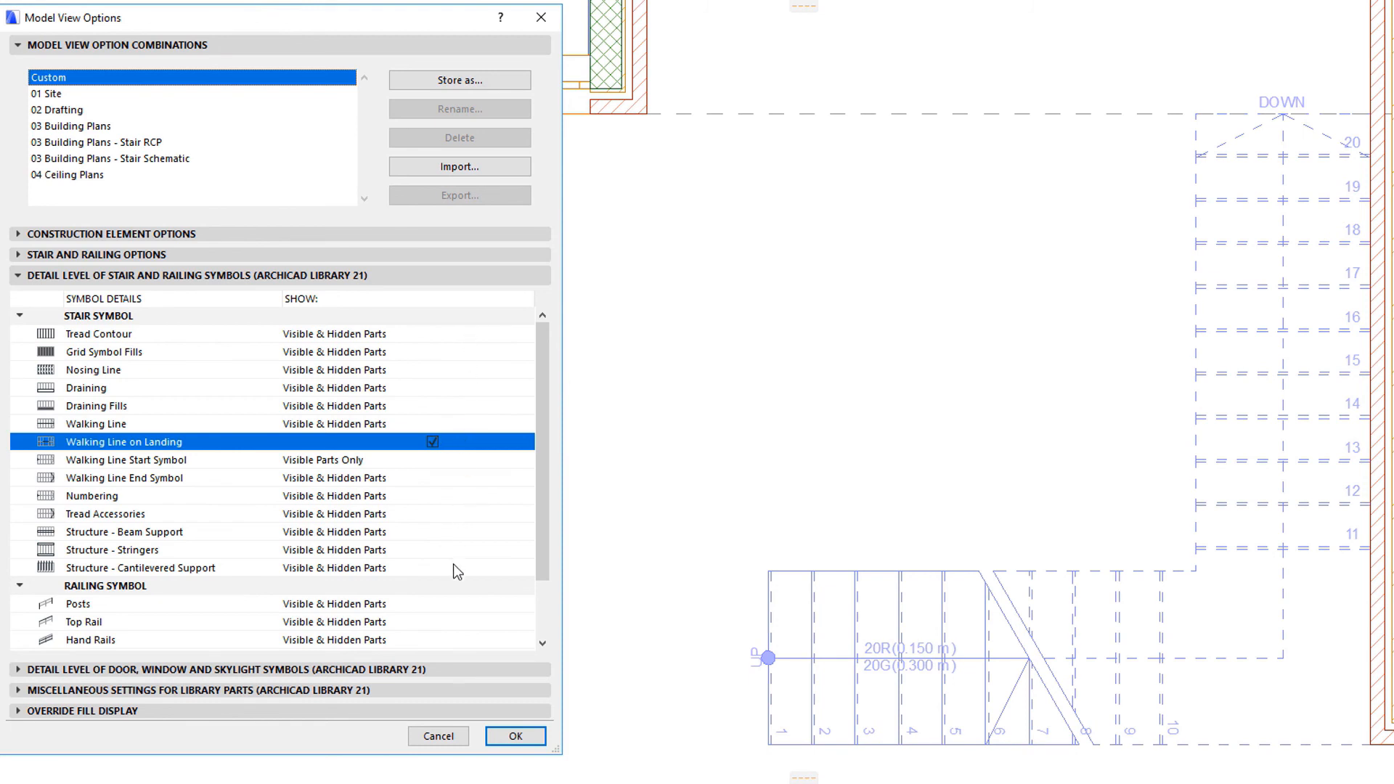
- Preview Tread Contour at None, Visible and Hidden Parts only, then set it to Visible & Hidden Parts
{"action": "left_click", "coordinate": [525, 334]}
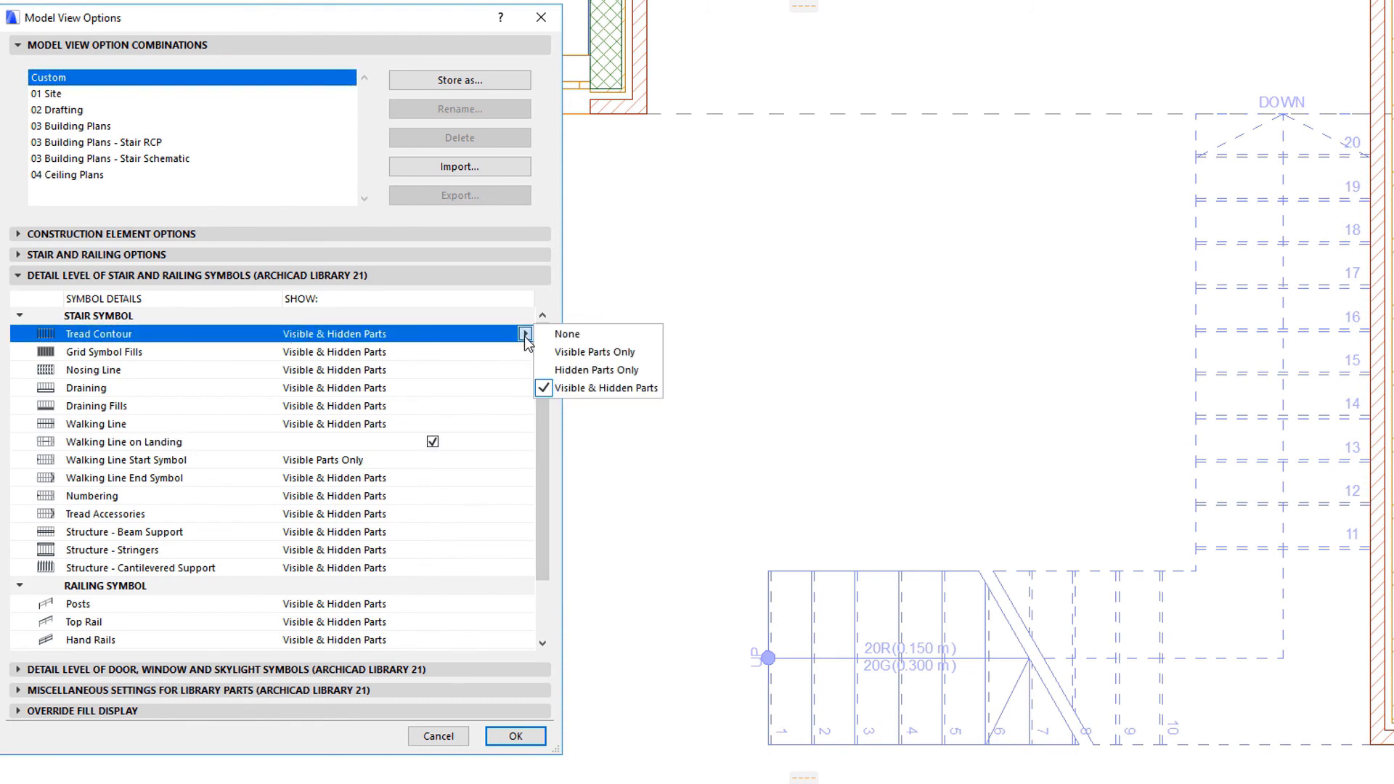
{"action": "left_click", "coordinate": [567, 334]}
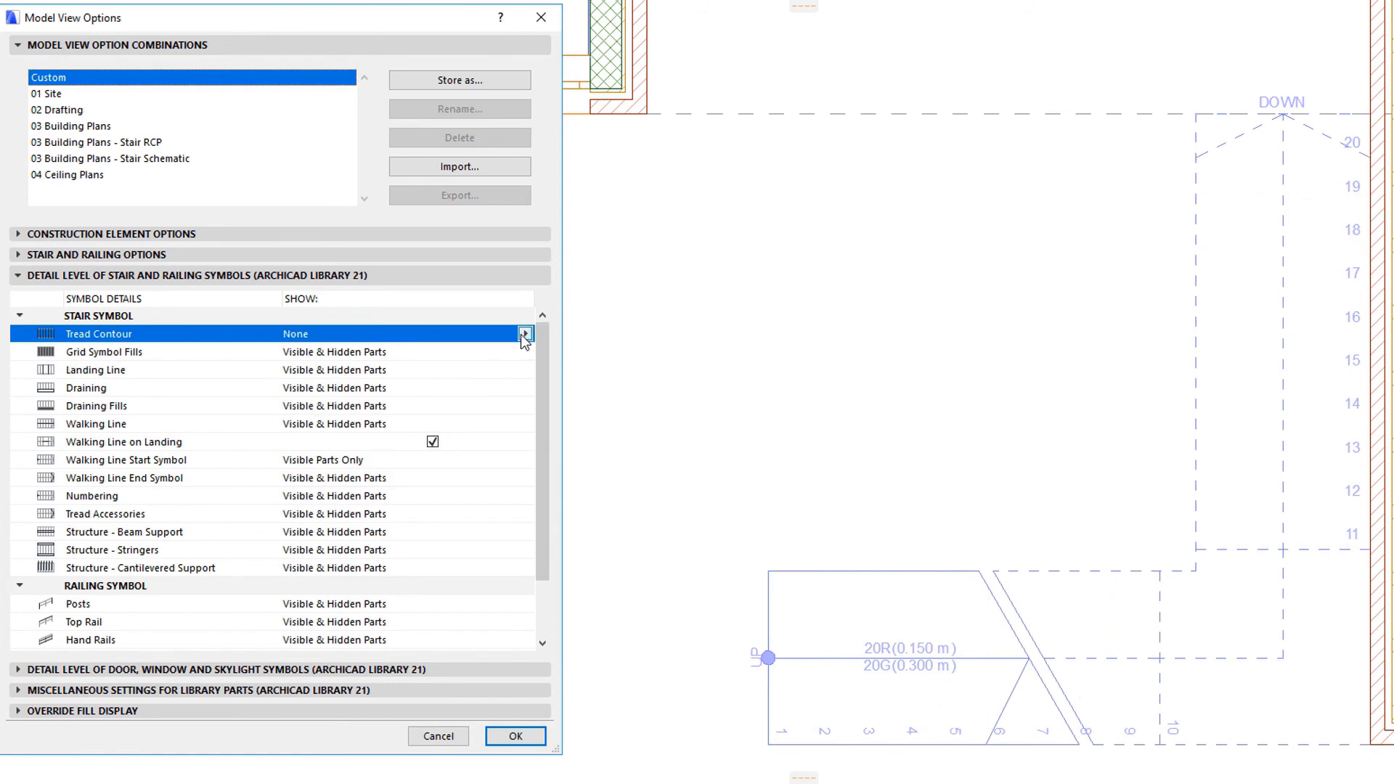
{"action": "left_click", "coordinate": [523, 334]}
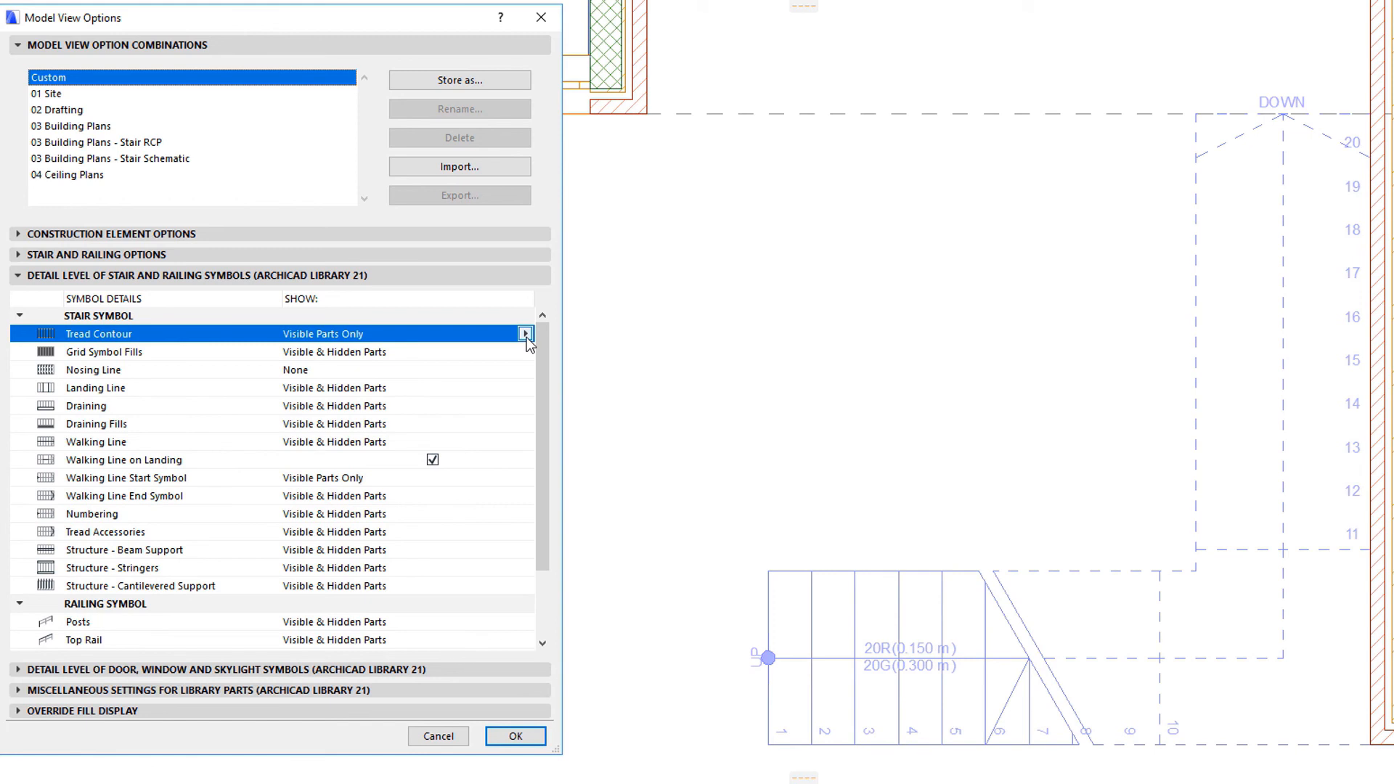
{"action": "left_click", "coordinate": [524, 335]}
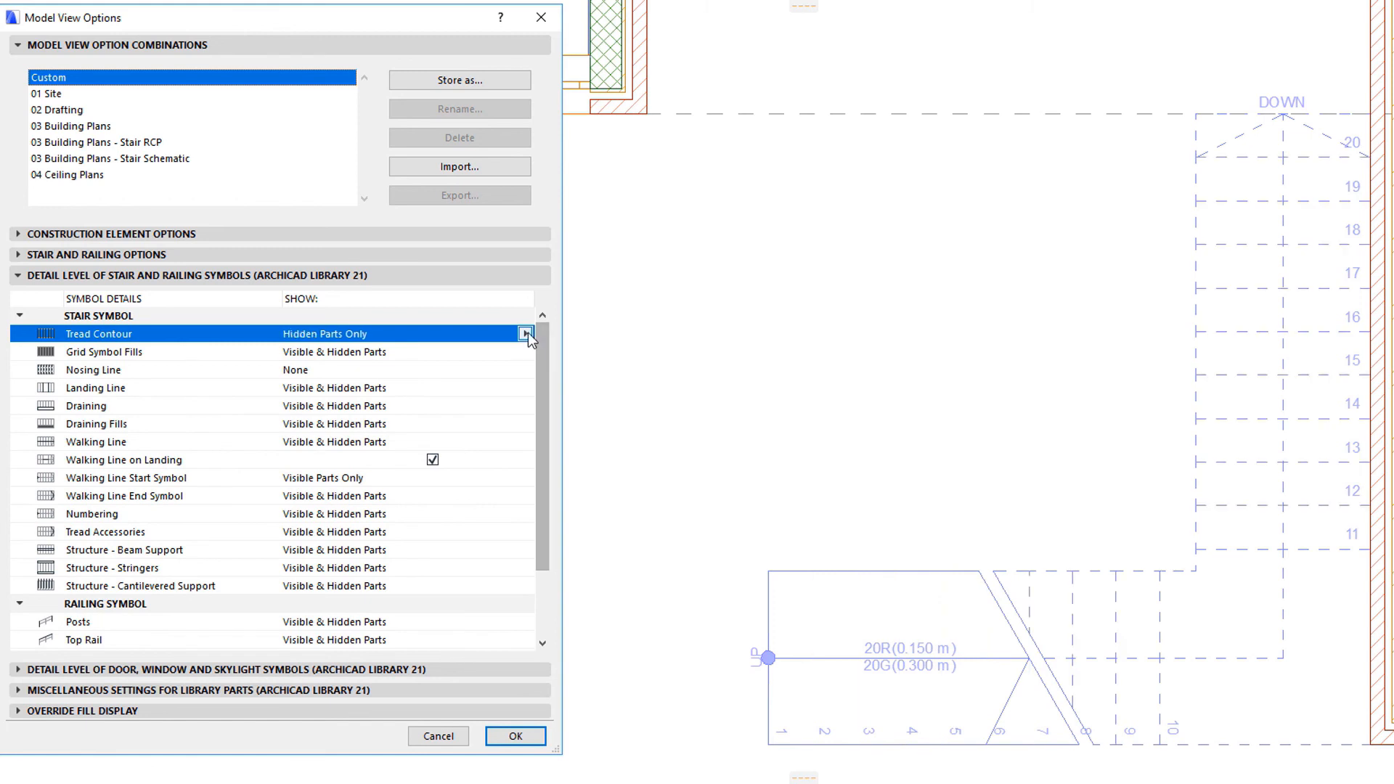
{"action": "left_click", "coordinate": [525, 334]}
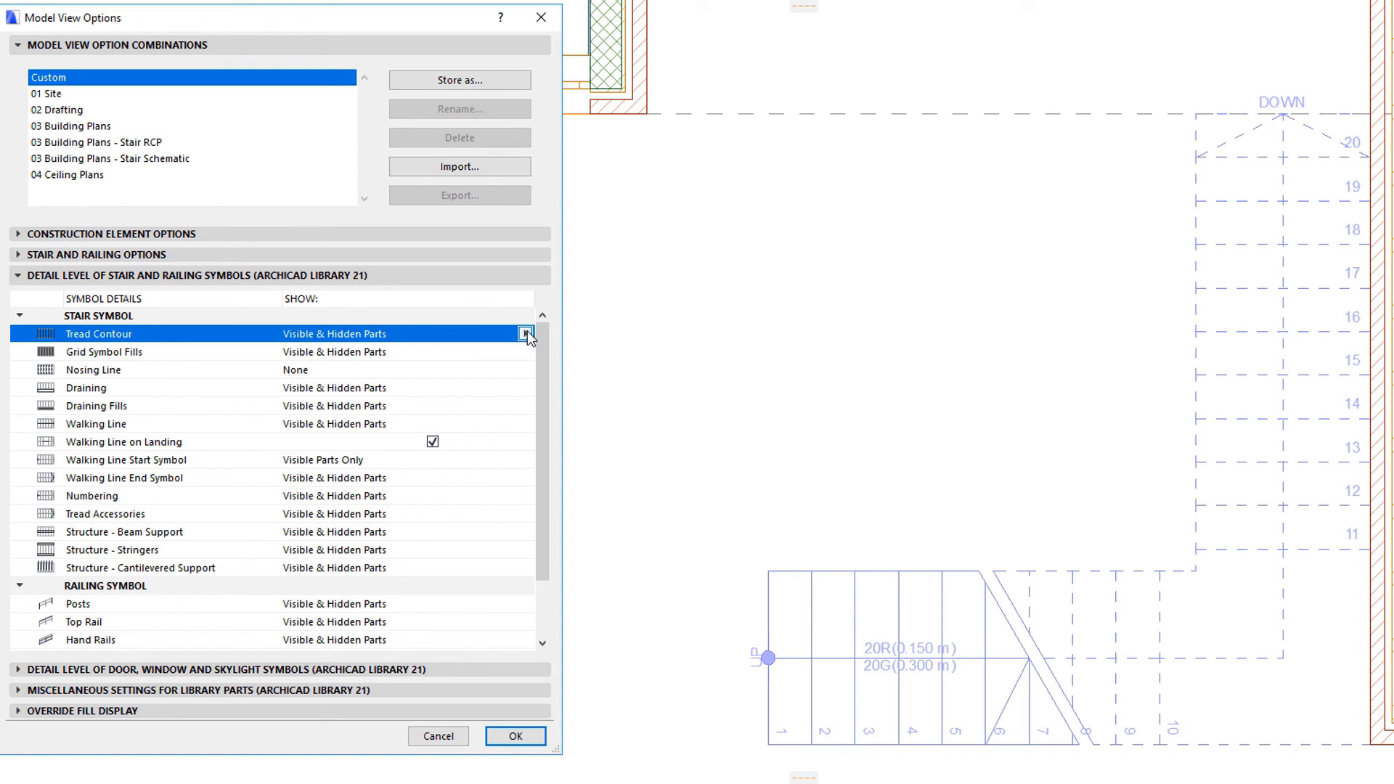
{"action": "mouse_move", "coordinate": [521, 418]}
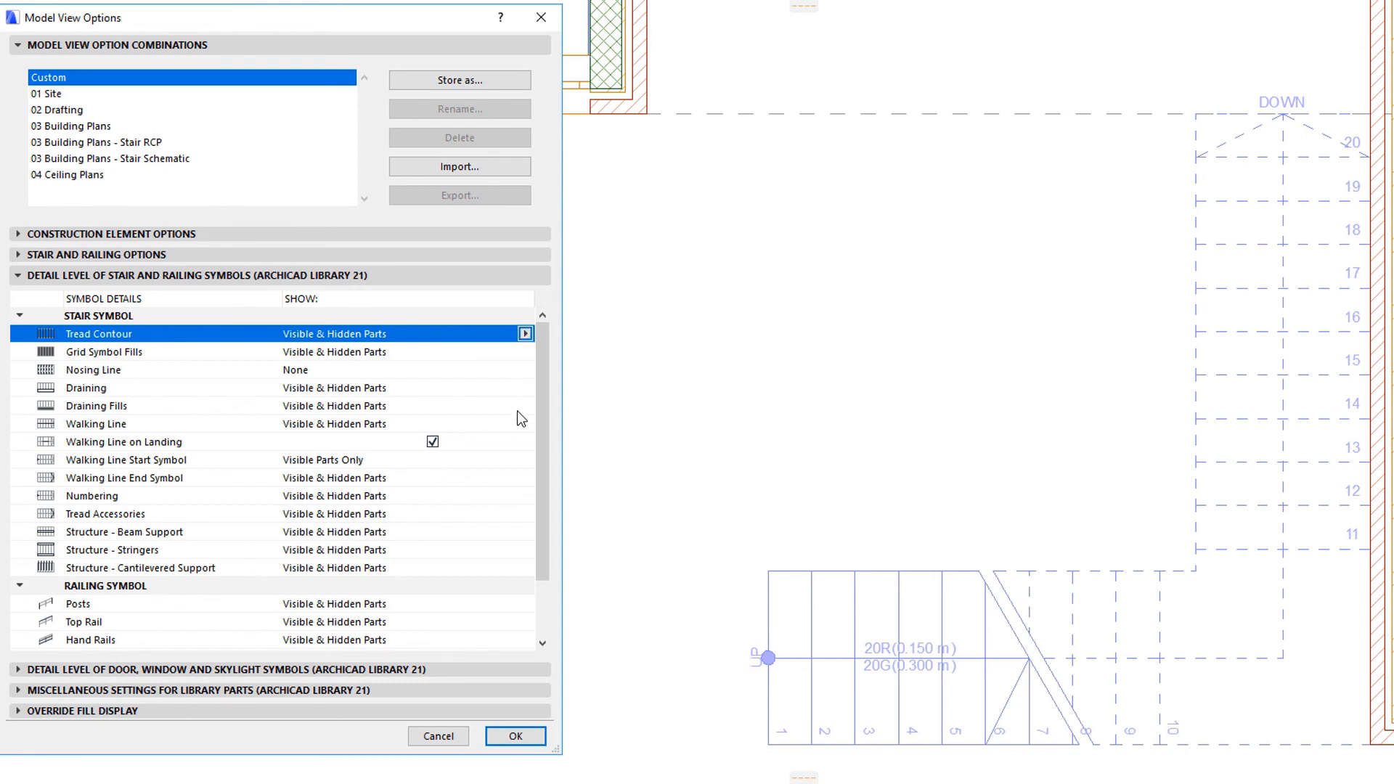
{"action": "left_click", "coordinate": [524, 423]}
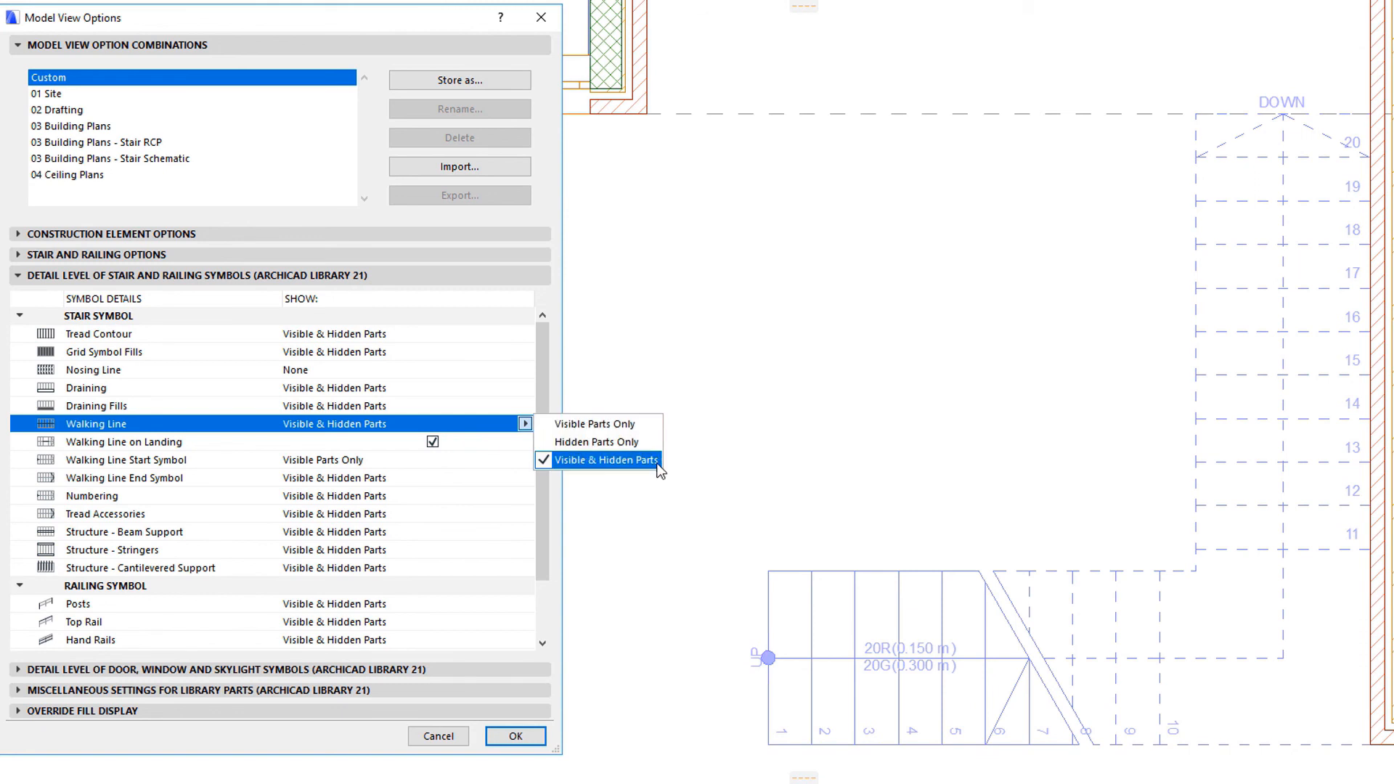
{"action": "left_click", "coordinate": [606, 460]}
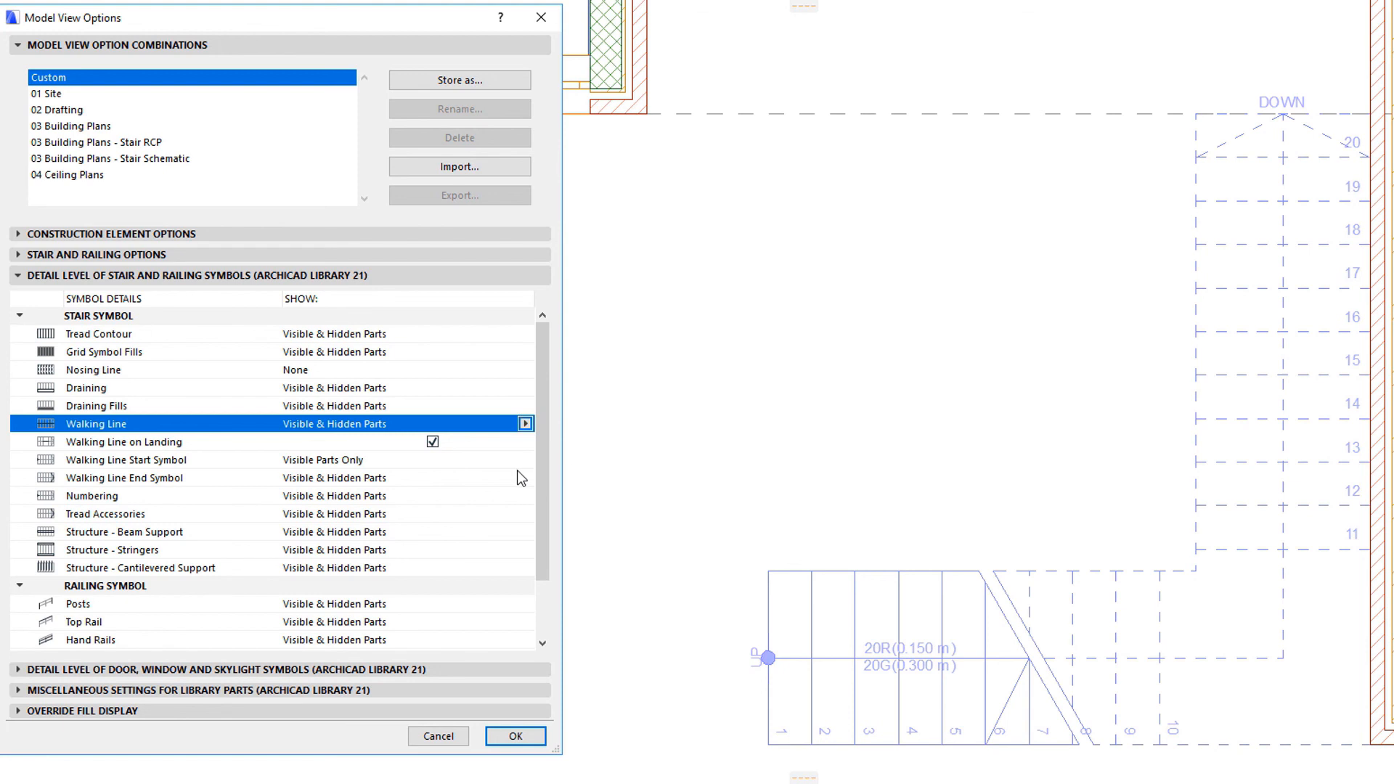
{"action": "mouse_move", "coordinate": [517, 469]}
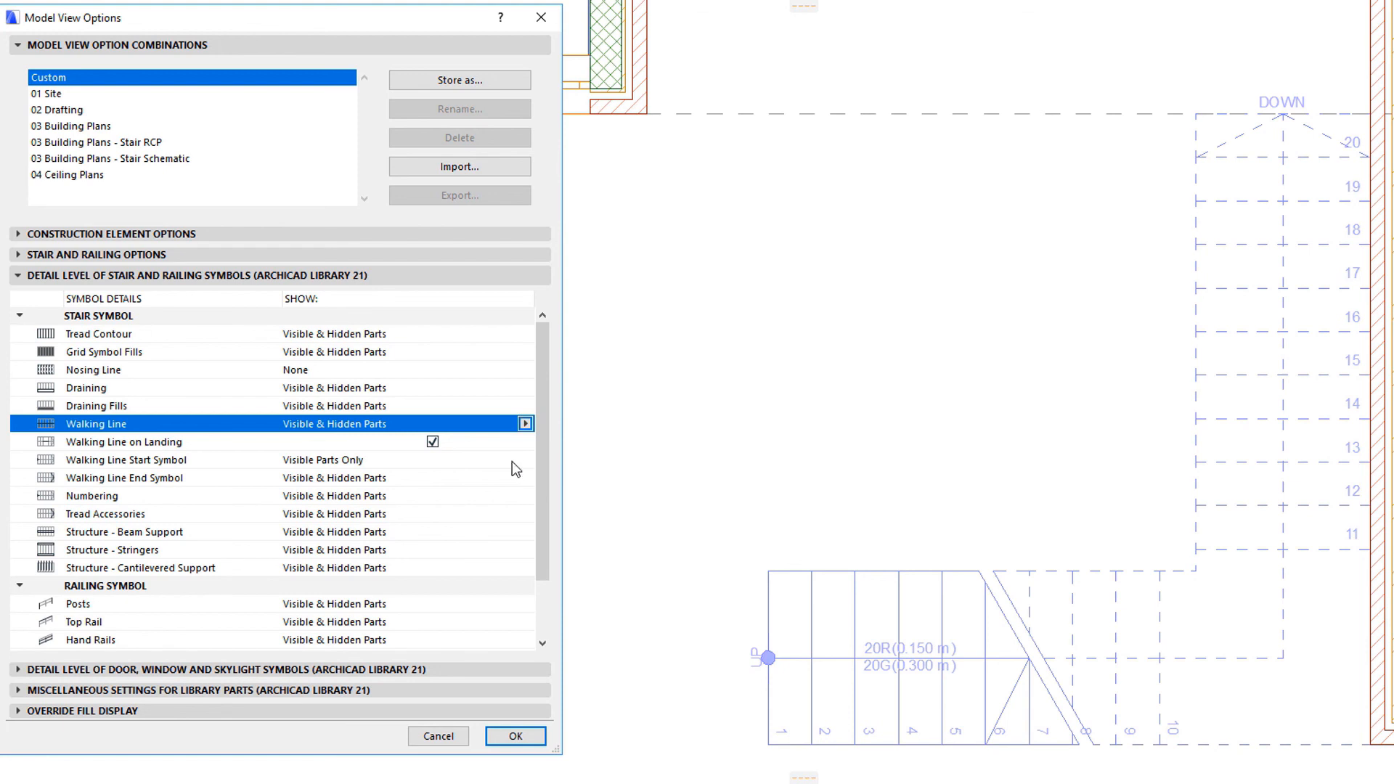
{"action": "left_click", "coordinate": [123, 441]}
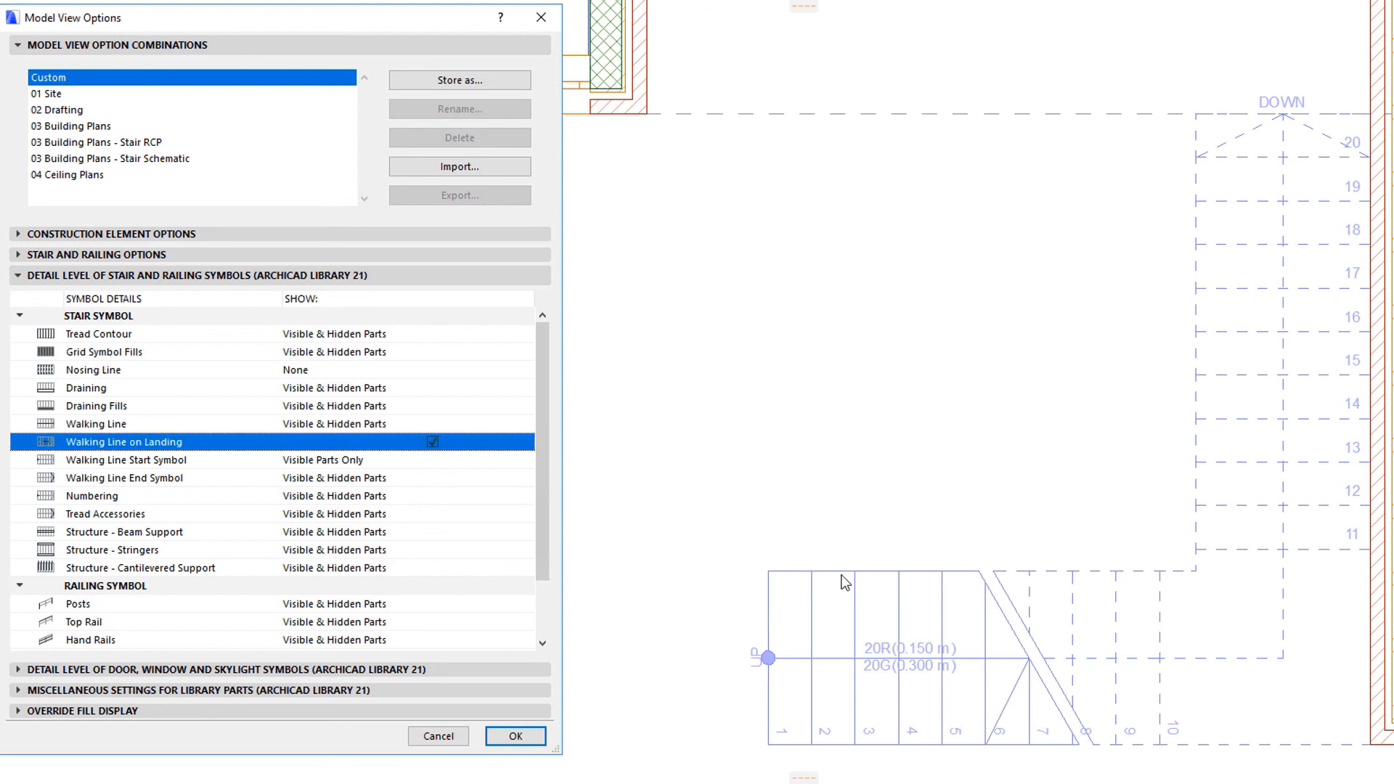
{"action": "mouse_move", "coordinate": [1175, 519]}
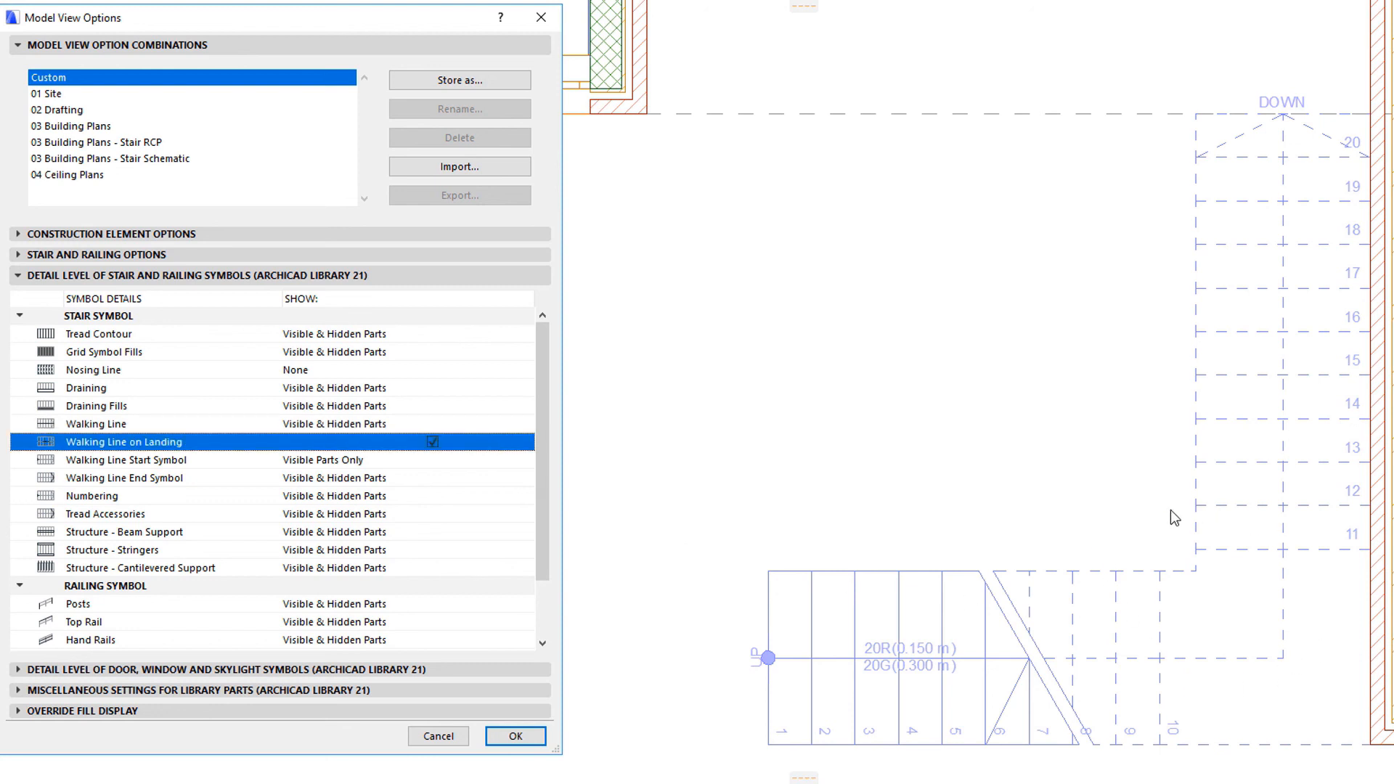
{"action": "left_click", "coordinate": [432, 441]}
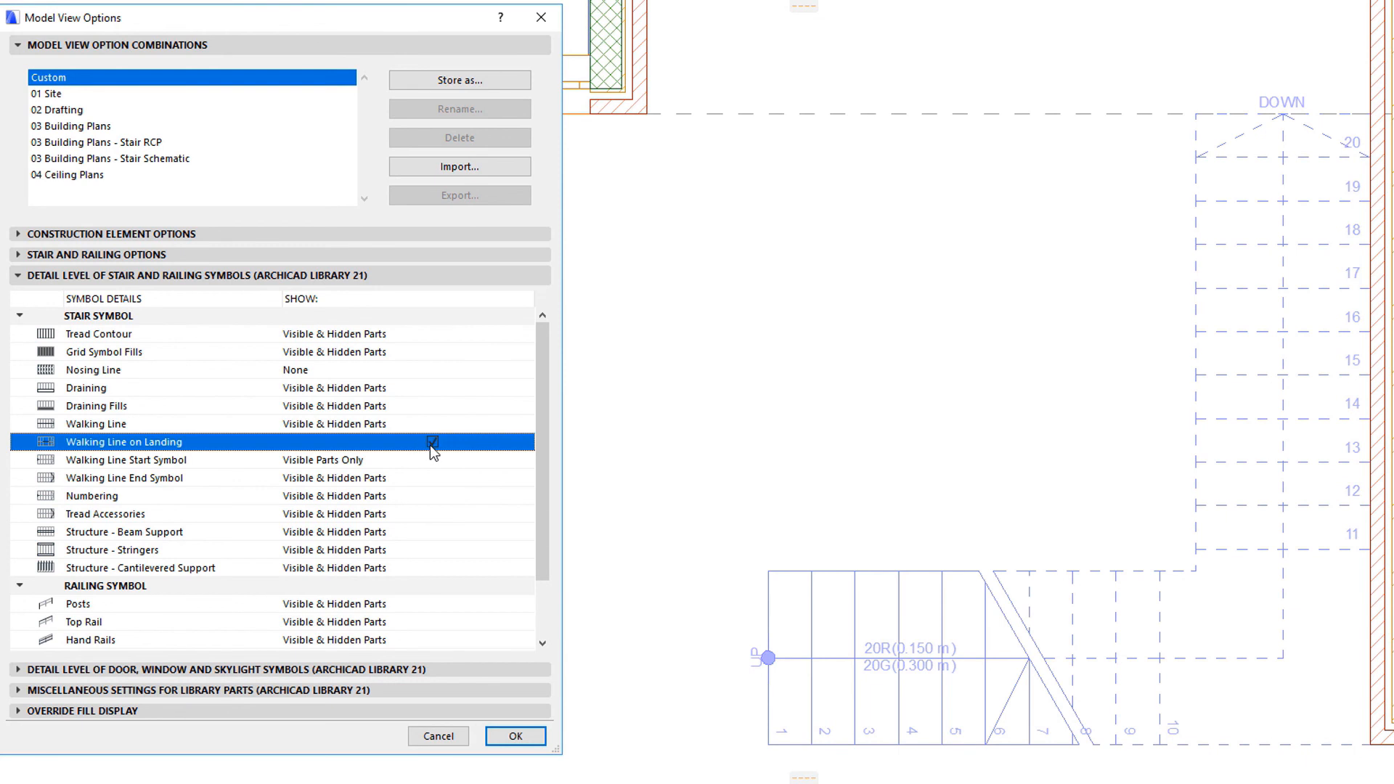
{"action": "left_click", "coordinate": [514, 735]}
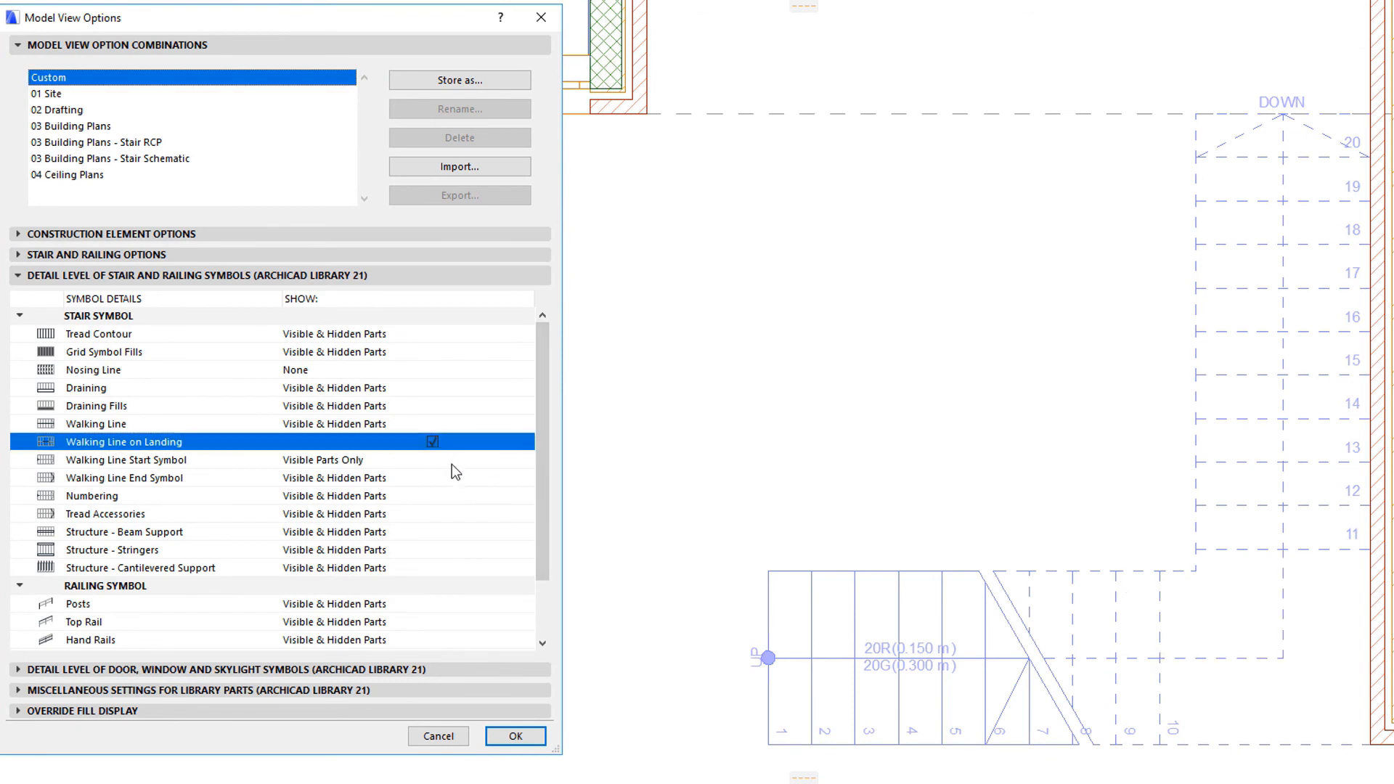
- Check the Numbering, Tread Accessories and Beam Support display choices, leaving them at Visible & Hidden Parts
{"action": "left_click", "coordinate": [525, 497]}
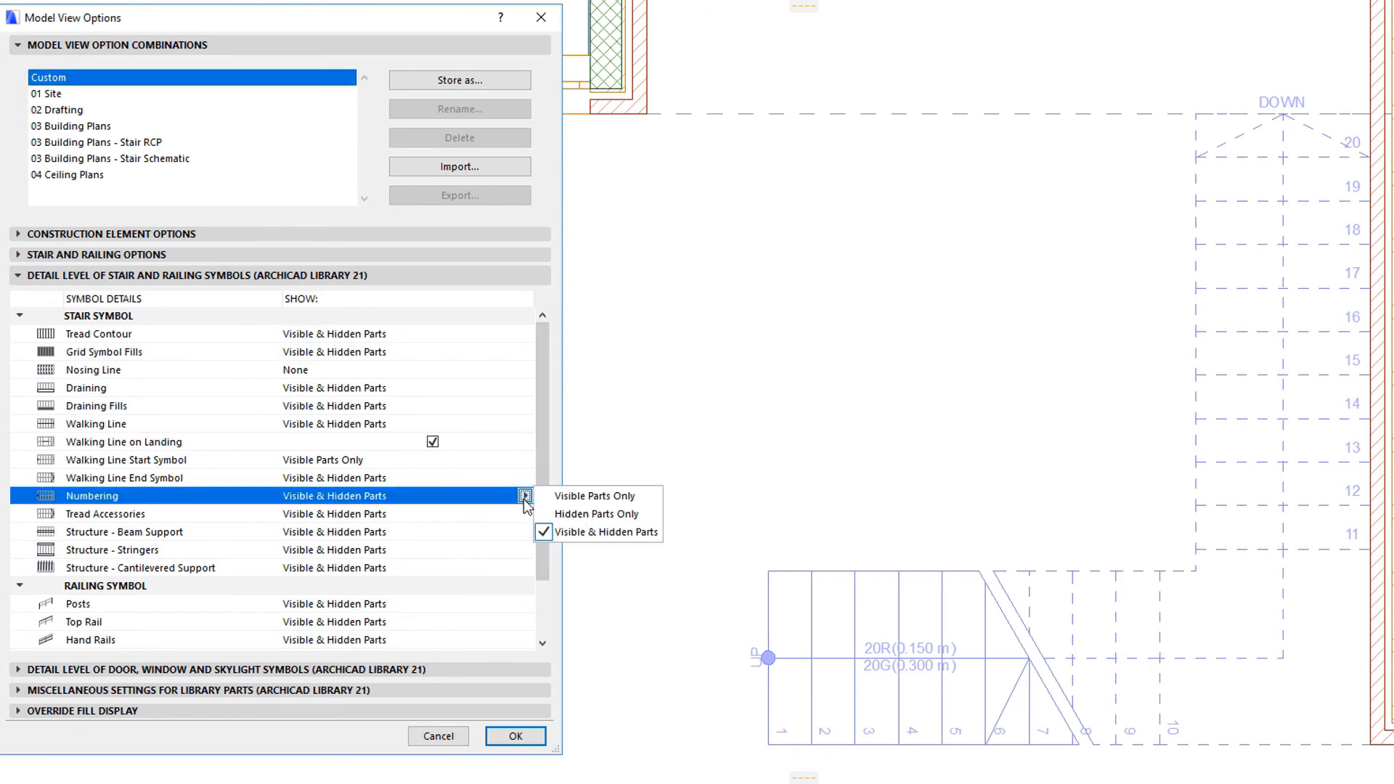
{"action": "left_click", "coordinate": [607, 531]}
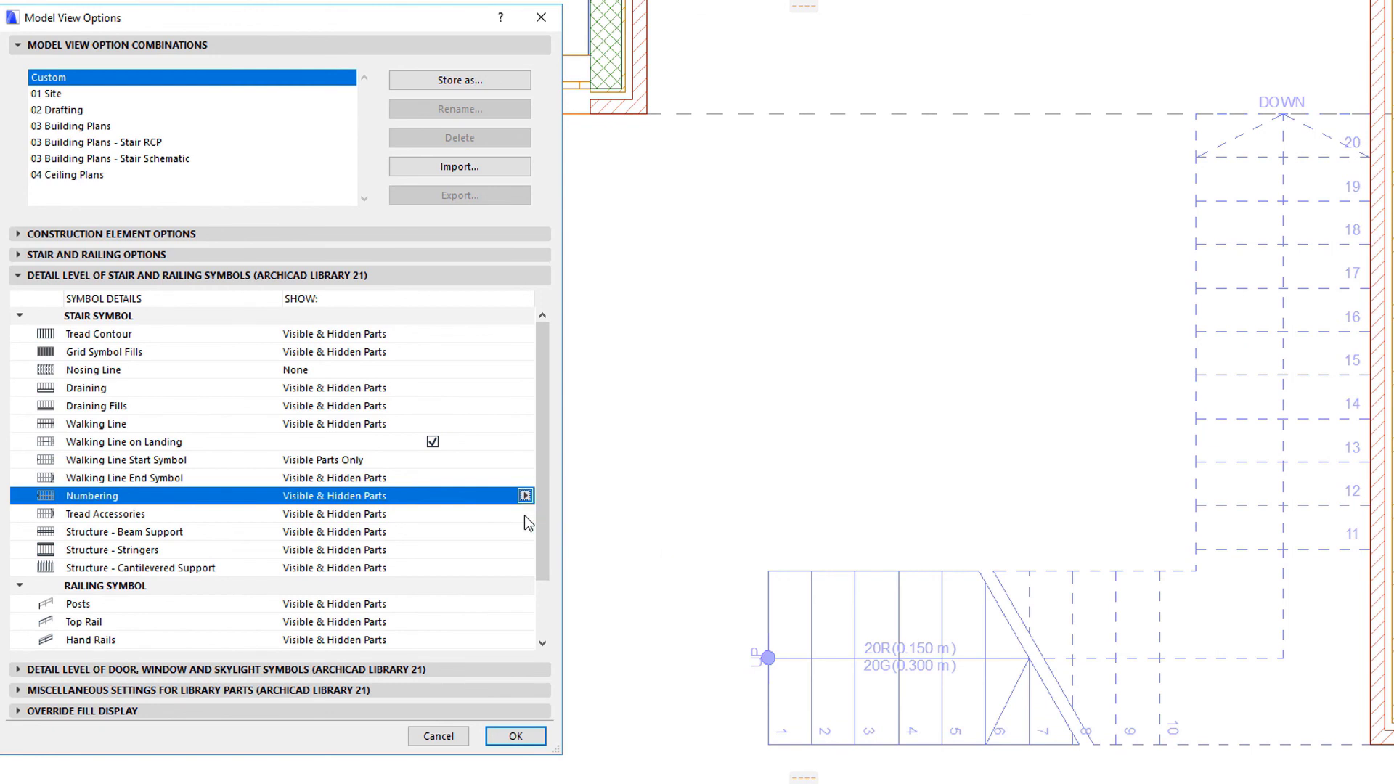
{"action": "left_click", "coordinate": [104, 514]}
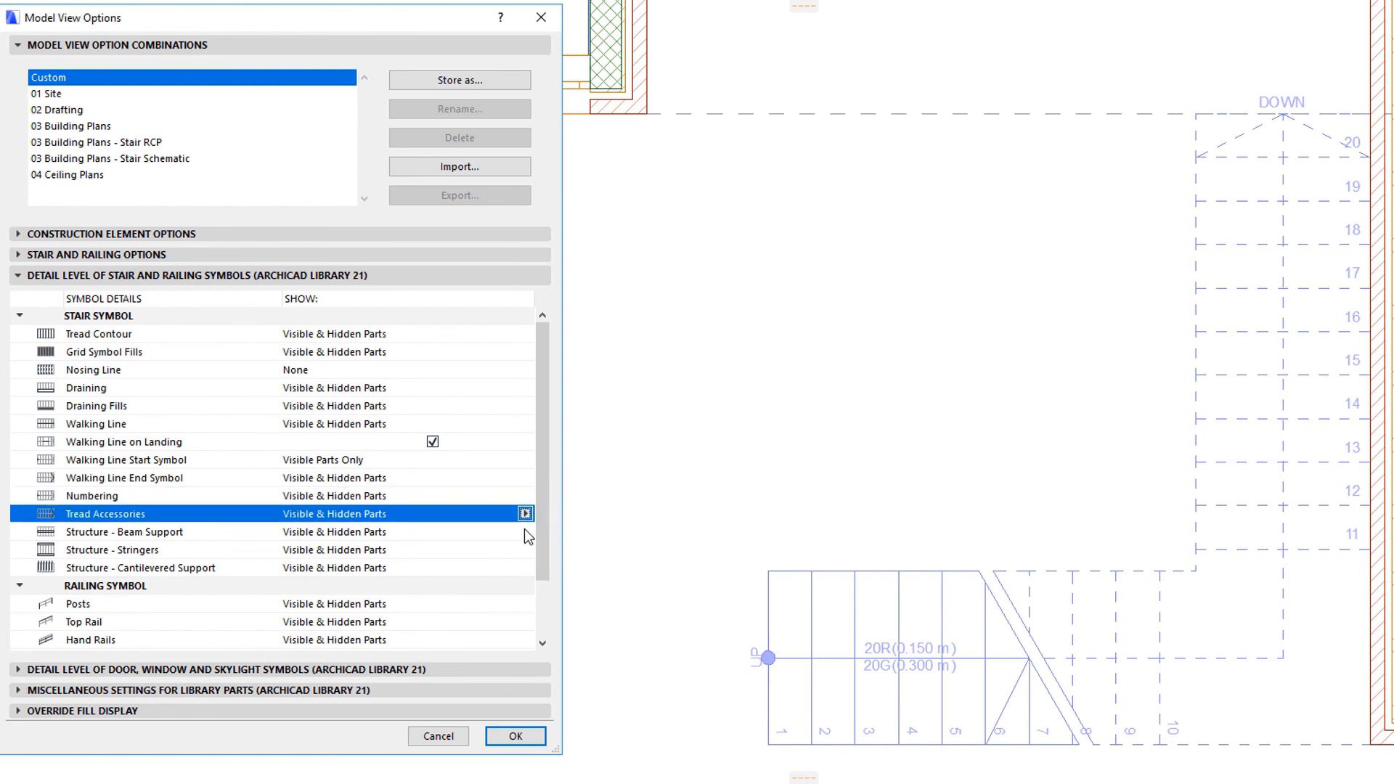
{"action": "left_click", "coordinate": [525, 532]}
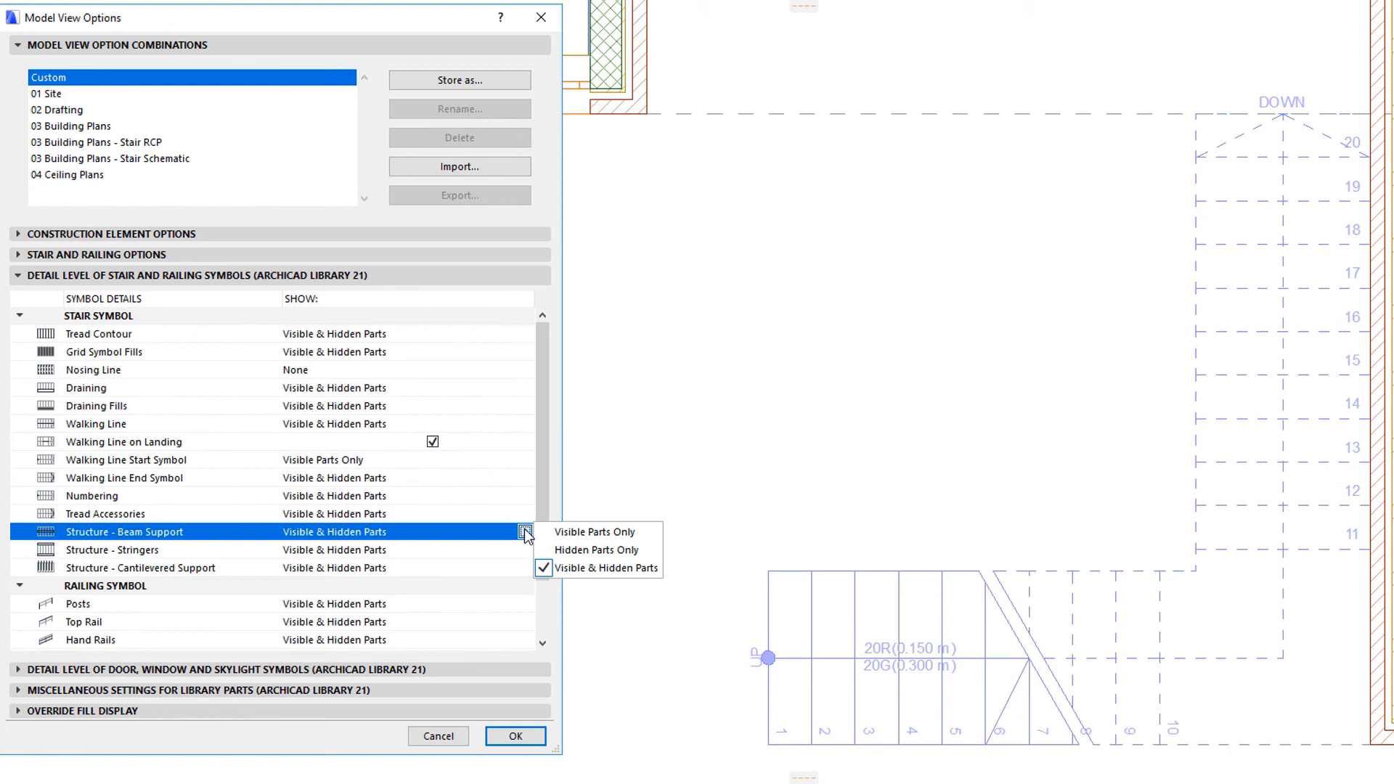
{"action": "left_click", "coordinate": [124, 549]}
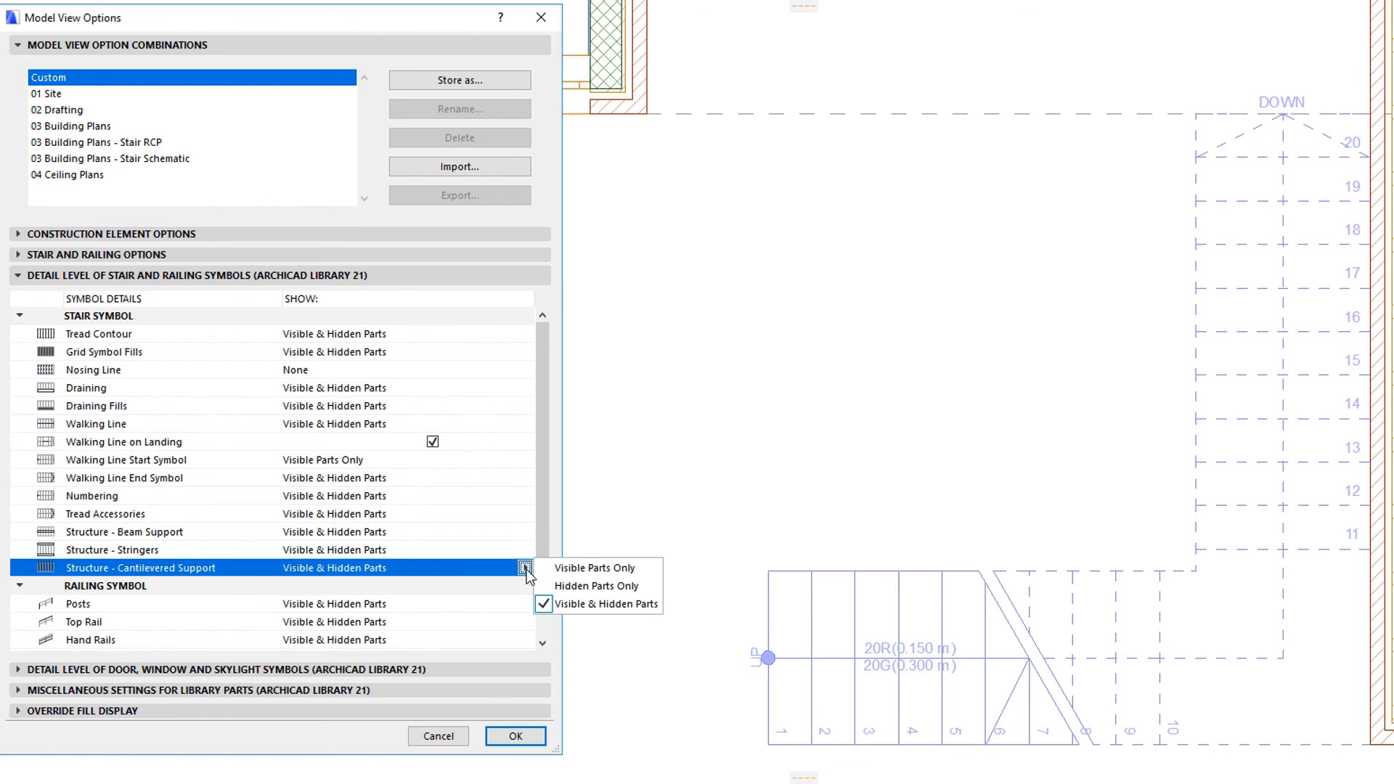
{"action": "mouse_move", "coordinate": [501, 521]}
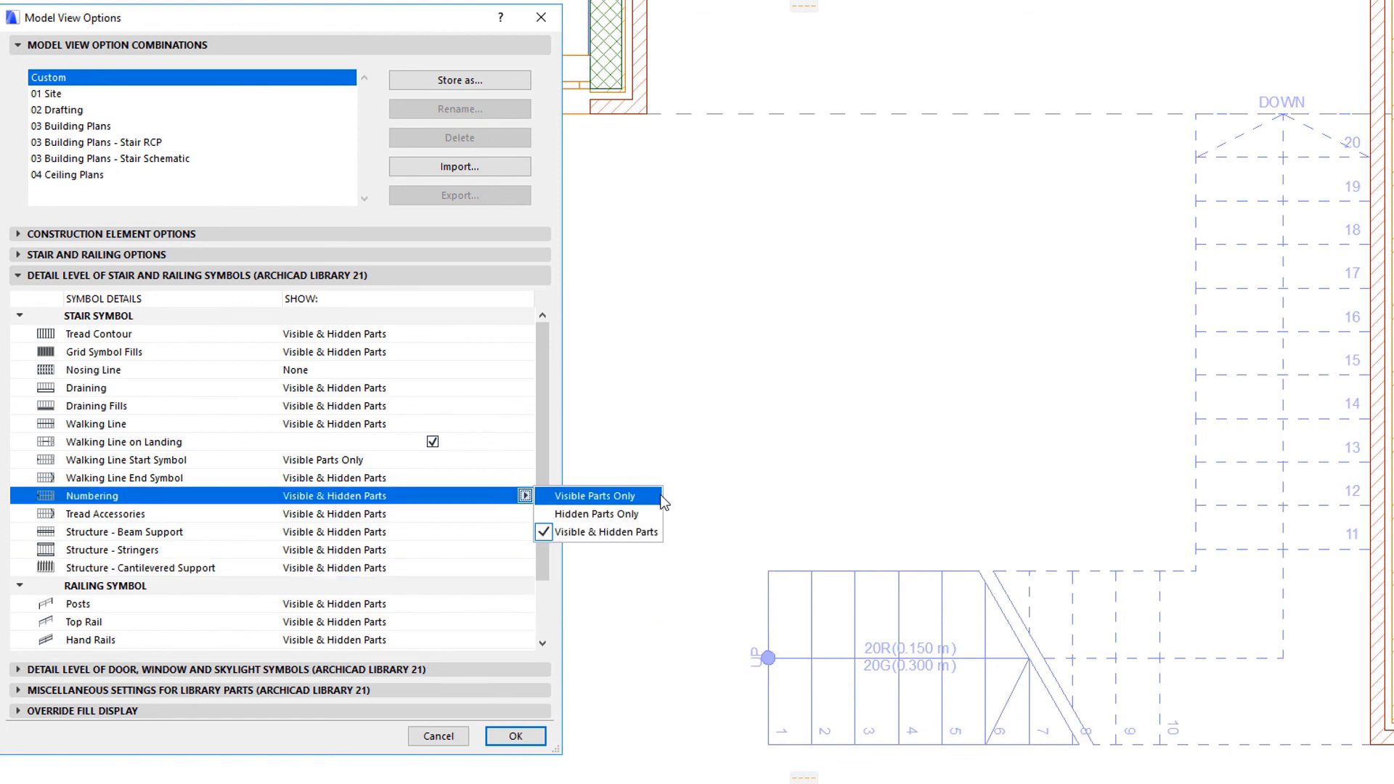
{"action": "mouse_move", "coordinate": [654, 503]}
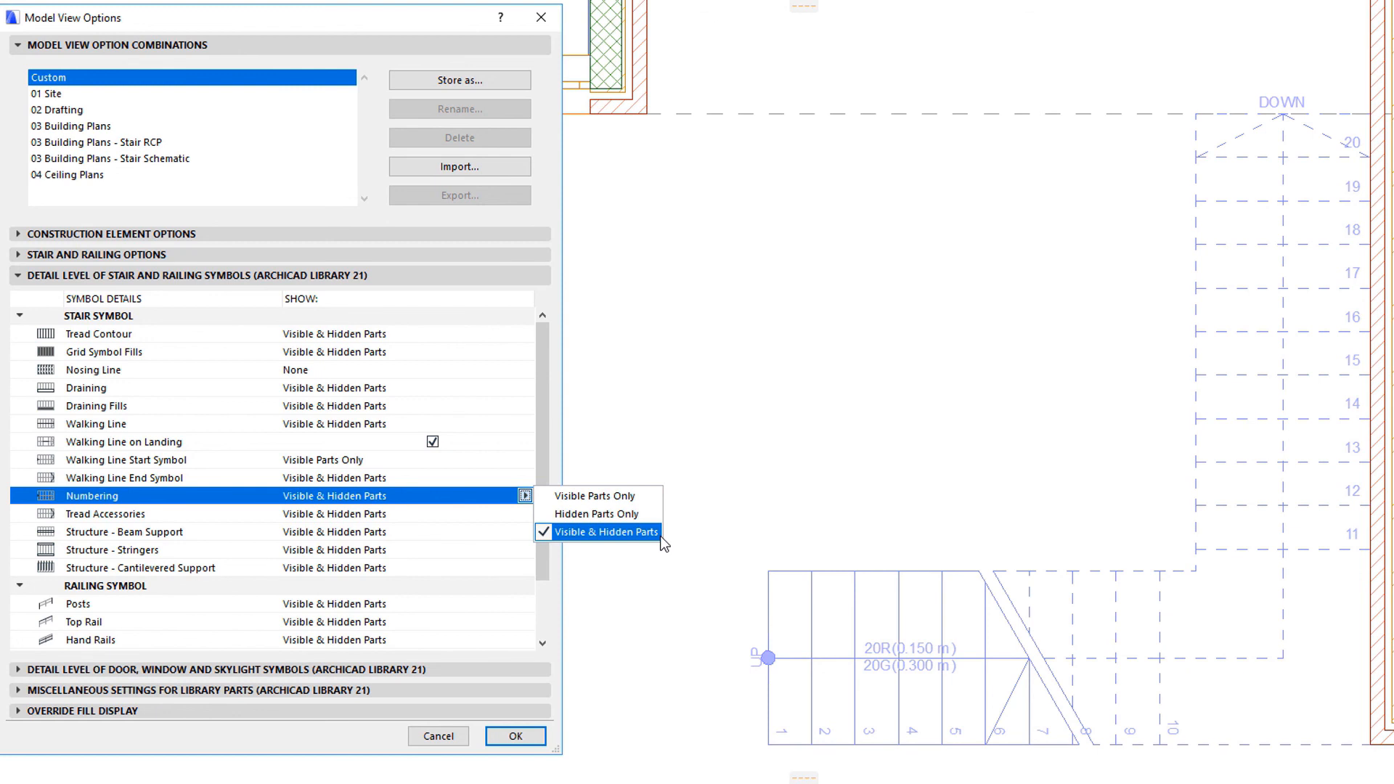
- Set stair Numbering to Visible Parts Only and confirm Model View Options
{"action": "left_click", "coordinate": [608, 531]}
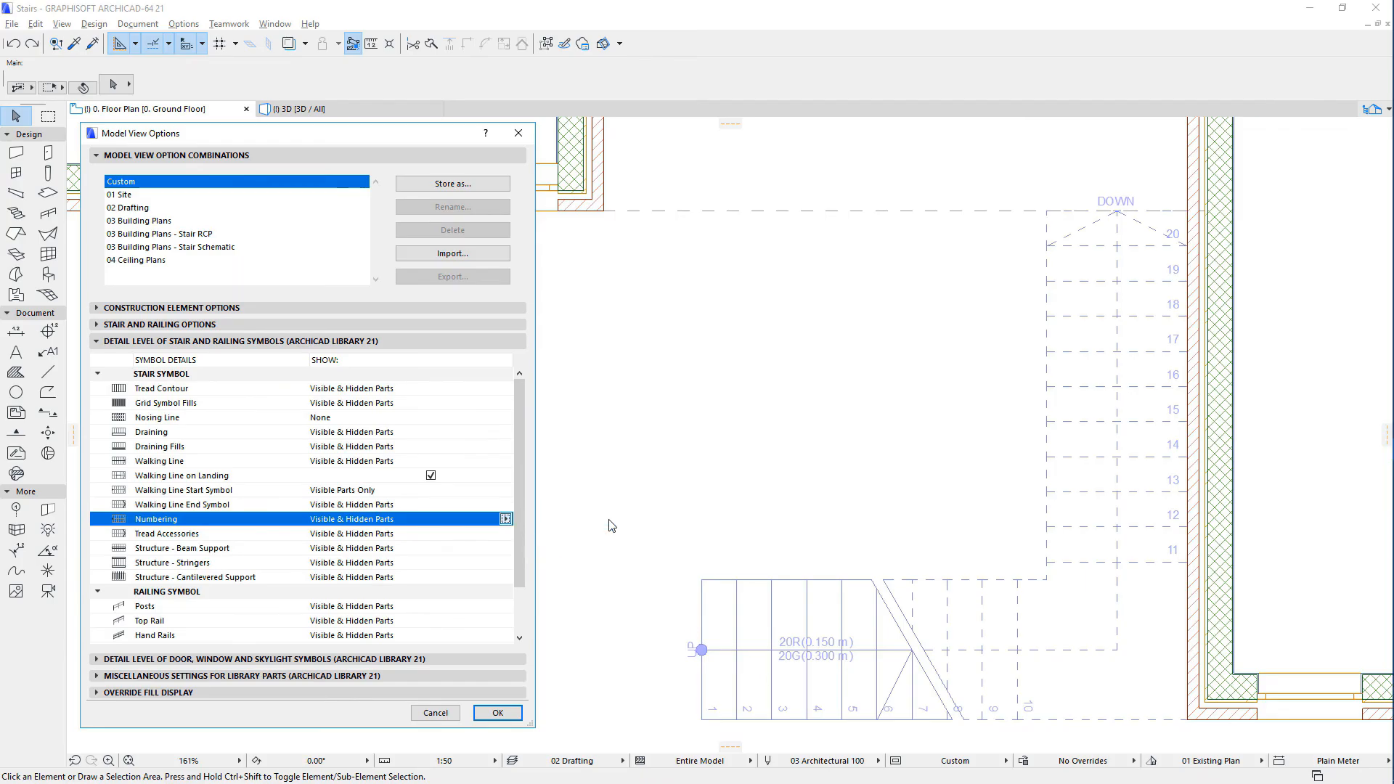
{"action": "left_click", "coordinate": [505, 519]}
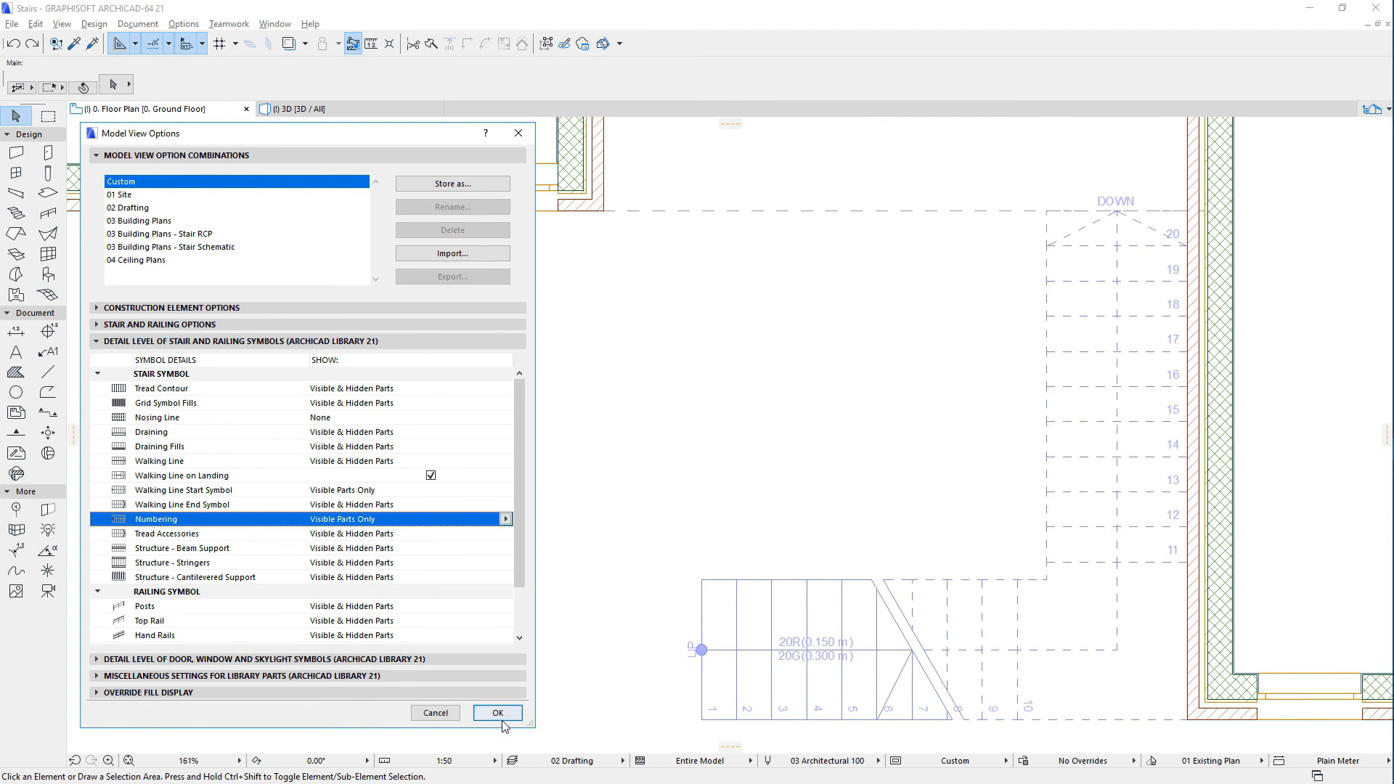
{"action": "left_click", "coordinate": [497, 711]}
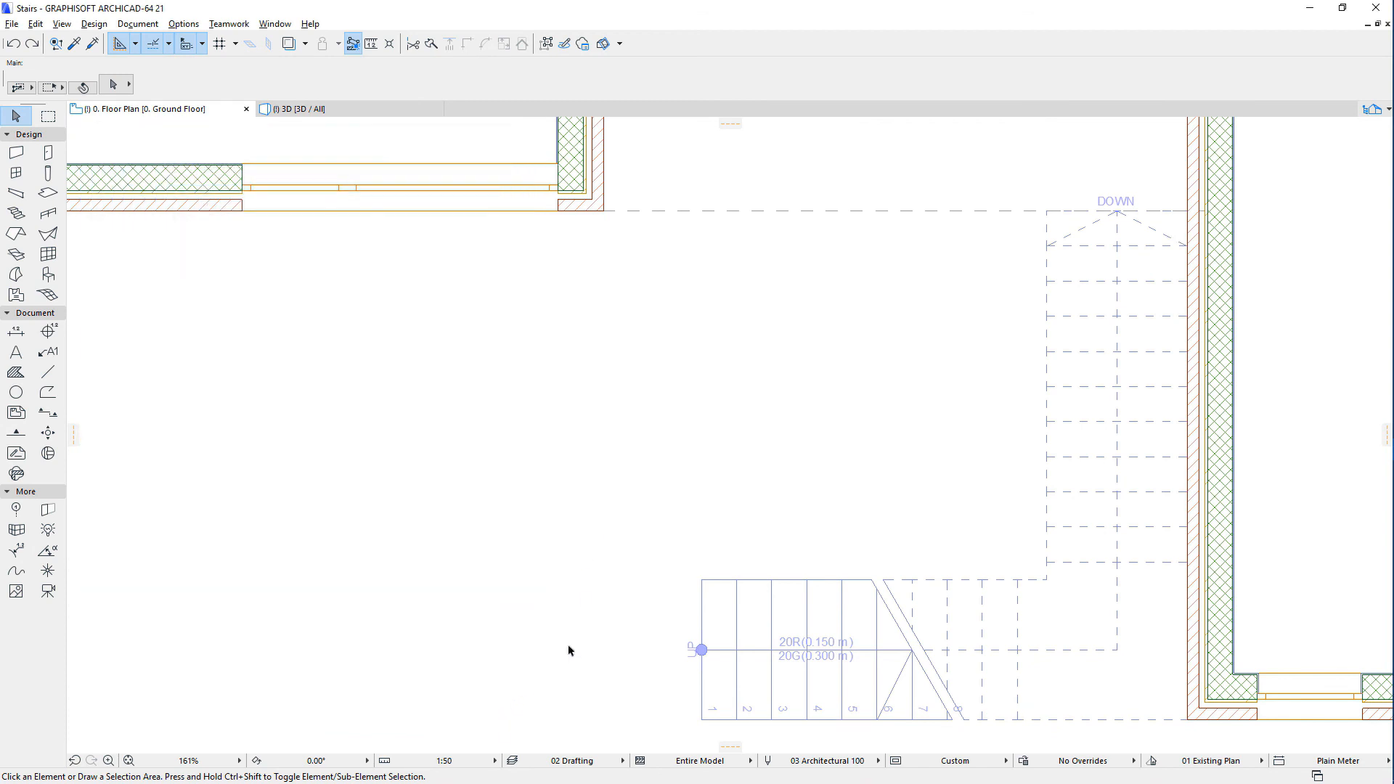
{"action": "mouse_move", "coordinate": [853, 442]}
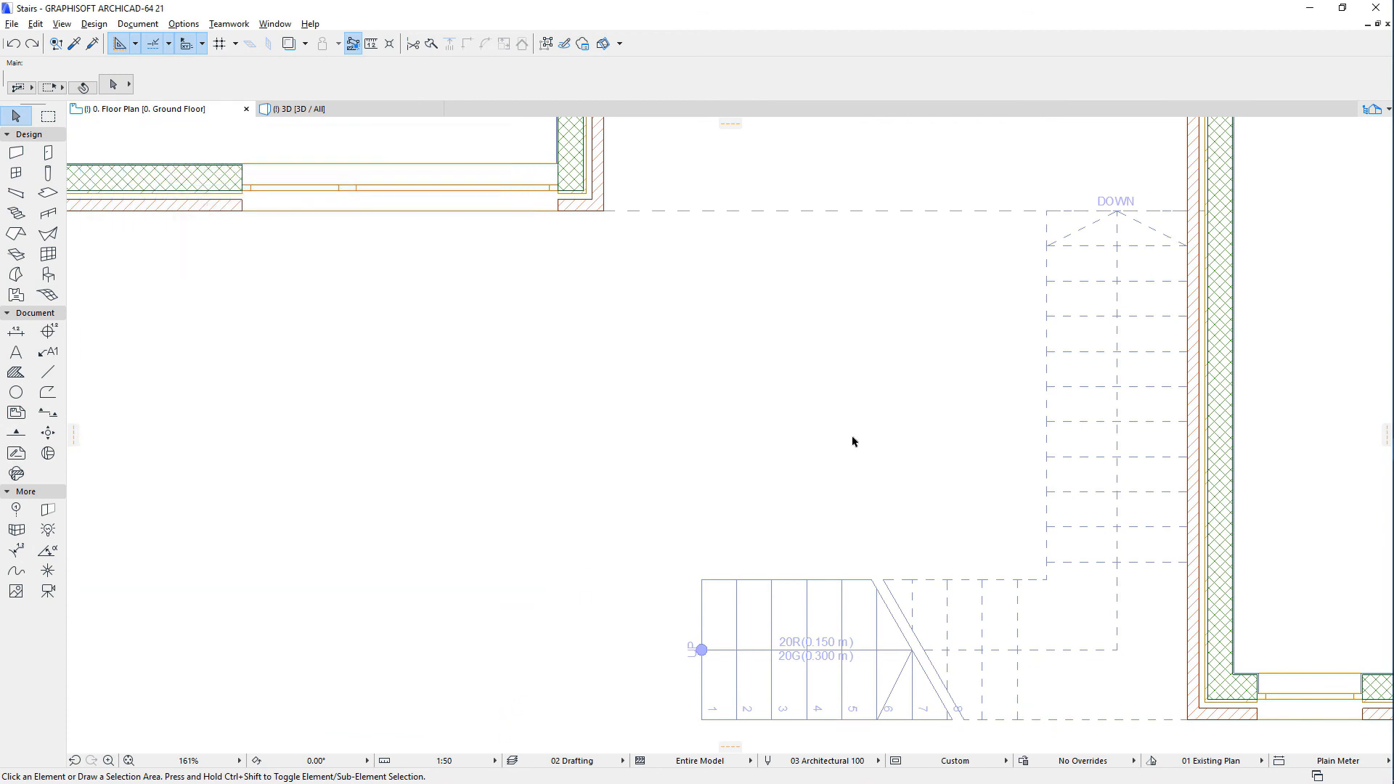